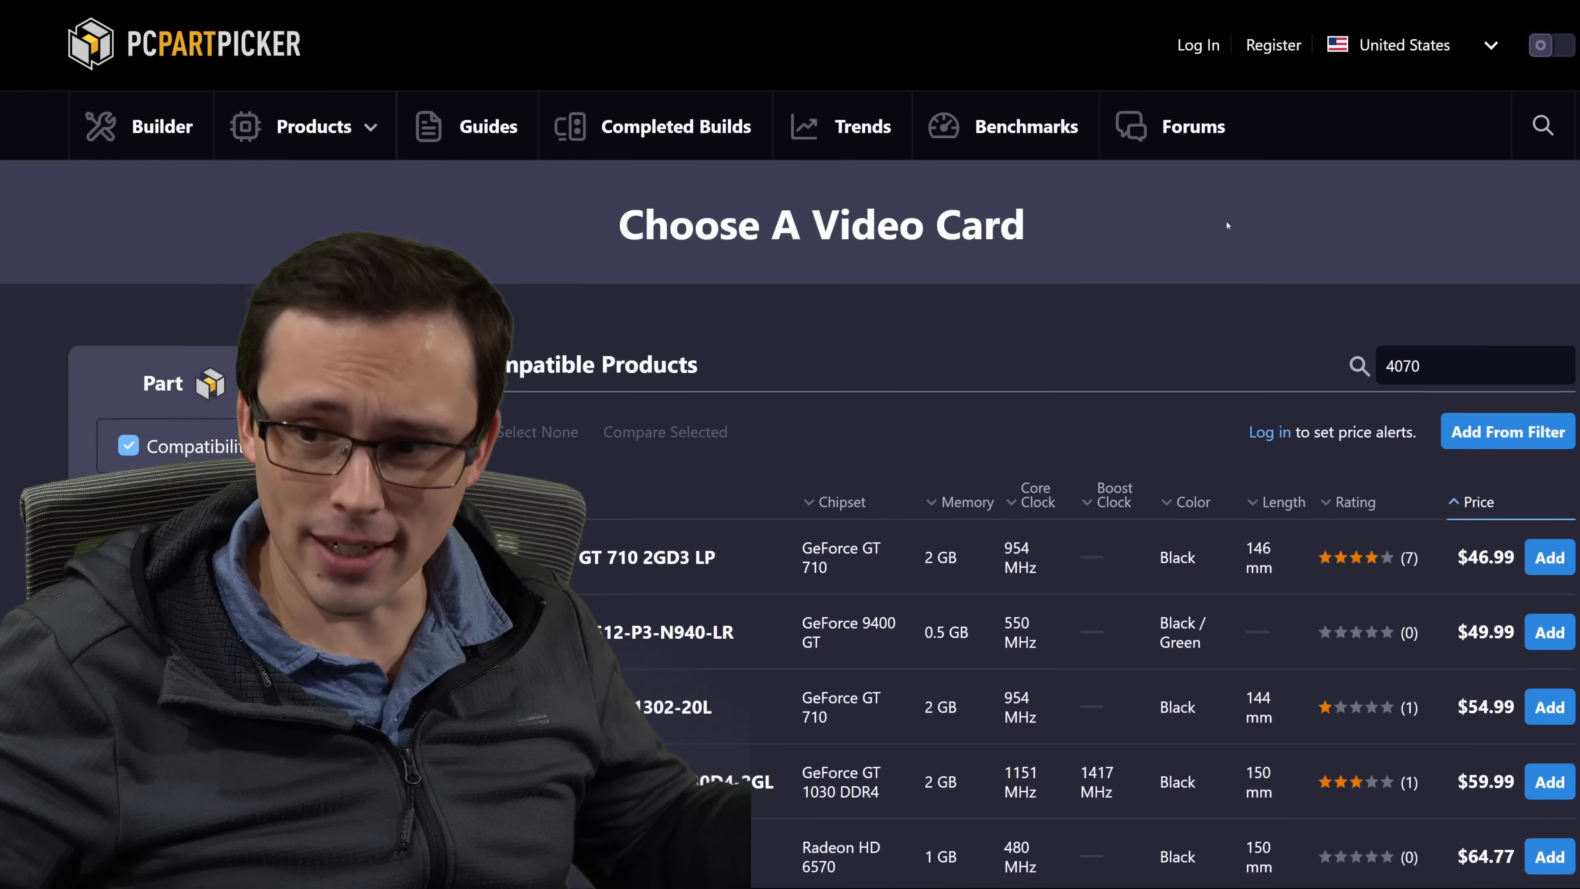
Filter the video card list with a 4070 search, leaving 266 GeForce RTX 4070 cards cheapest first.
scroll(down, 3)
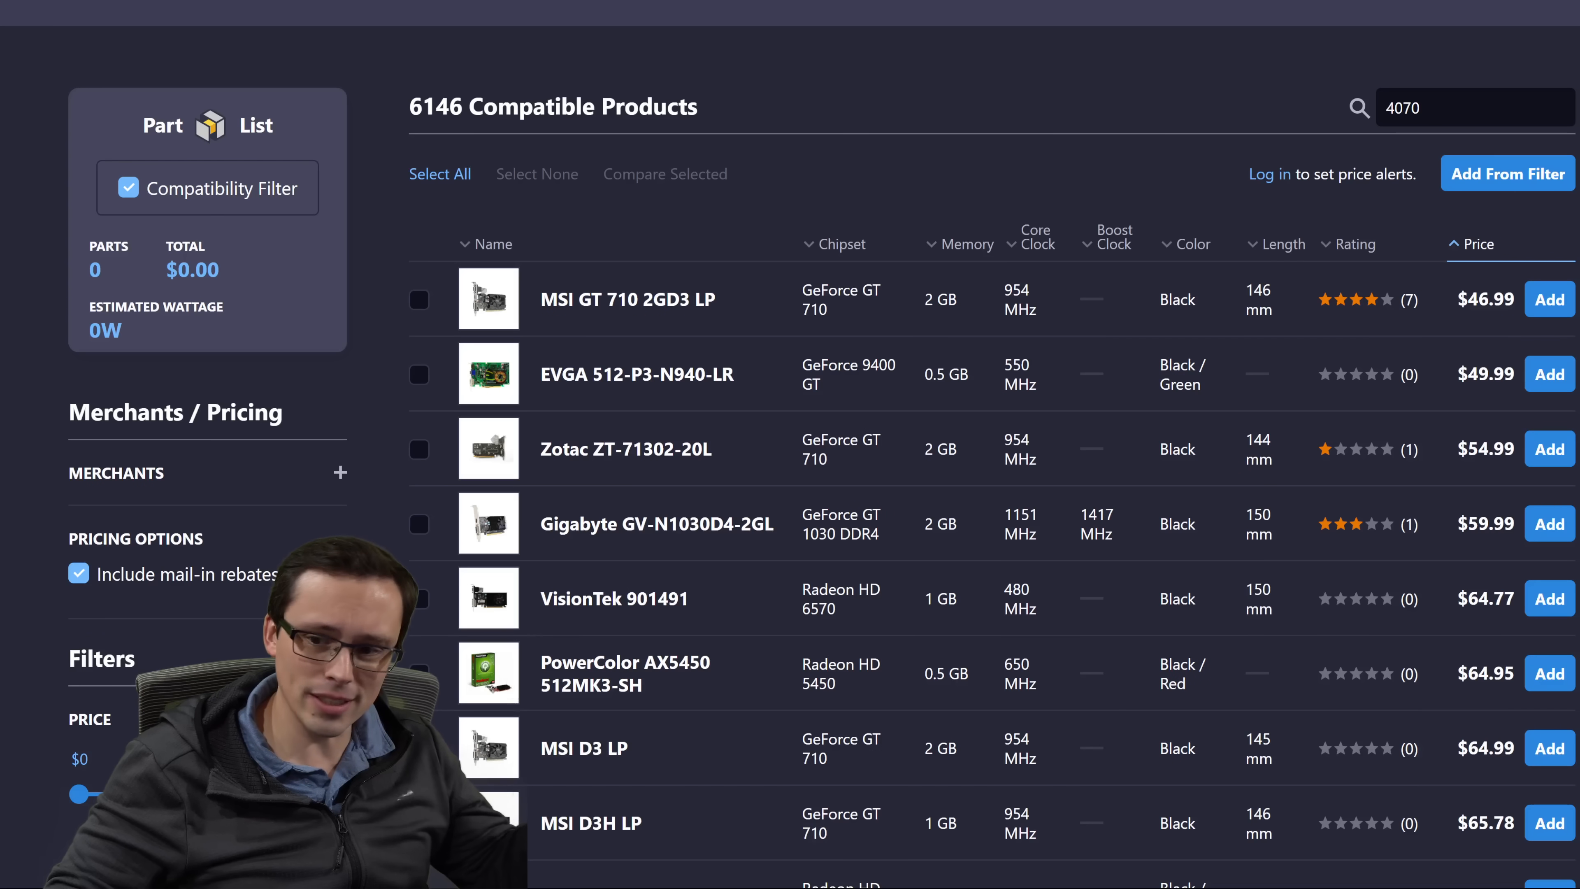
key(Backspace)
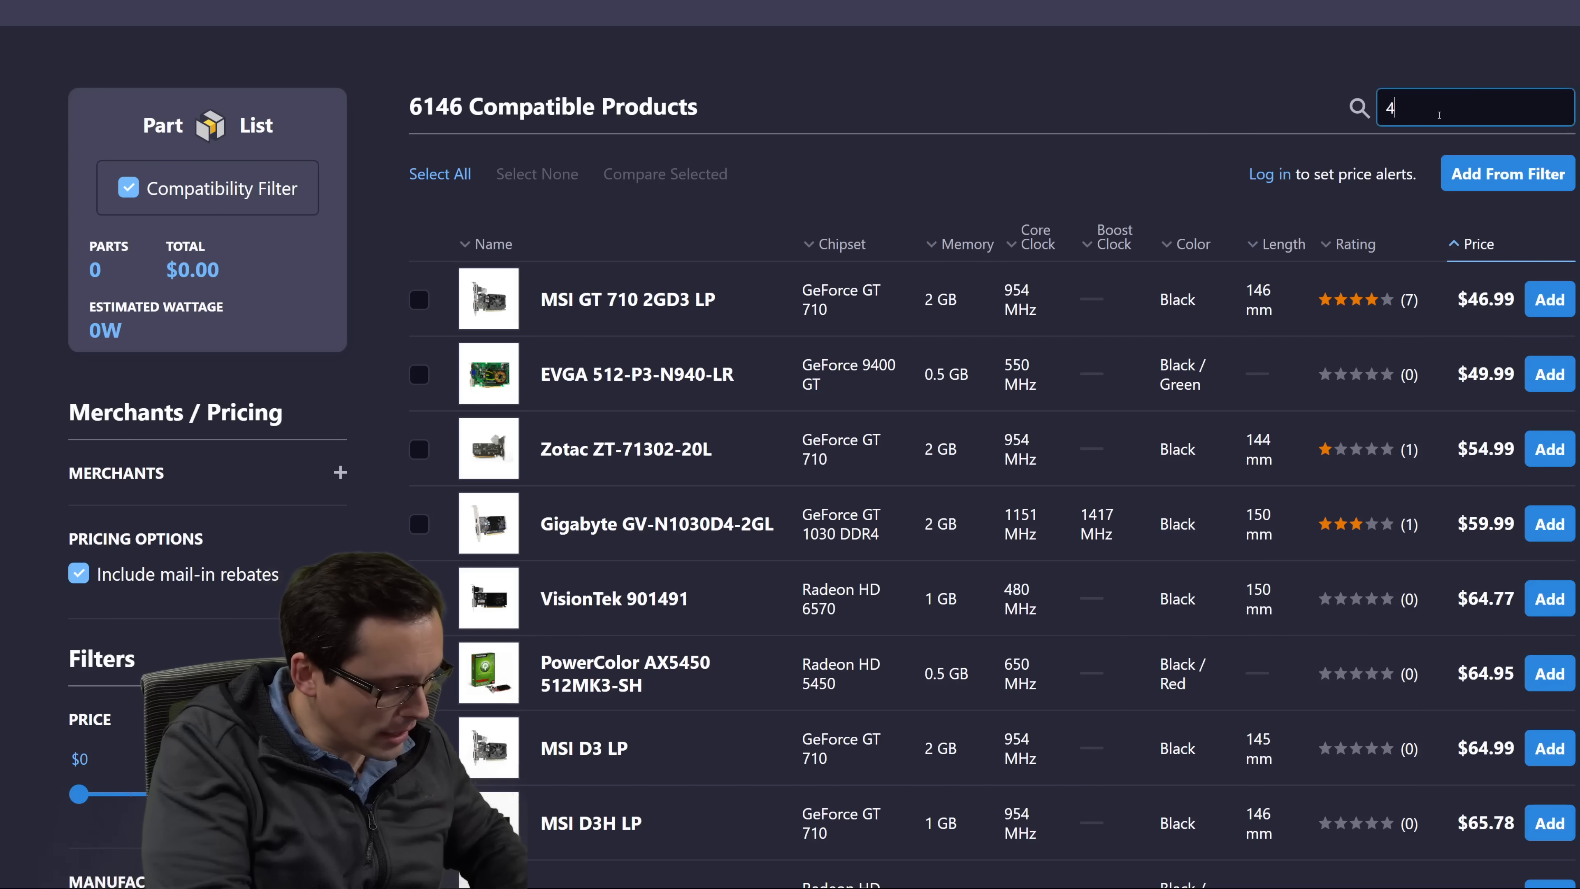
text(070)
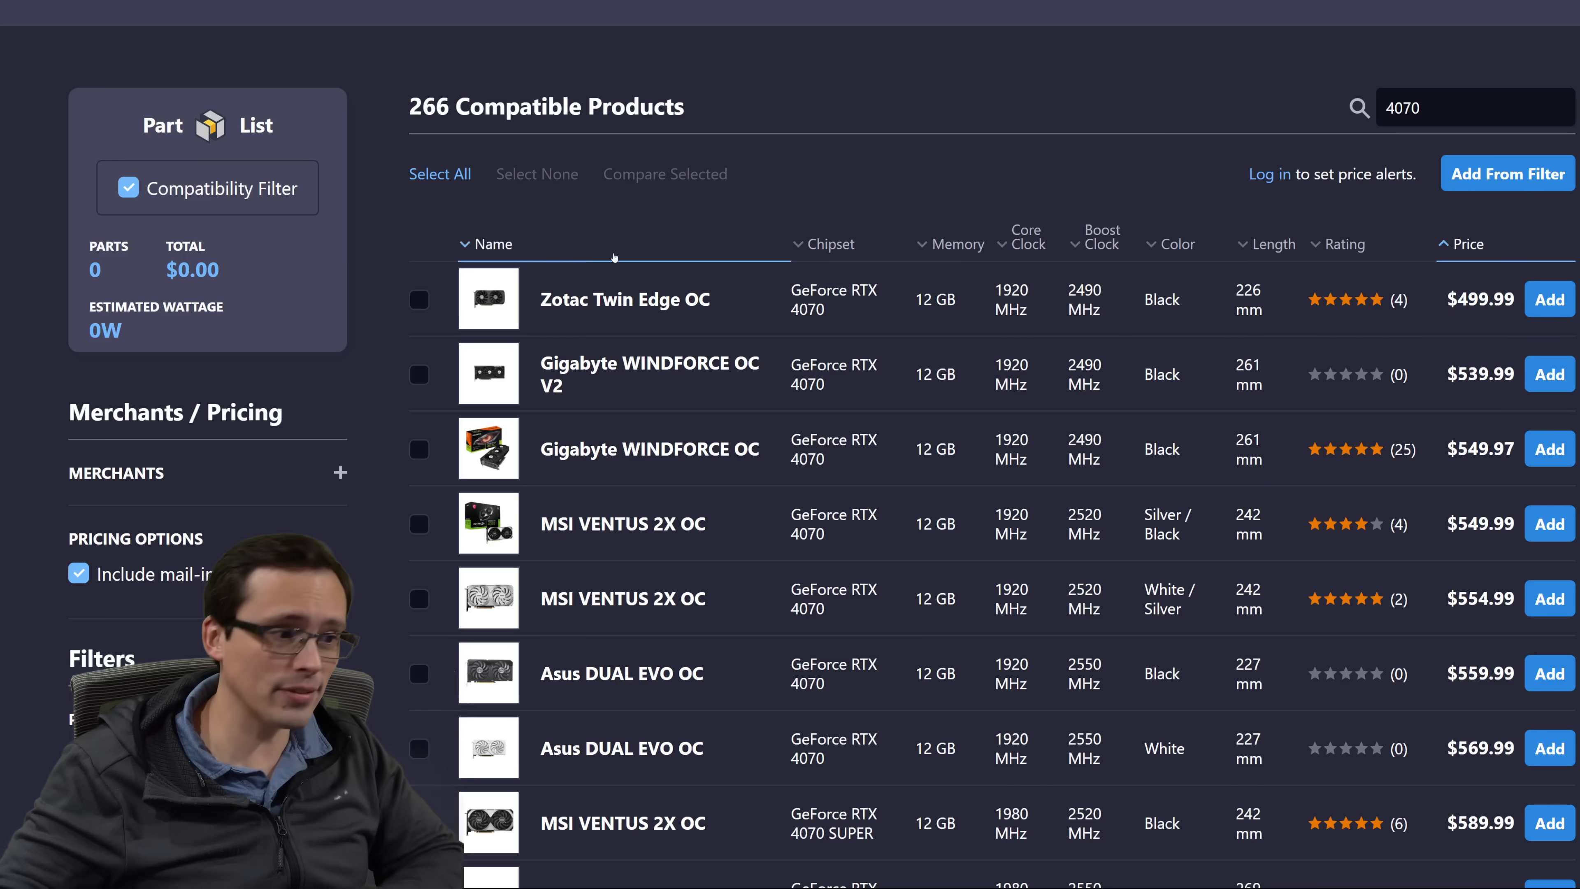
View the Zotac Twin Edge OC GeForce RTX 4070 page down to its 120-day price history chart.
click(624, 300)
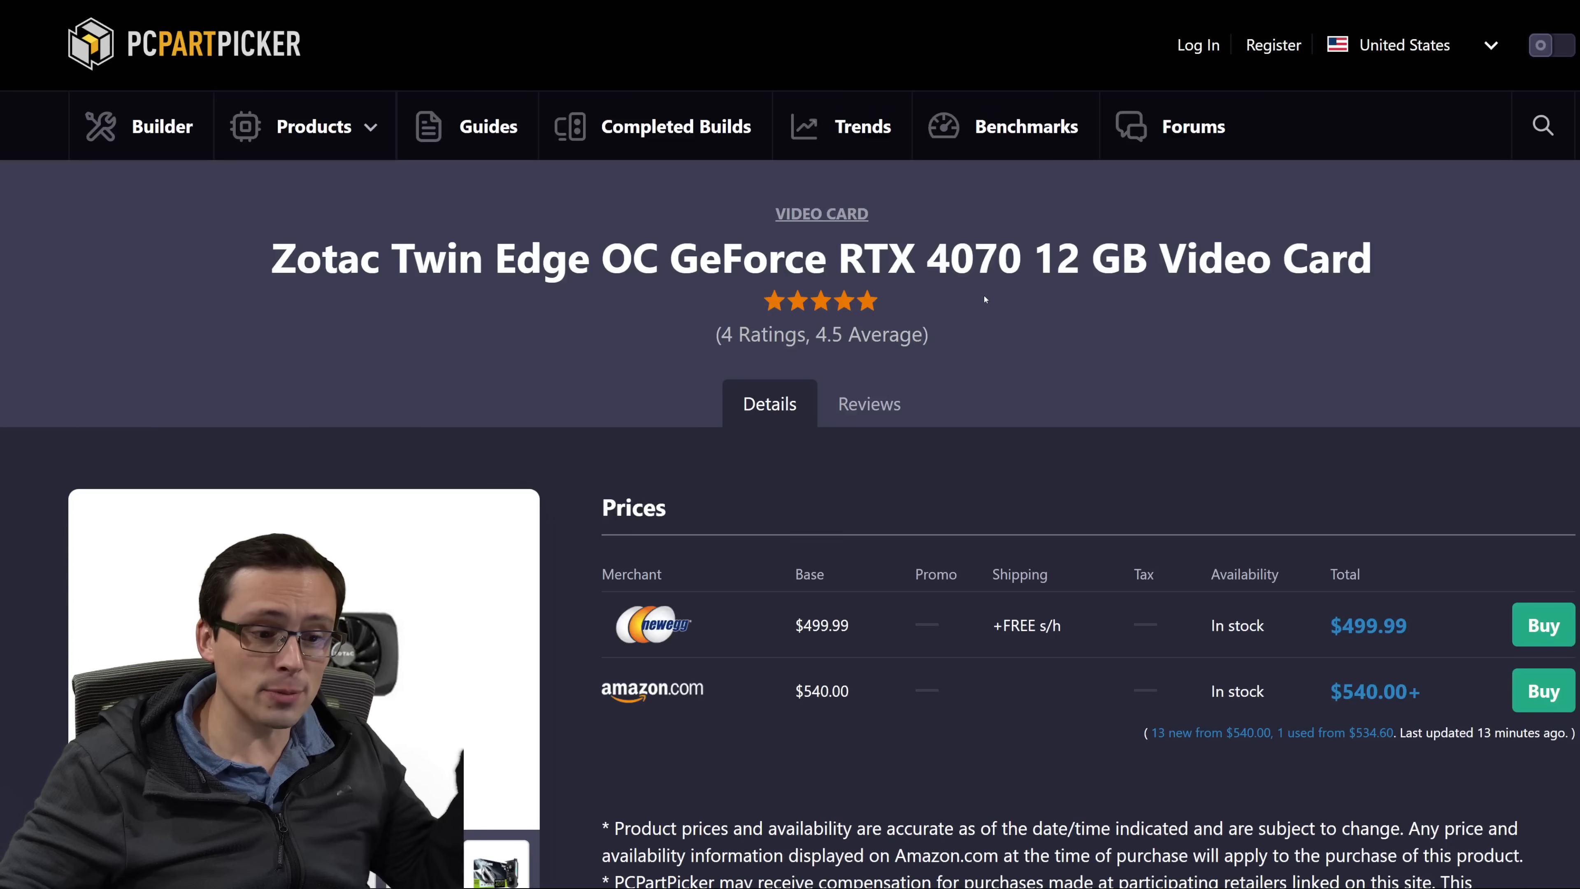
scroll(down, 3)
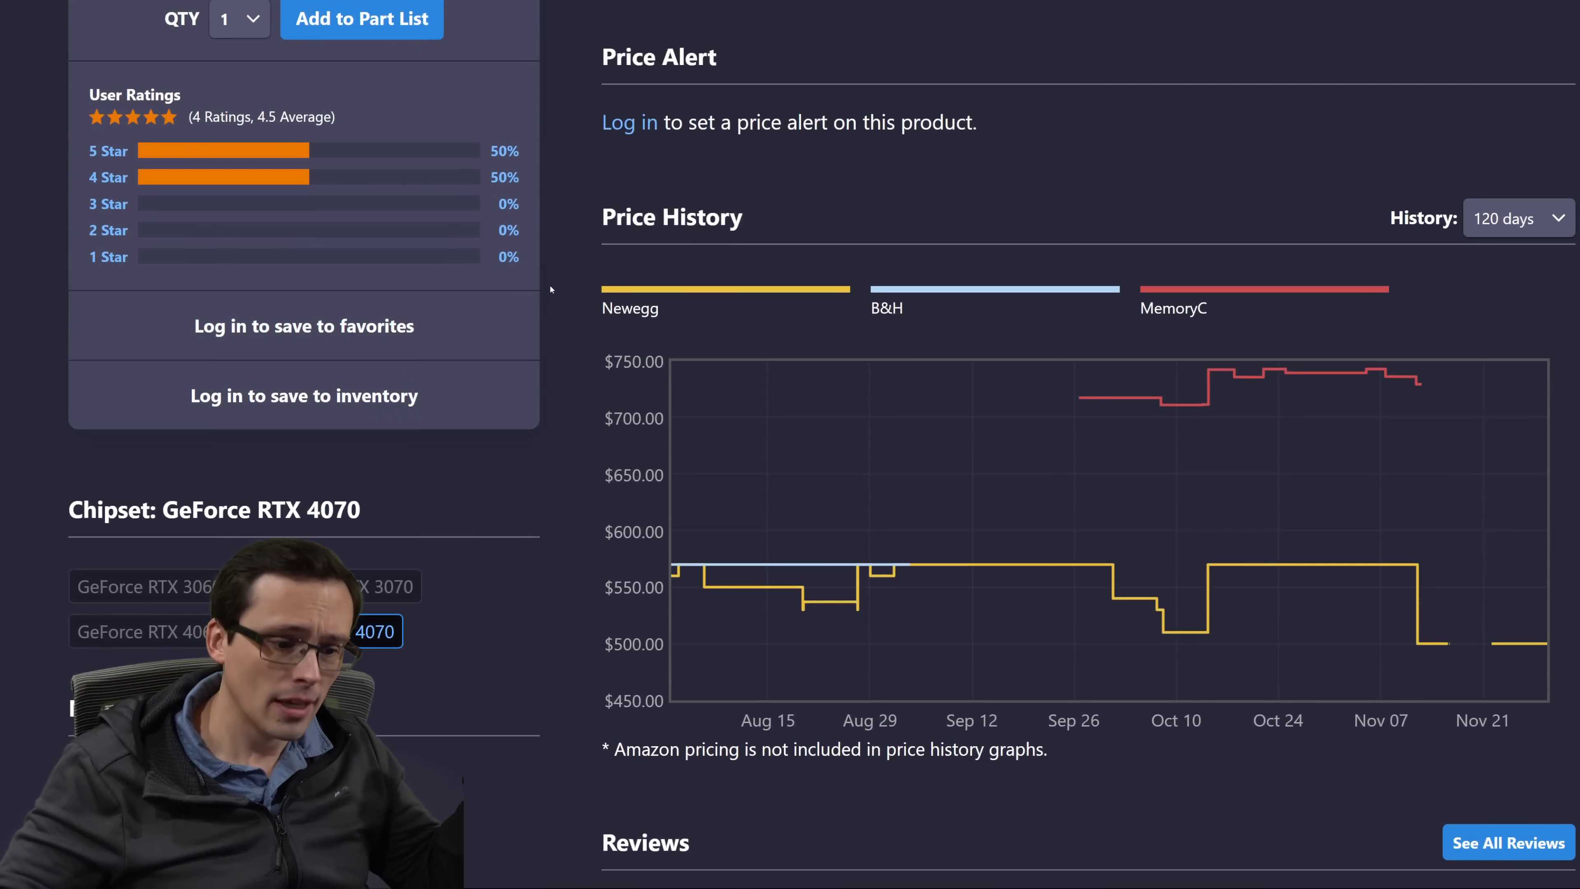
mouse_move(1530, 602)
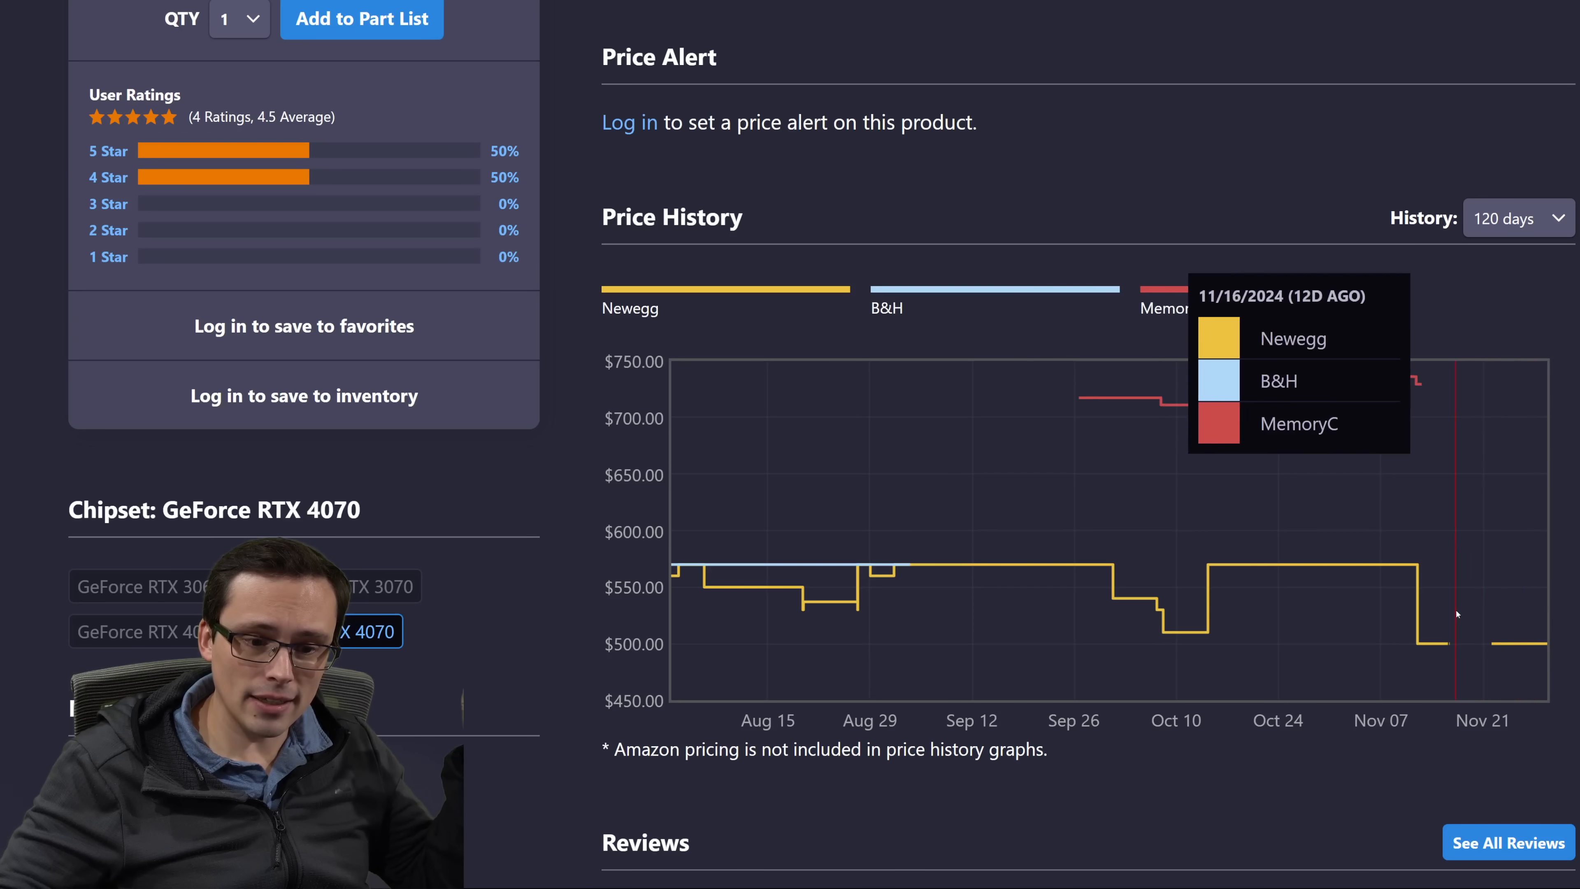
mouse_move(1086, 582)
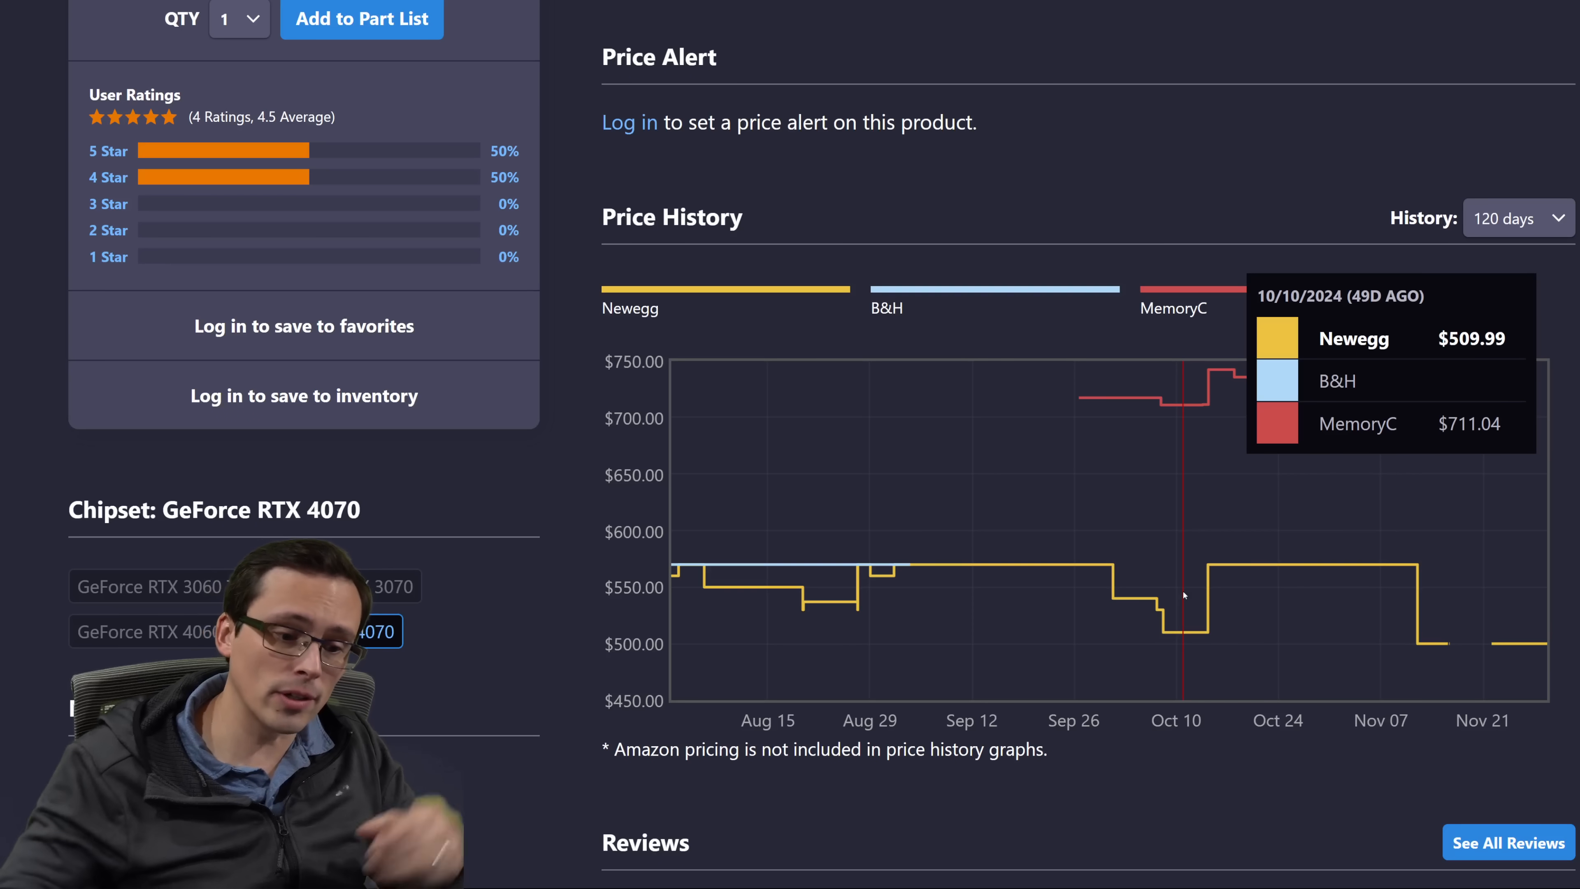
mouse_move(1198, 598)
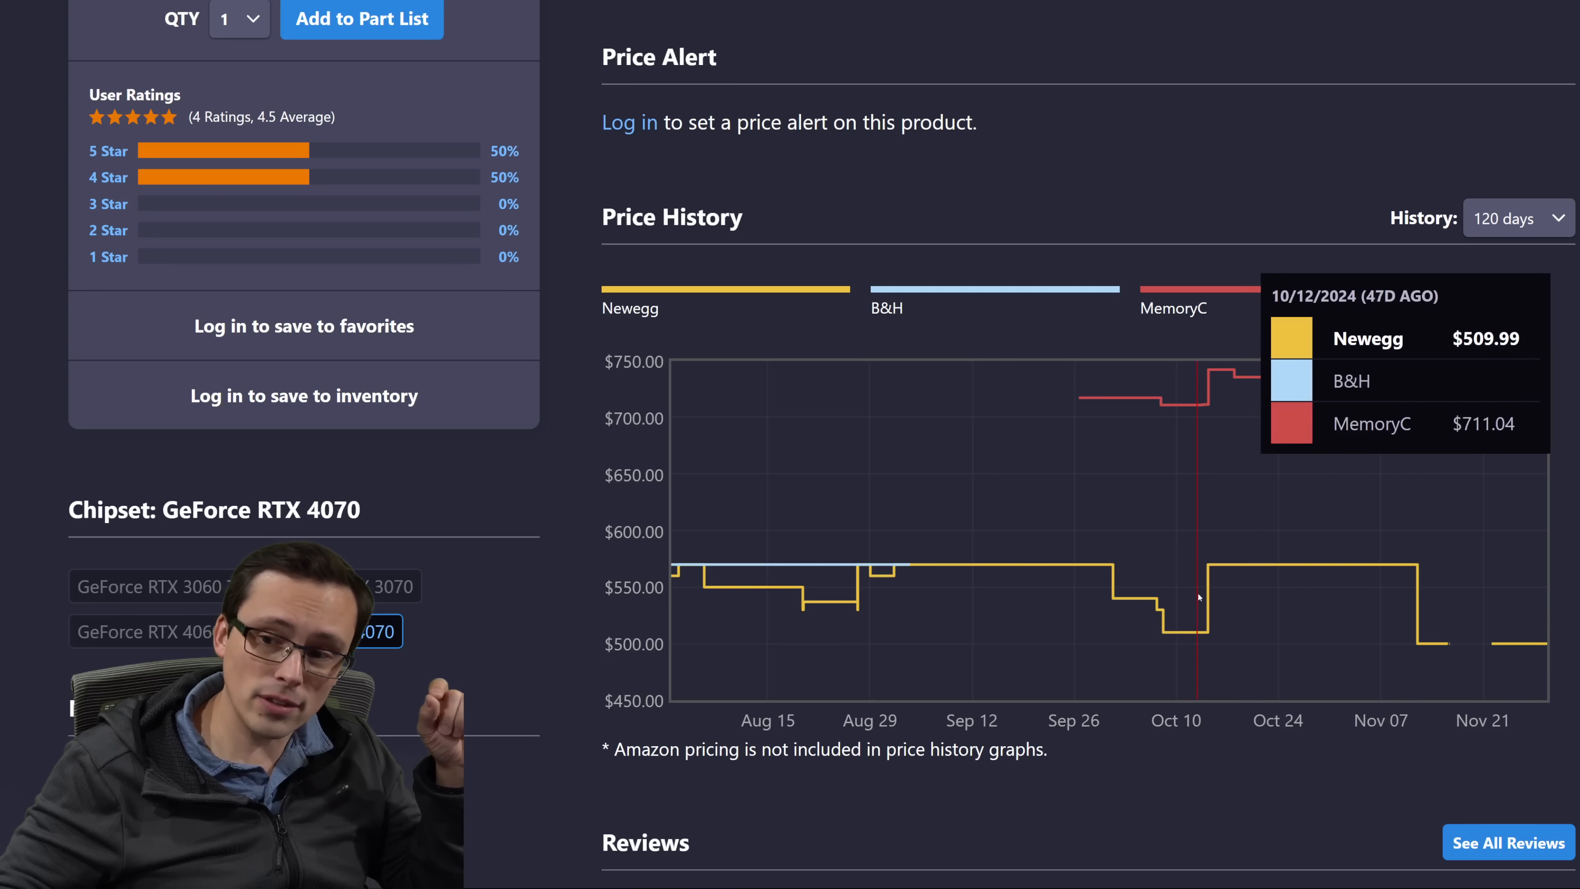
mouse_move(1220, 591)
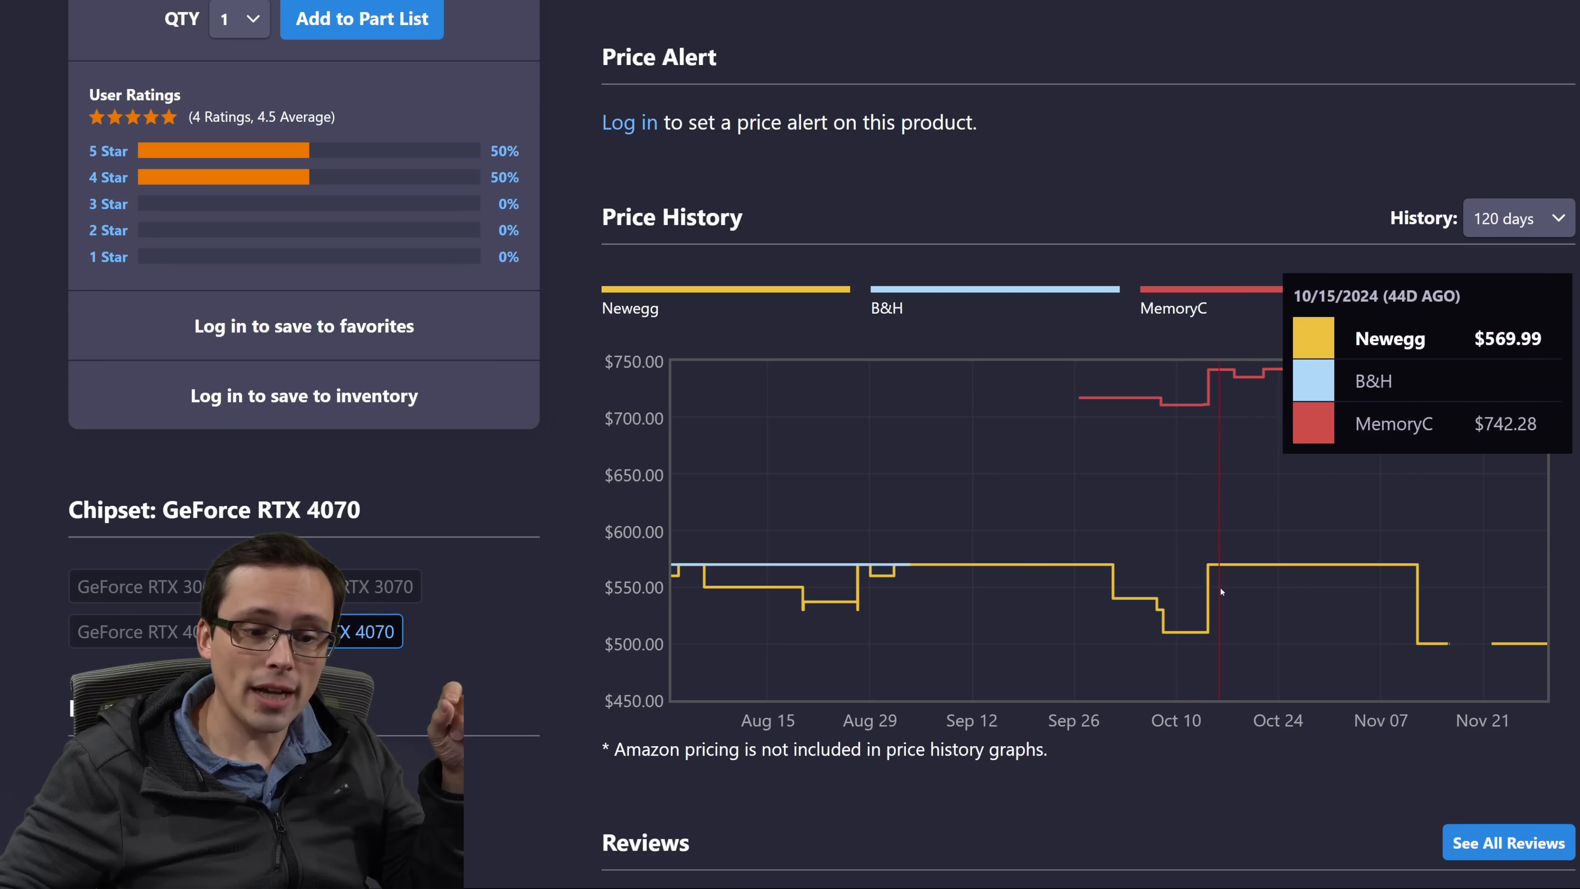
mouse_move(1244, 586)
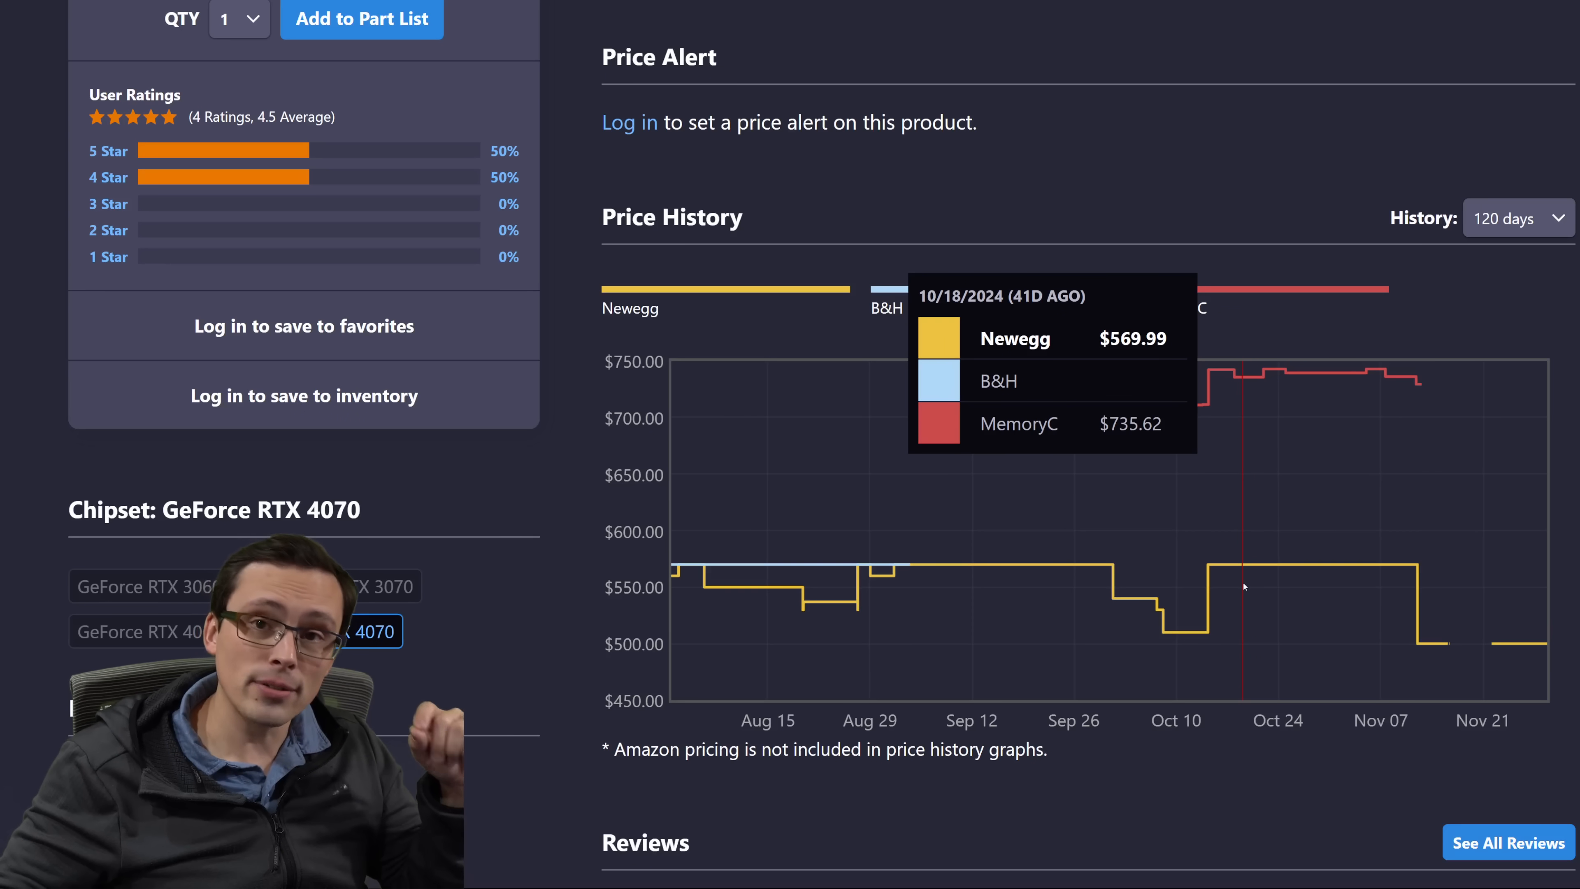
mouse_move(1352, 573)
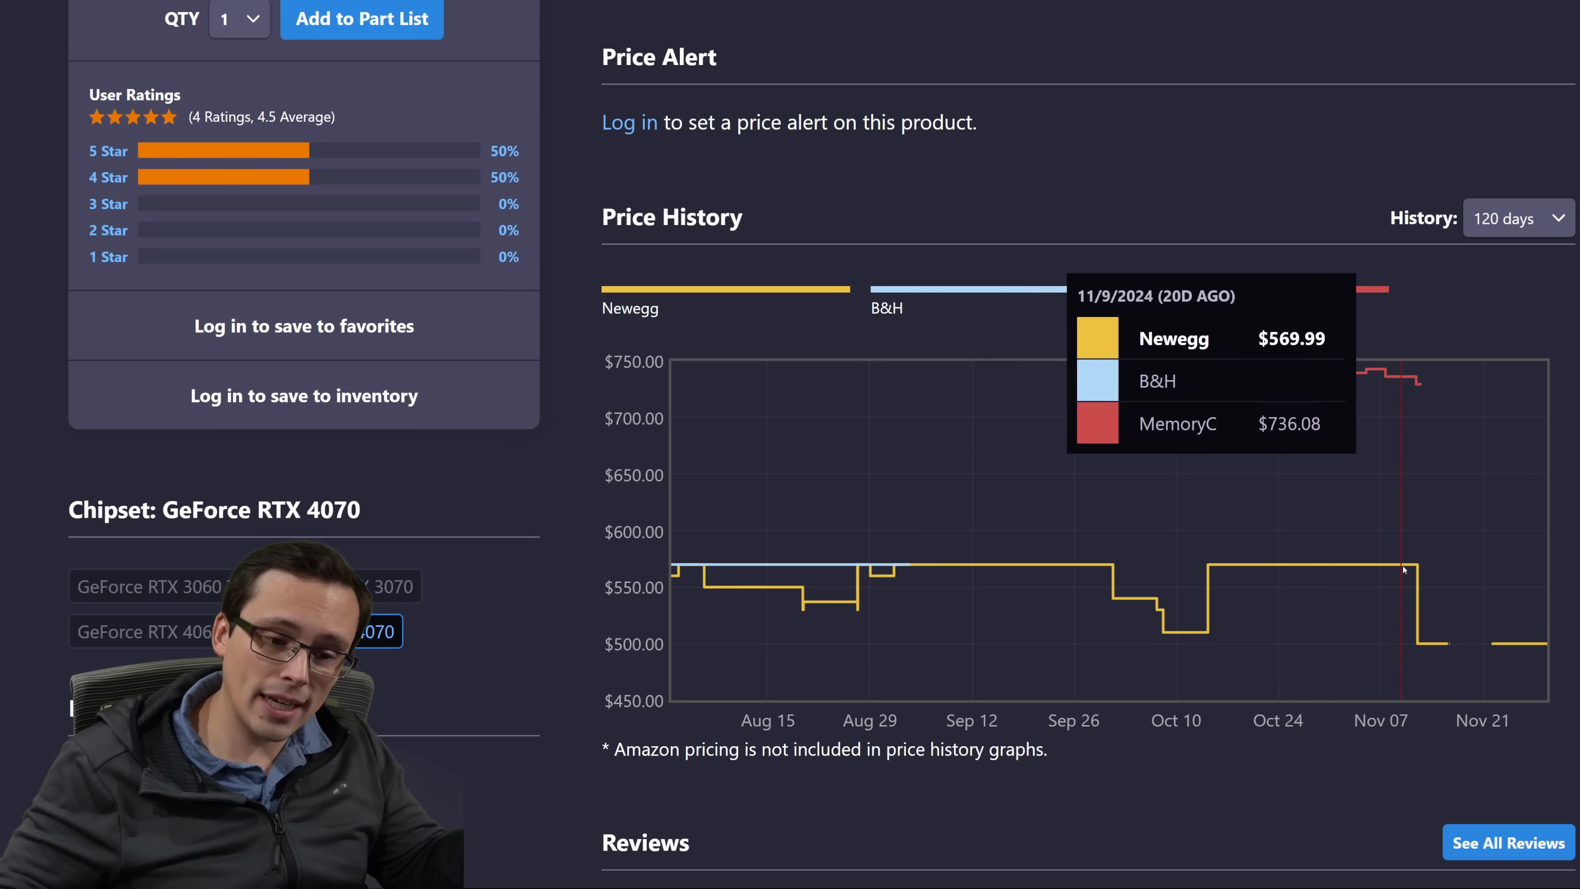
mouse_move(1422, 567)
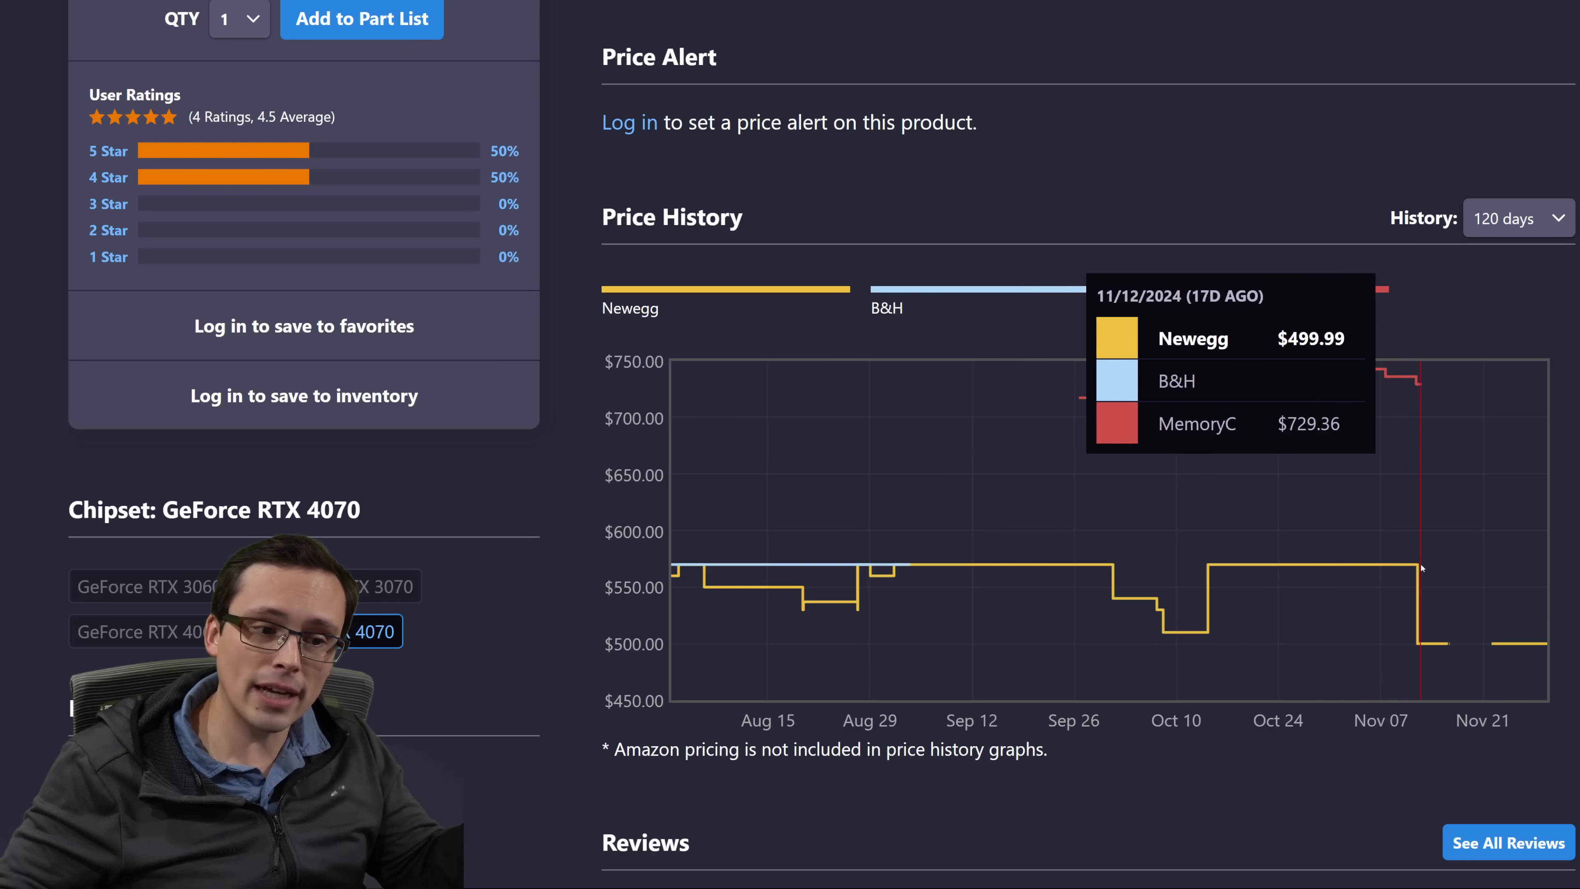
mouse_move(1435, 566)
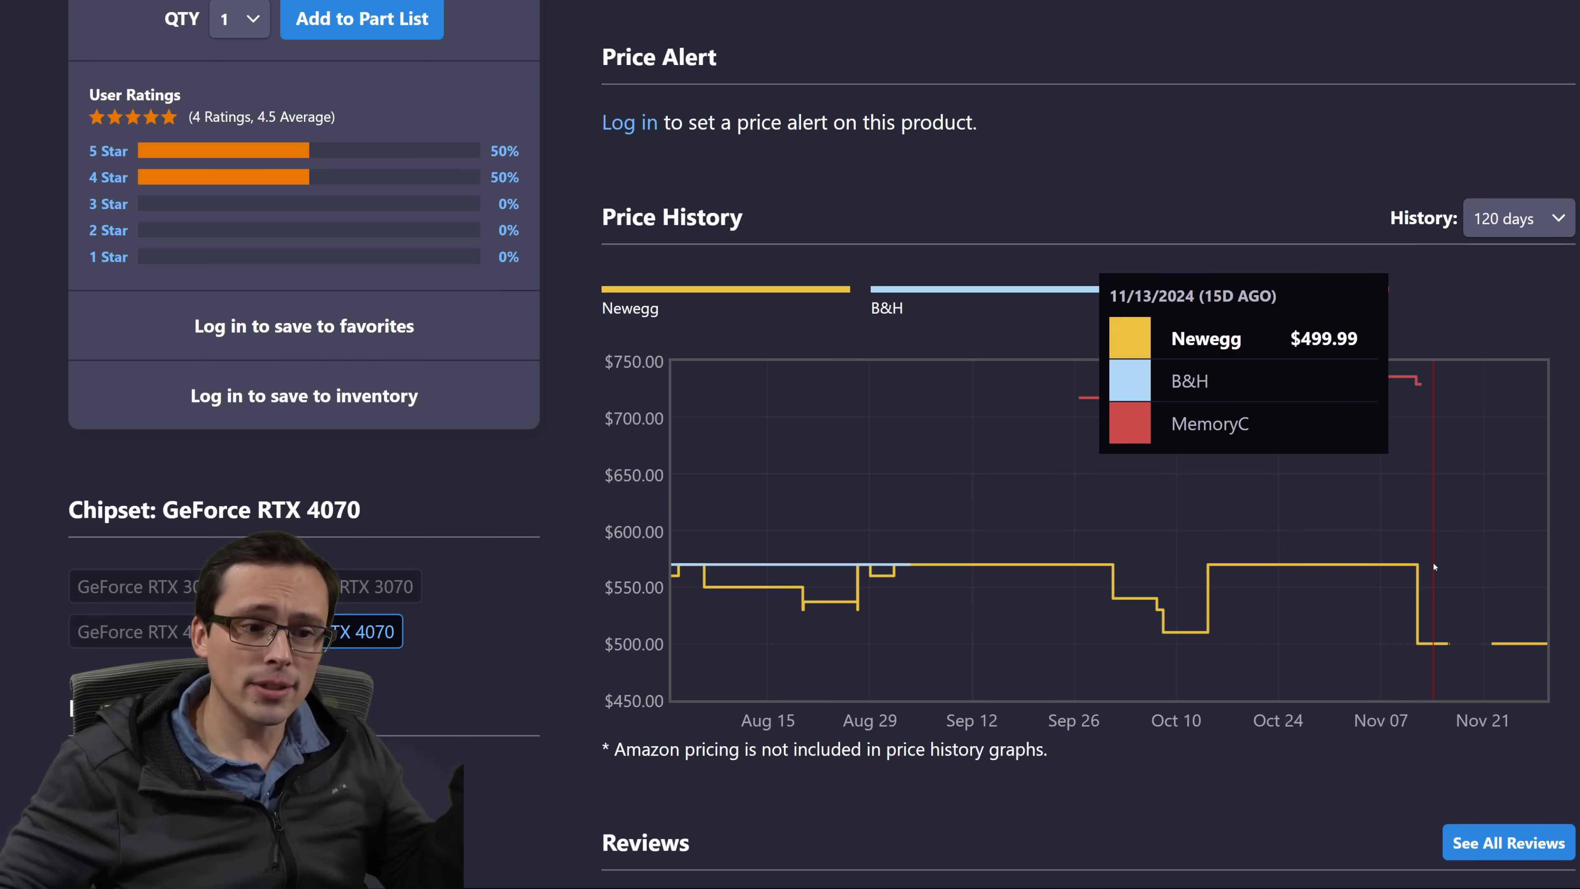
mouse_move(1427, 569)
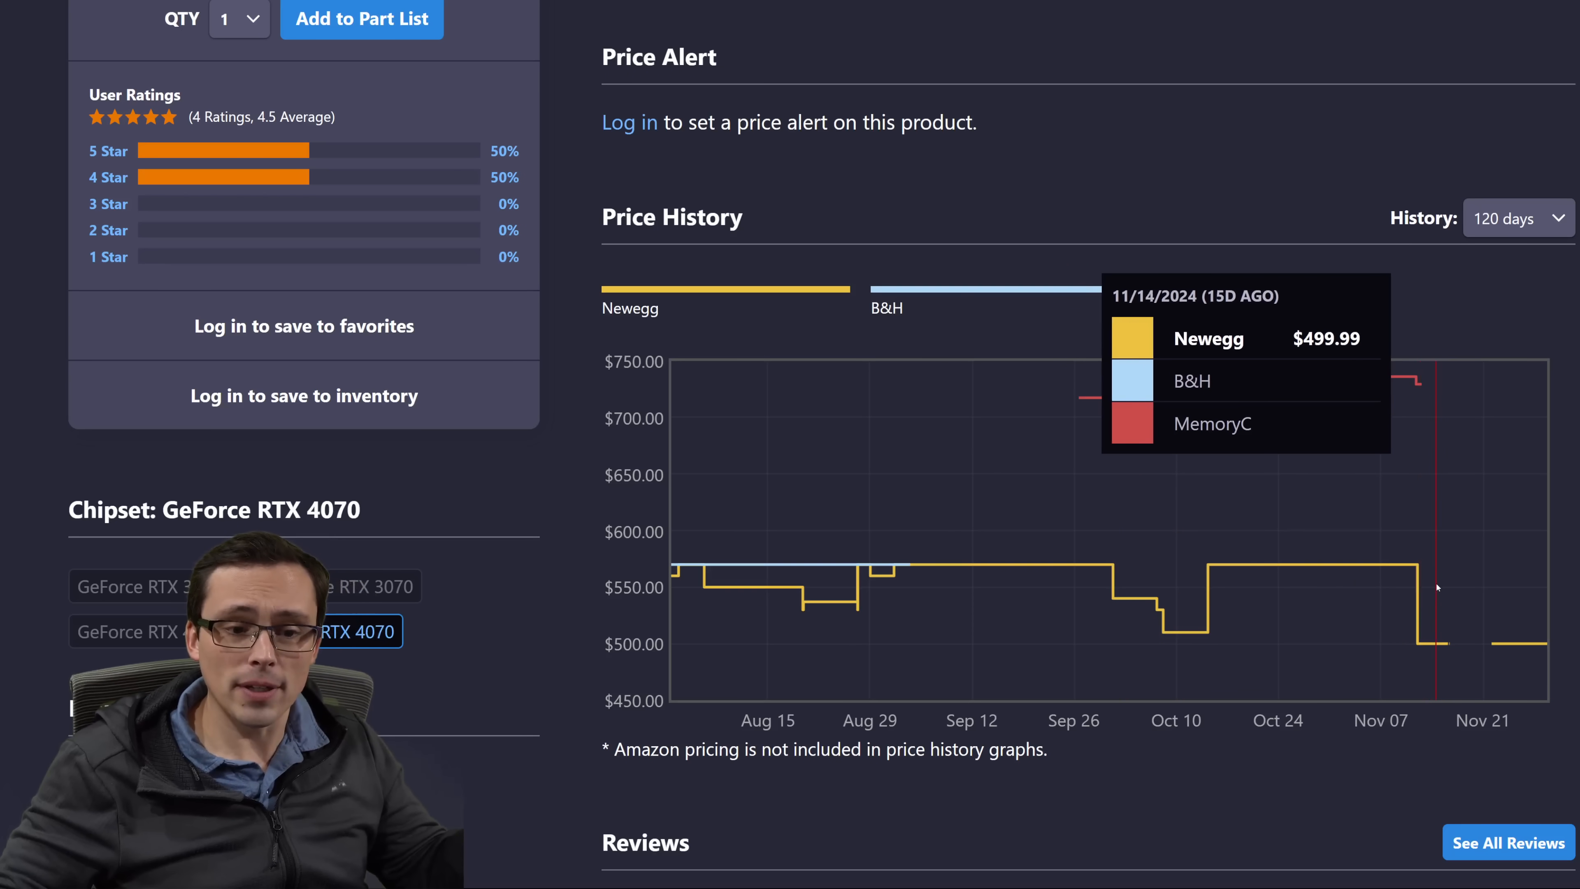
mouse_move(1405, 590)
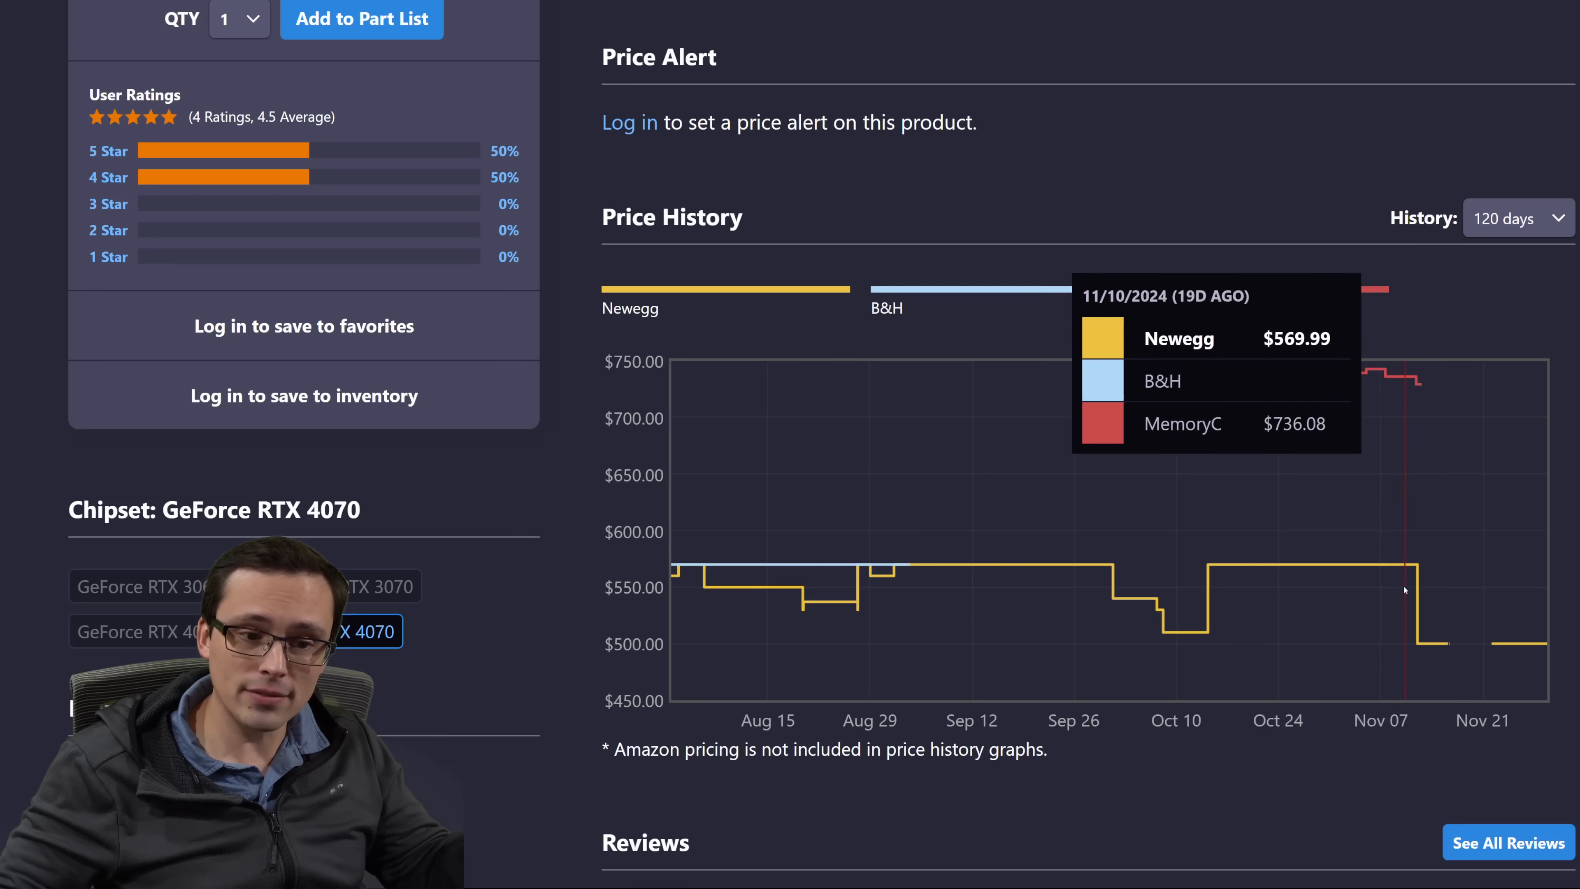
mouse_move(1356, 598)
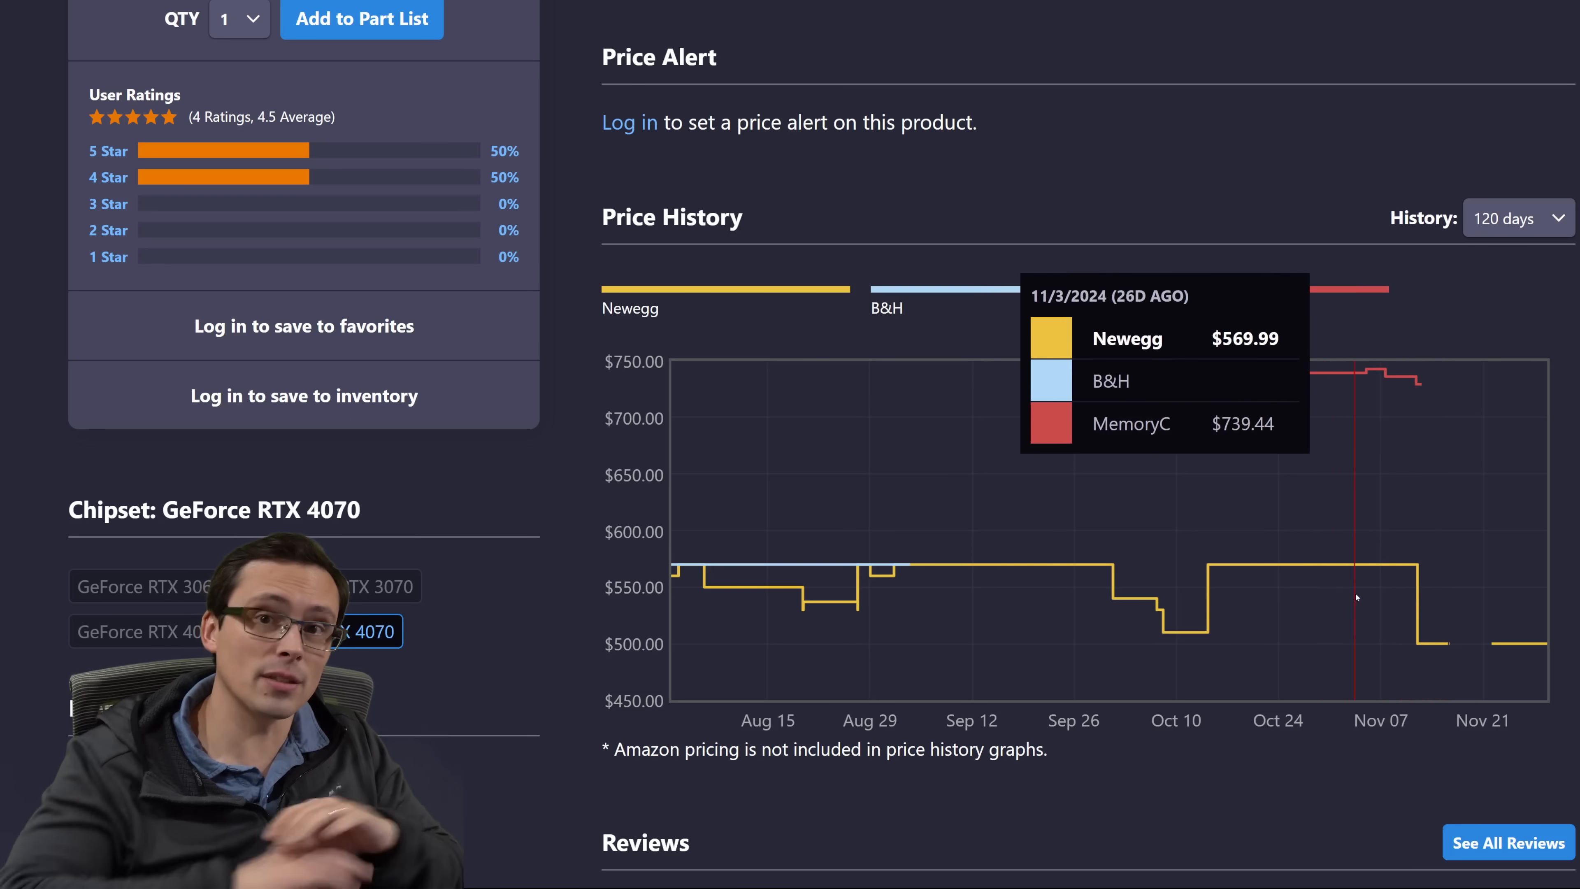
mouse_move(1453, 626)
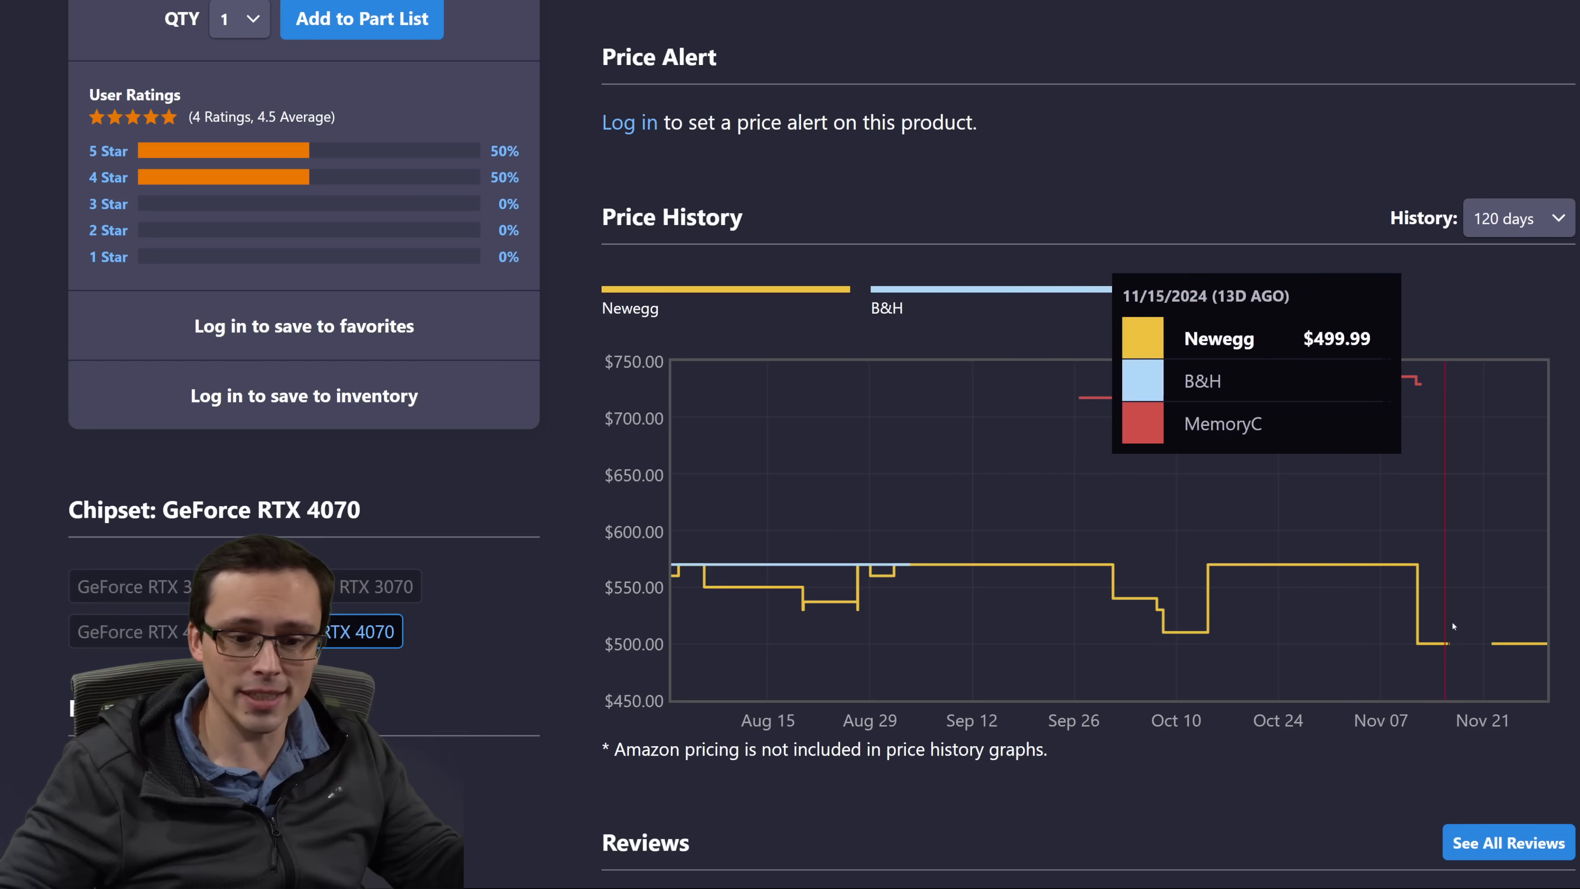
mouse_move(1440, 617)
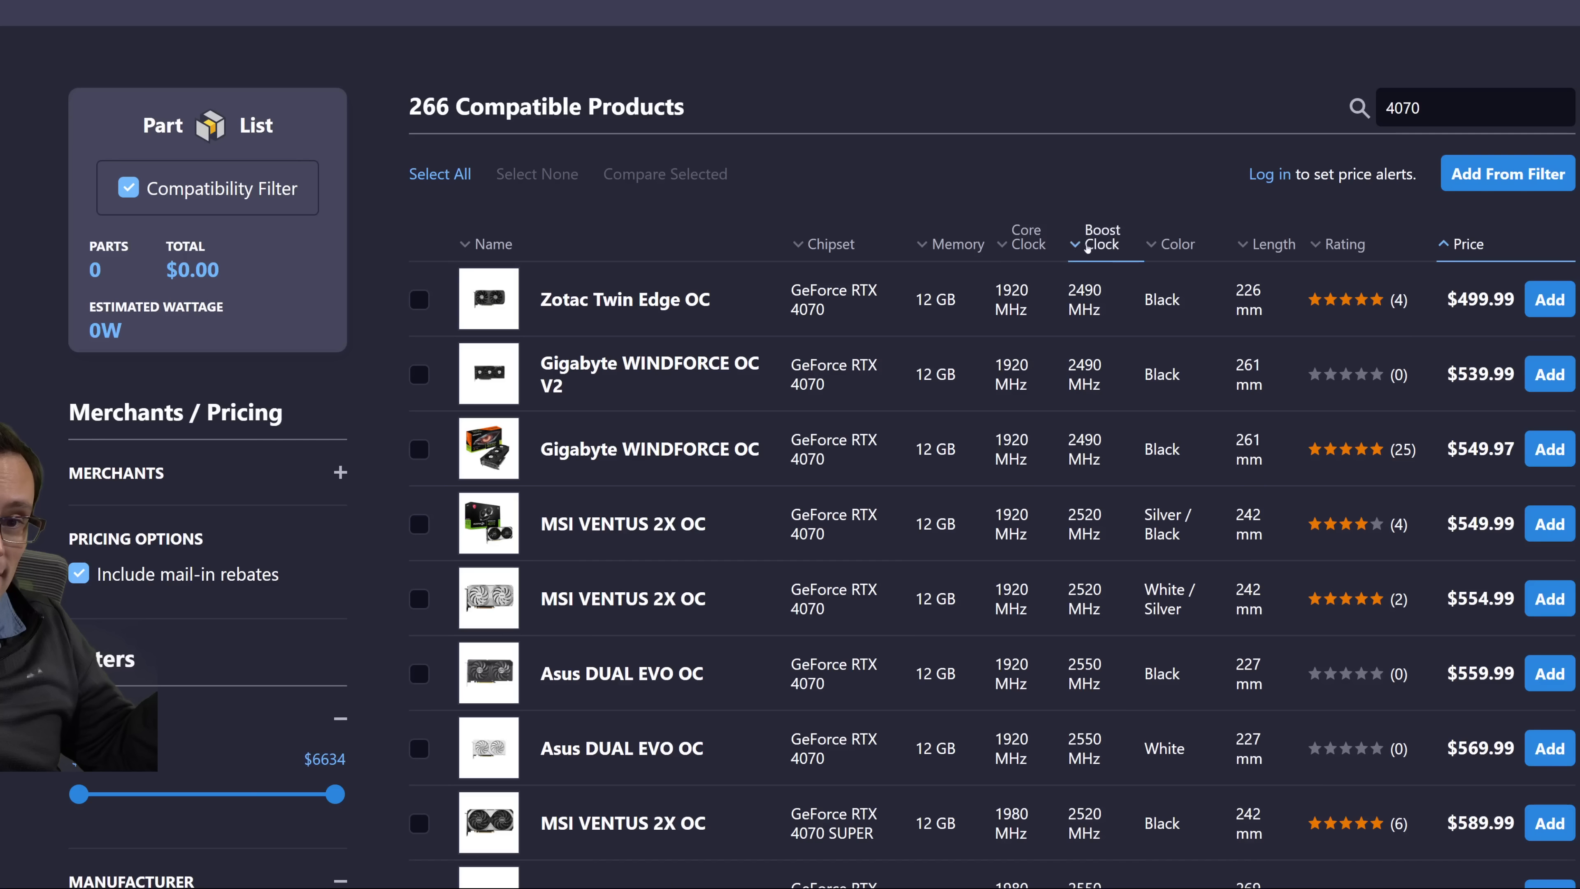
Search the video card list for 7600 to list the Radeon RX 7600 cards.
text(7600)
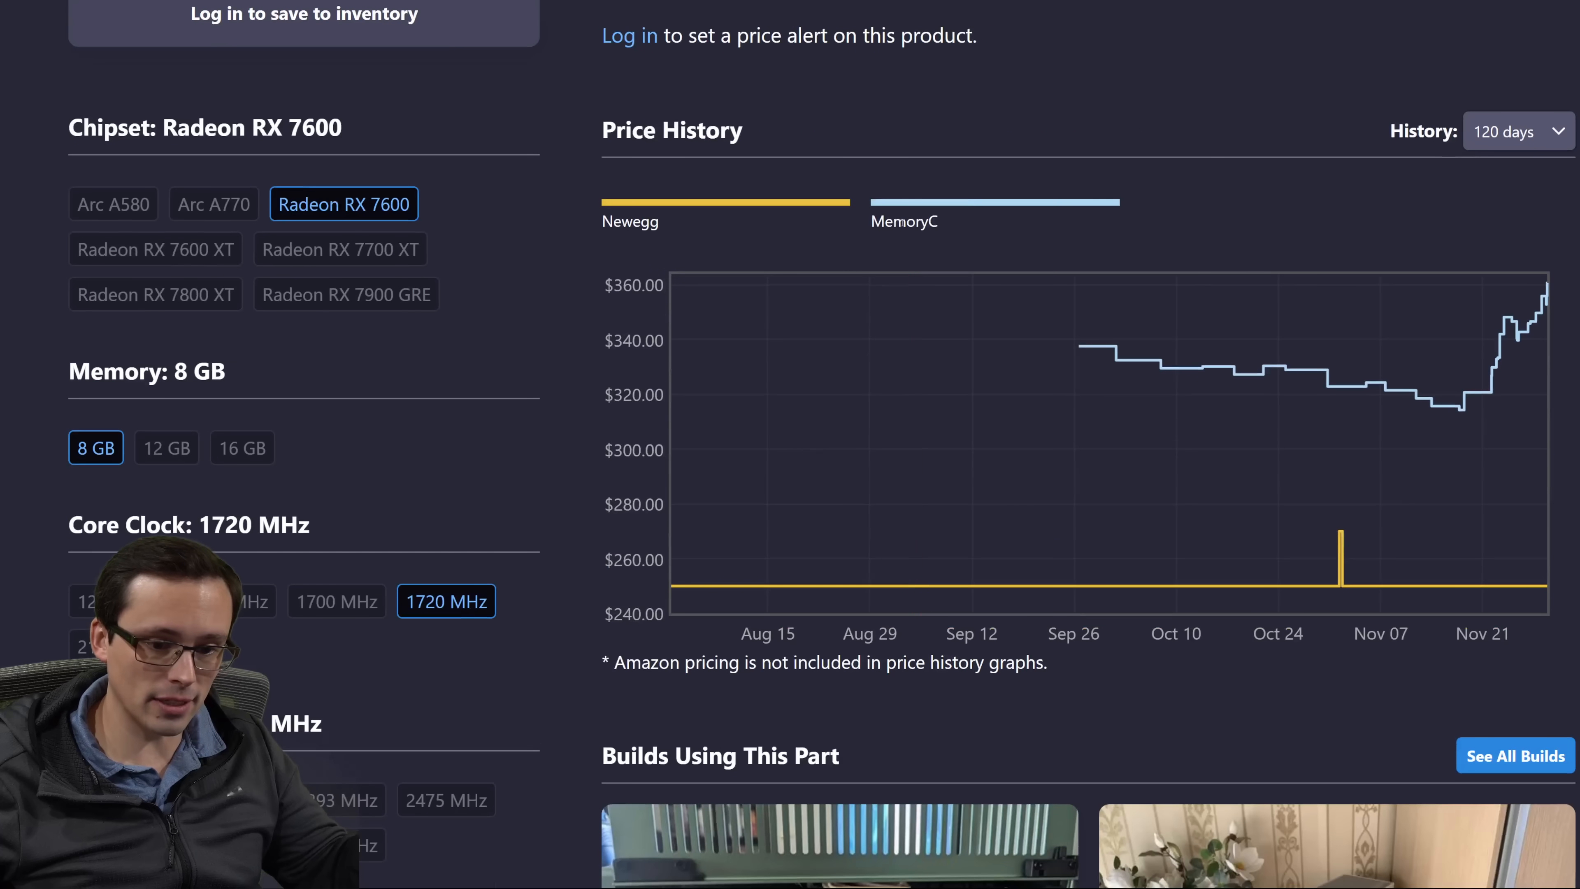
mouse_move(1222, 431)
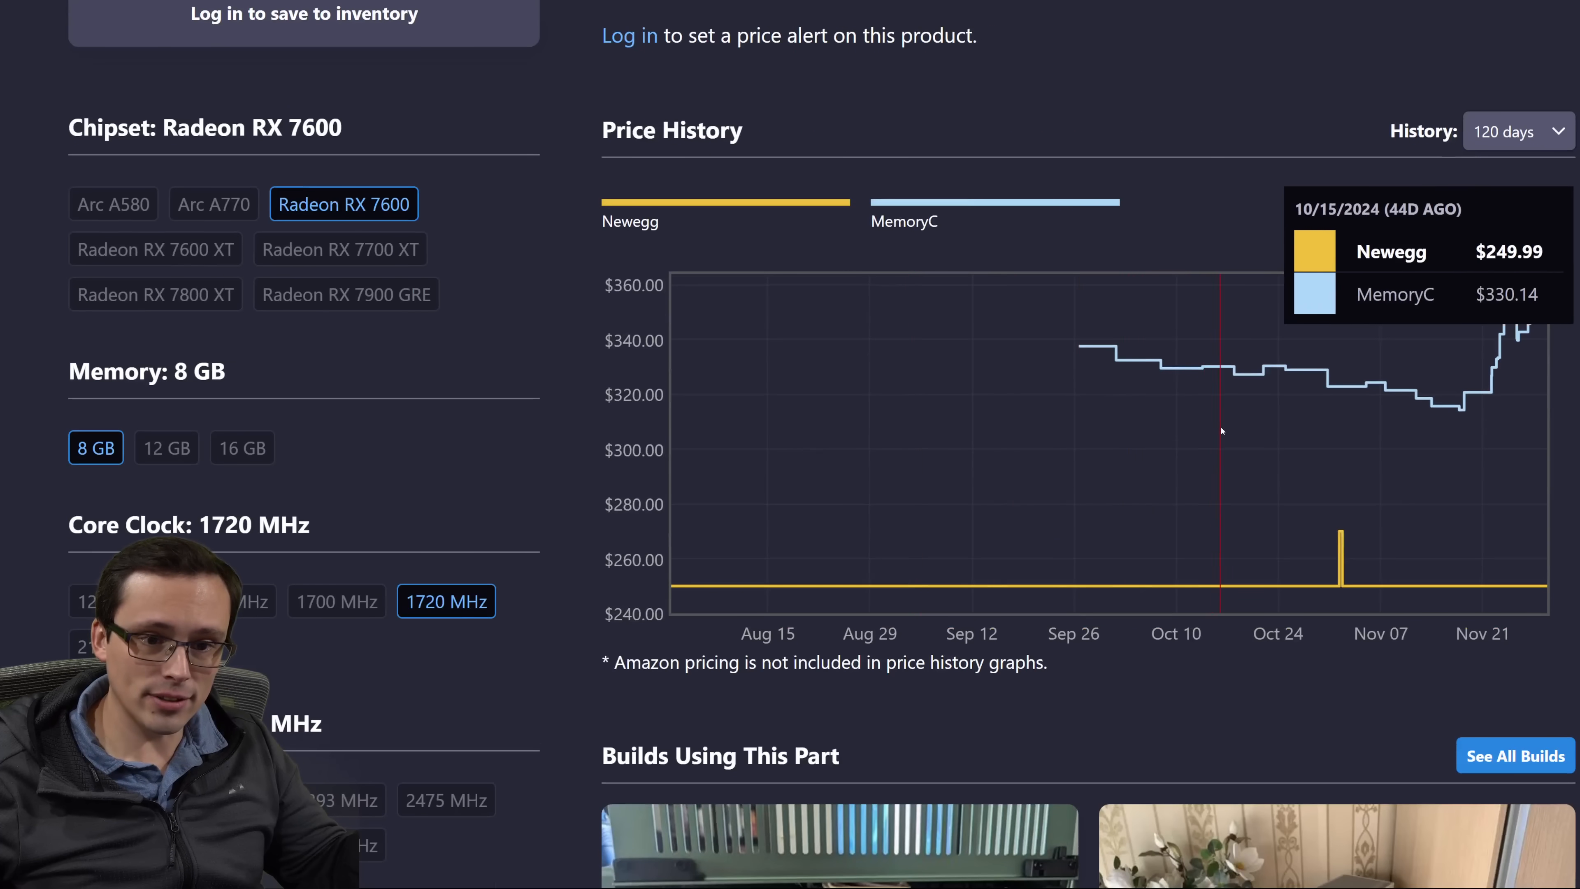
mouse_move(708, 466)
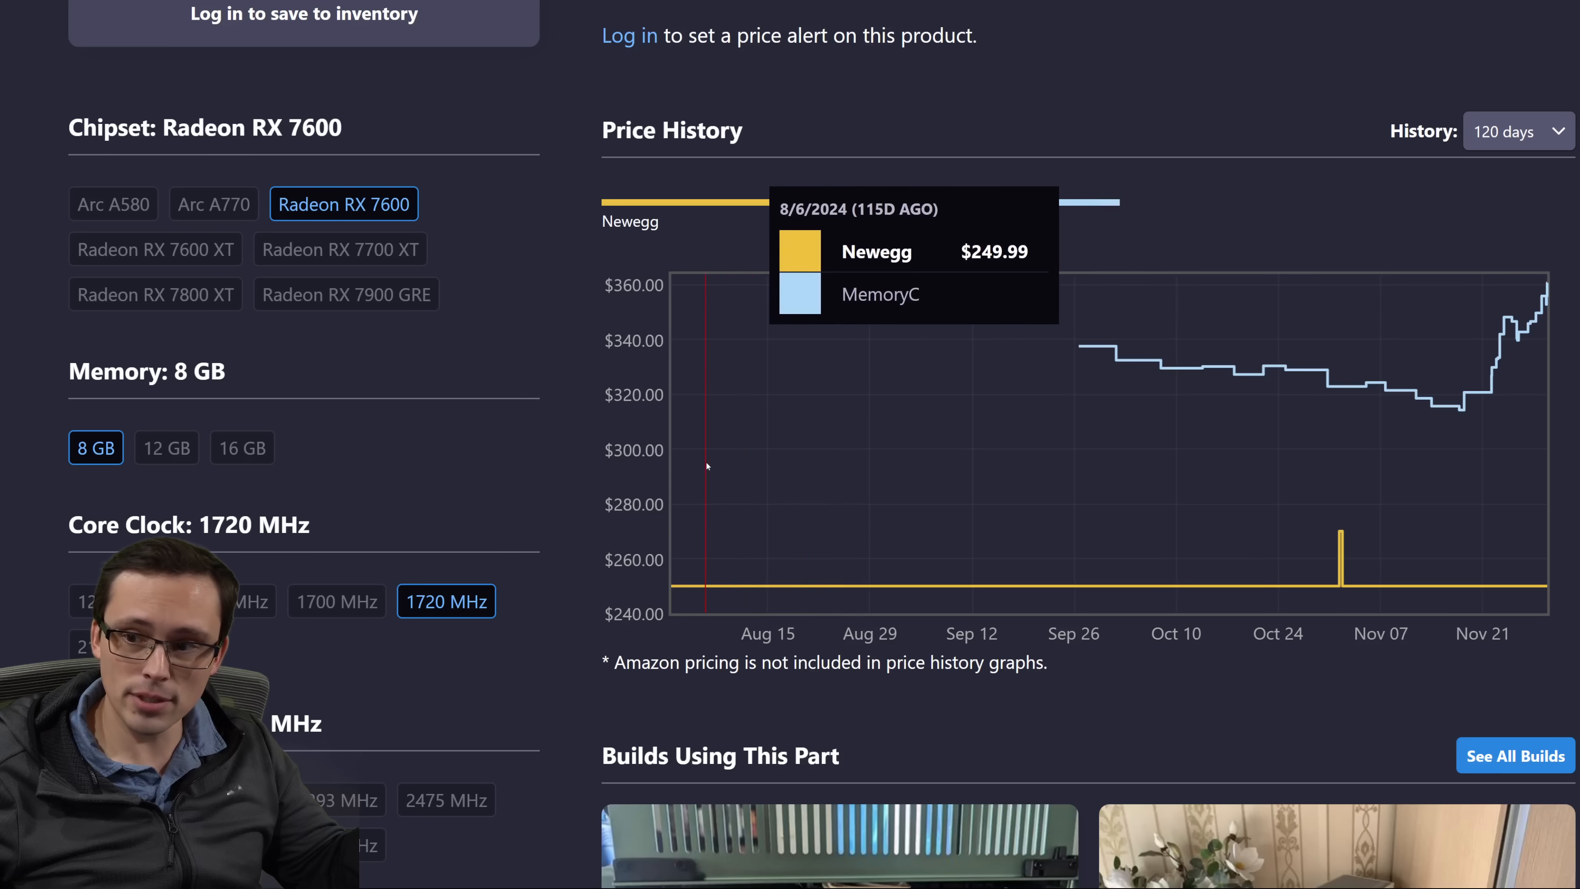
mouse_move(734, 479)
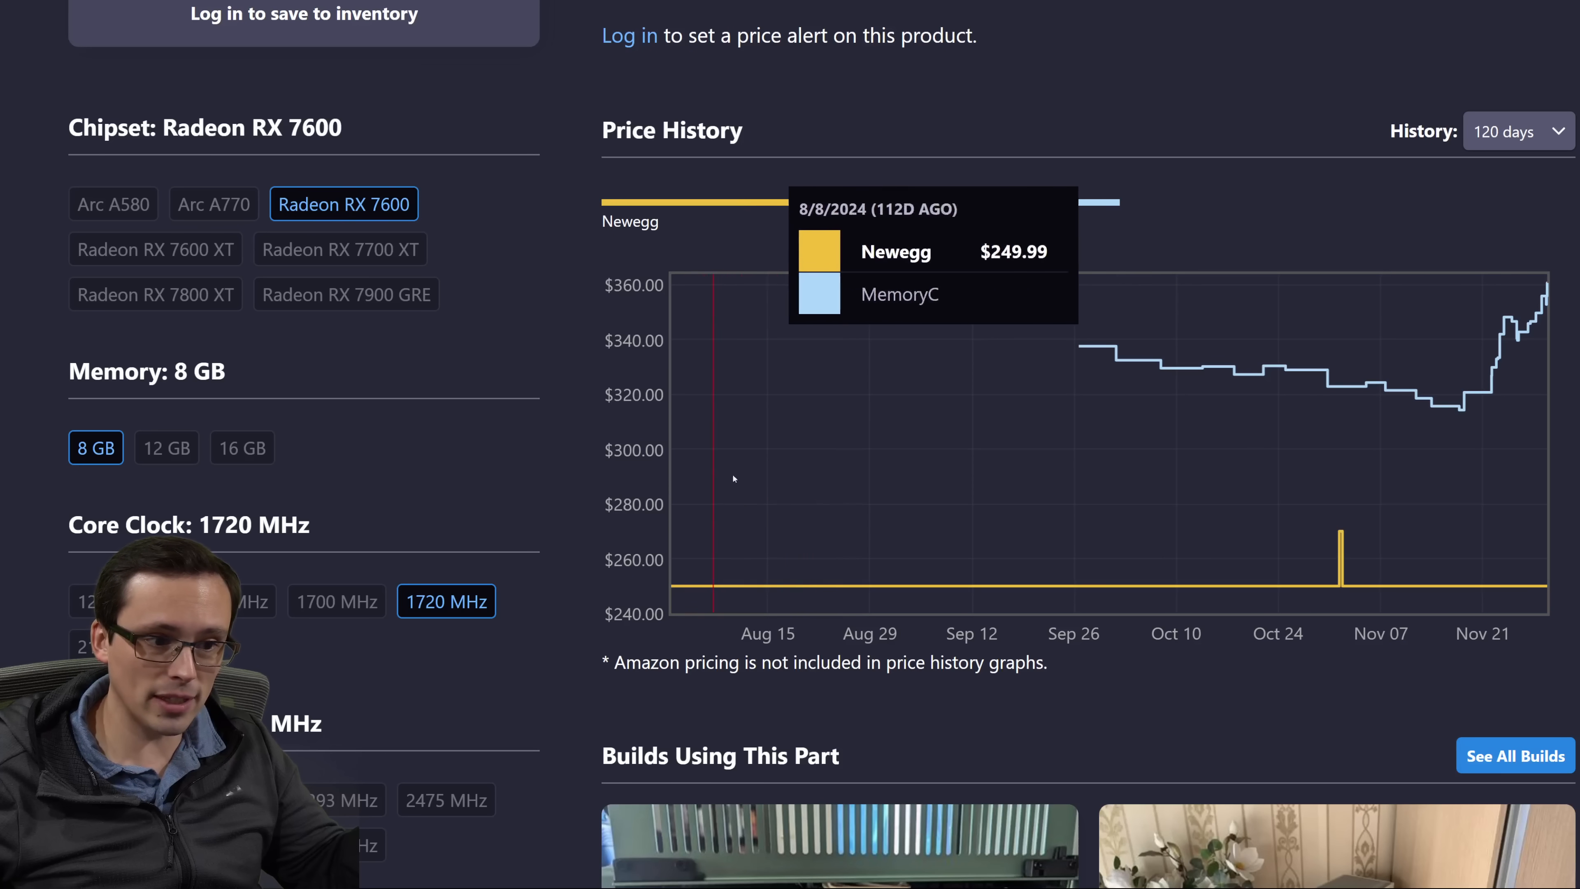
mouse_move(1353, 496)
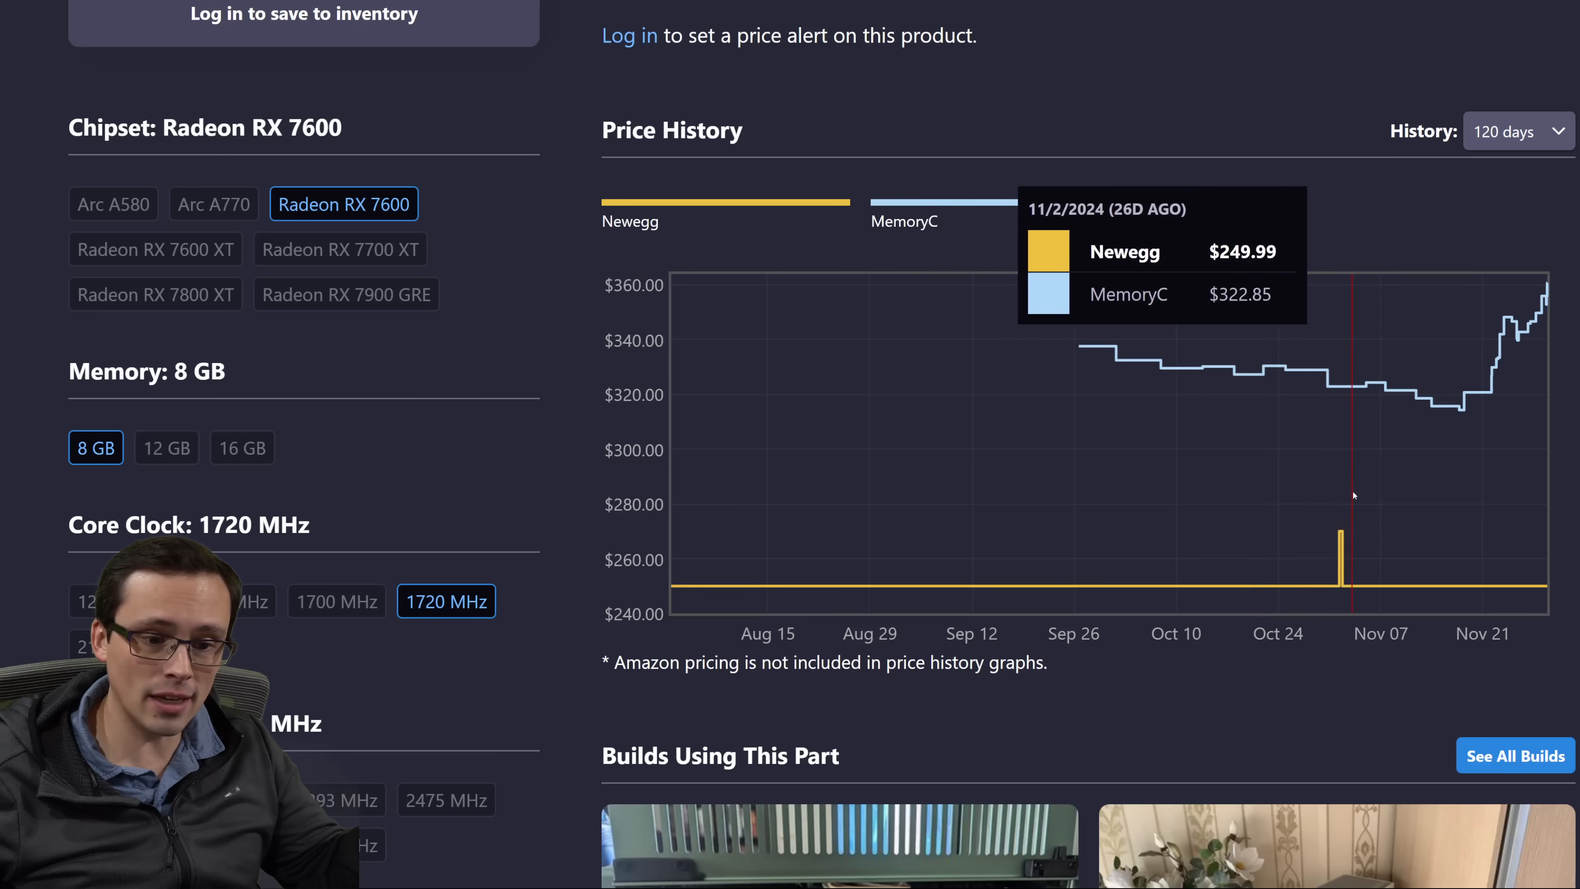
mouse_move(1341, 496)
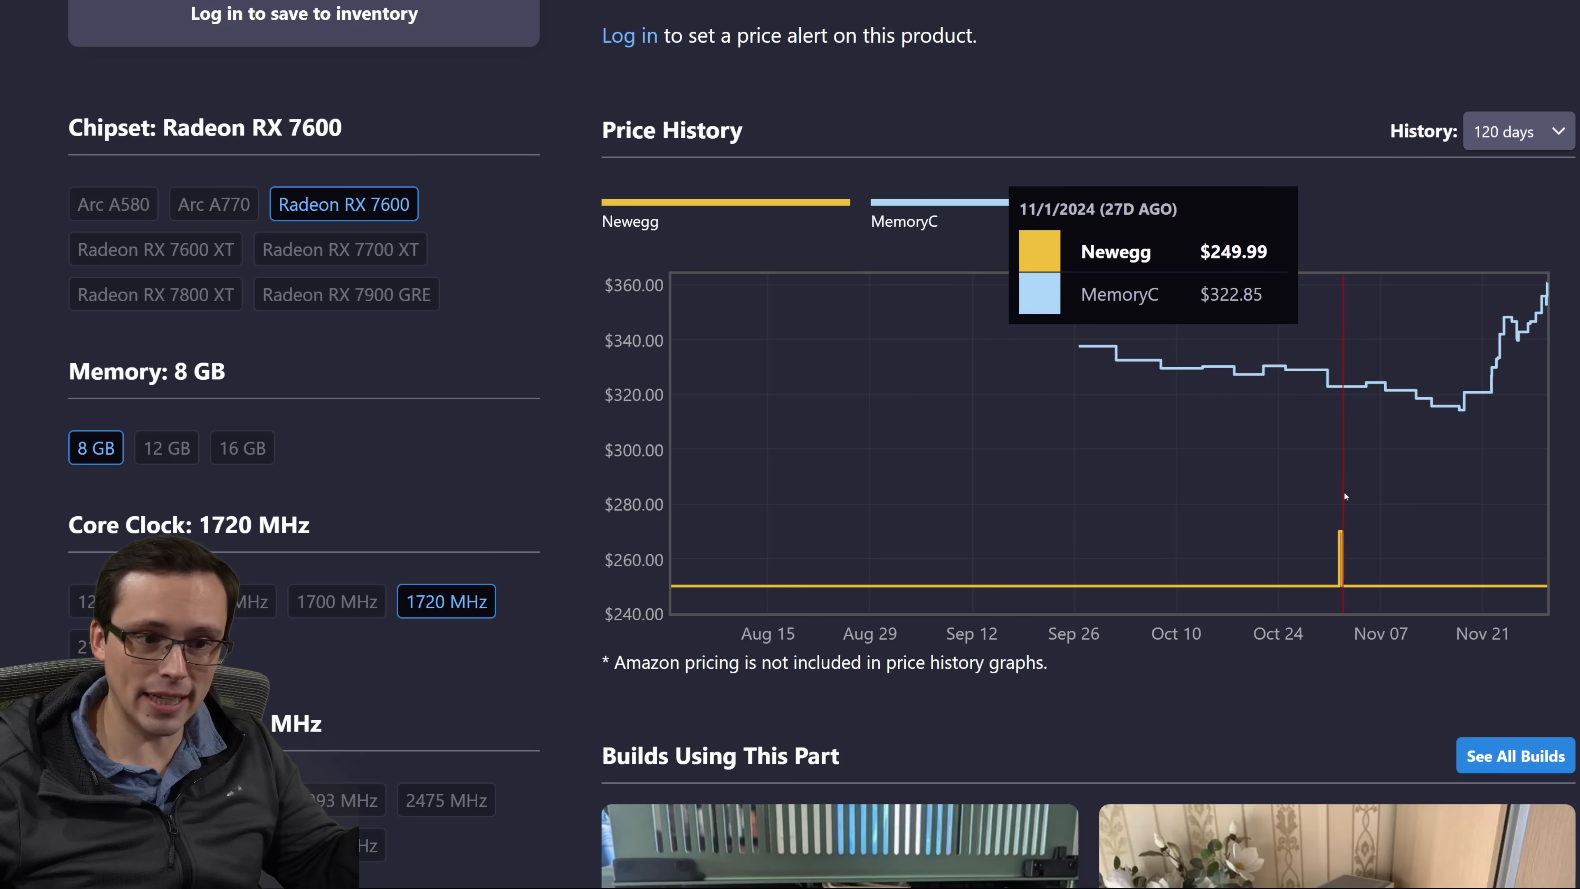
mouse_move(1354, 511)
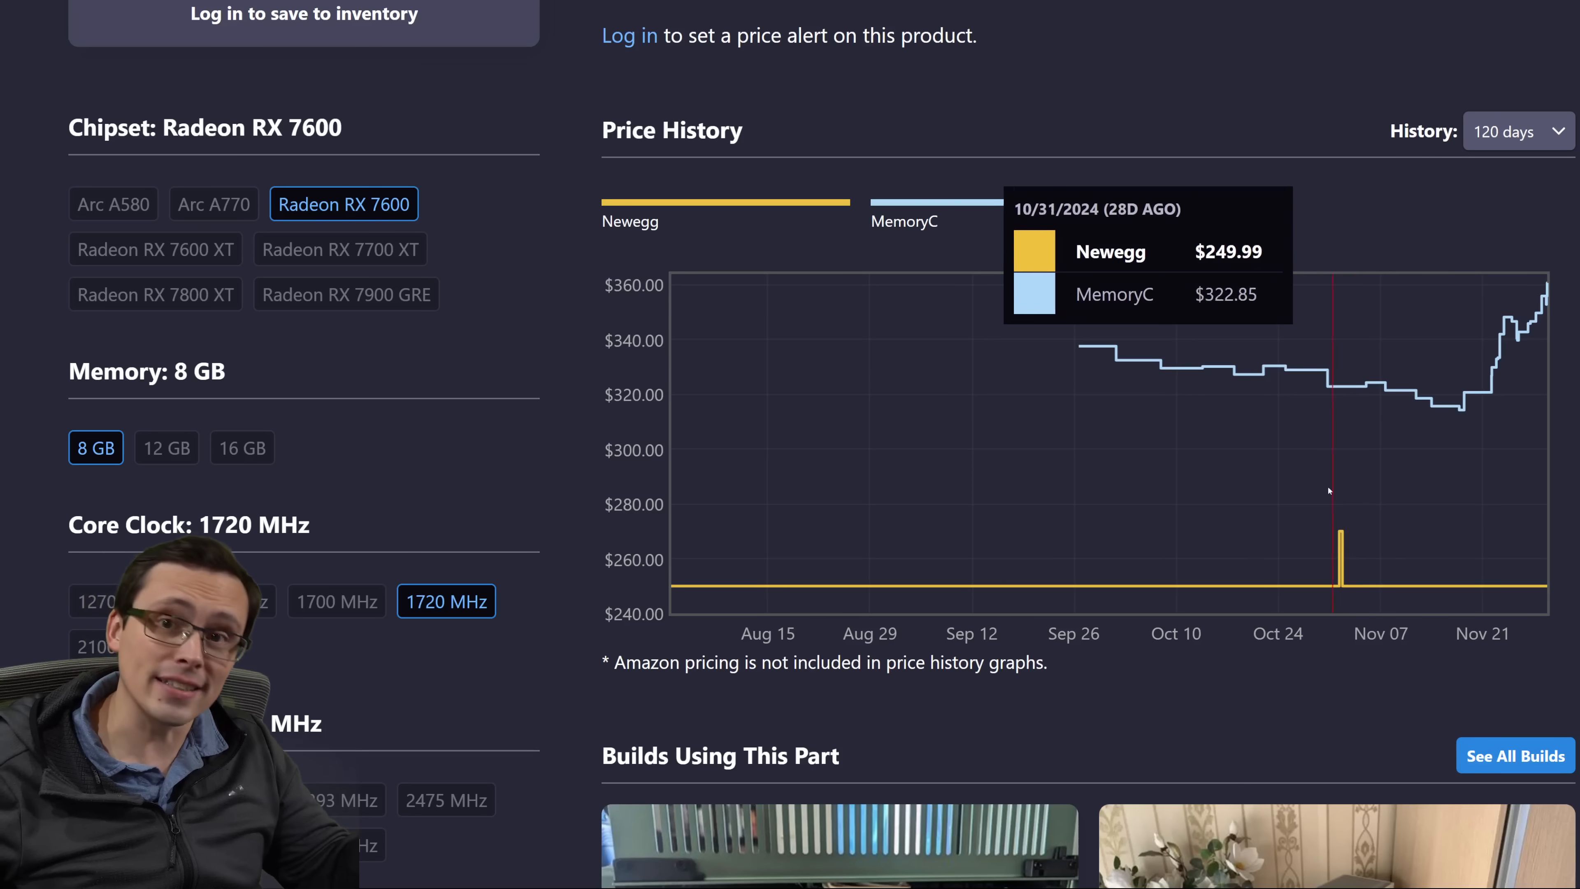
mouse_move(1069, 404)
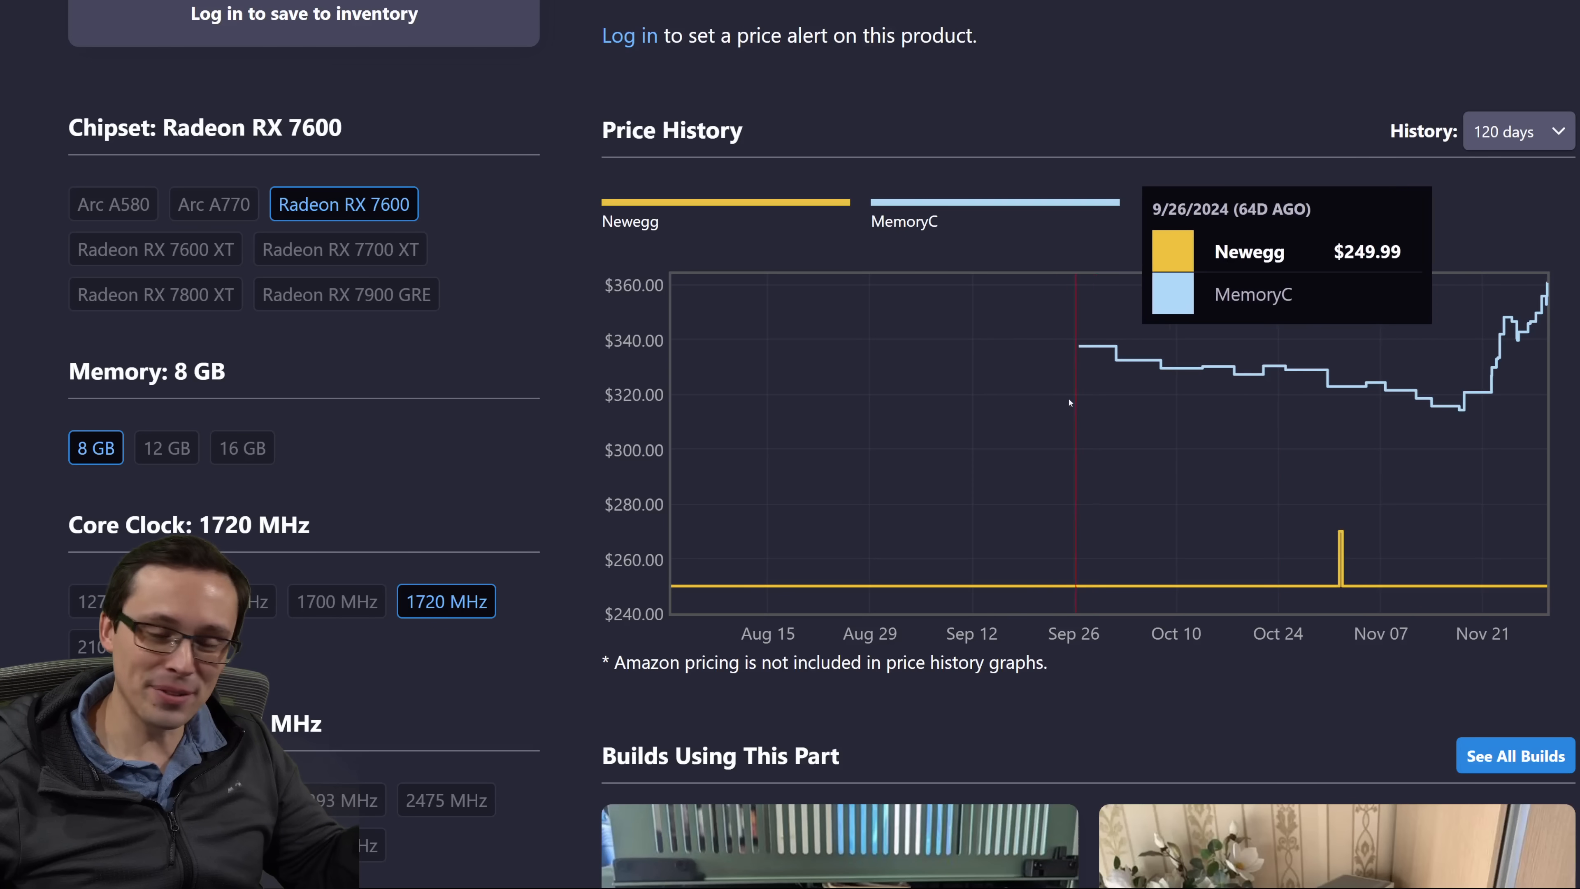
mouse_move(730, 412)
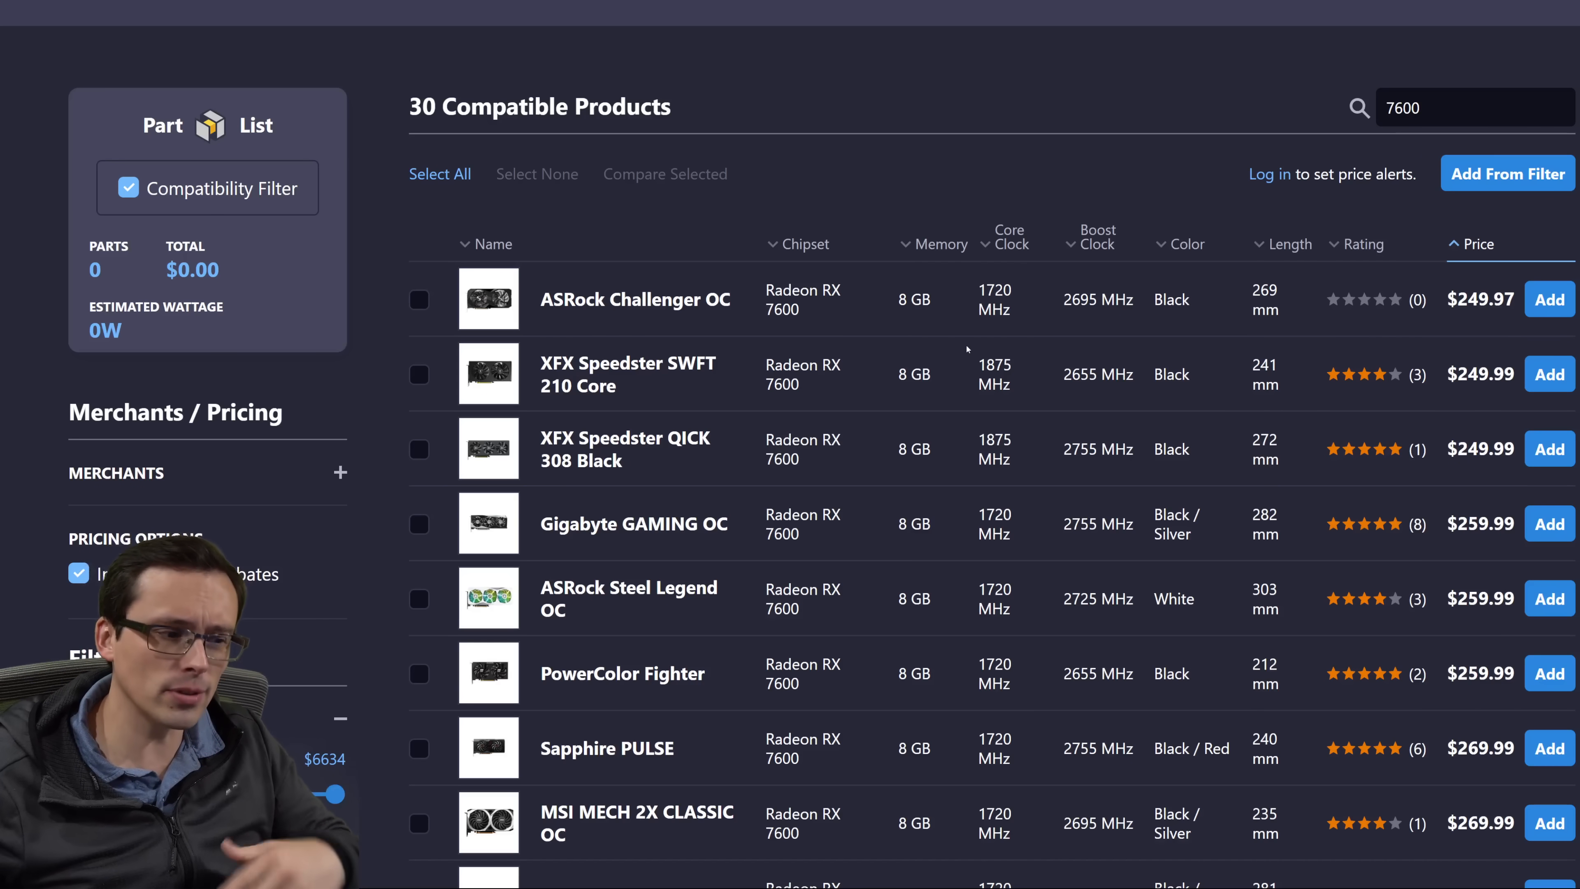
View the XFX Speedster SWFT 210 Core Radeon RX 7600 page down to its price history chart.
scroll(up, 3)
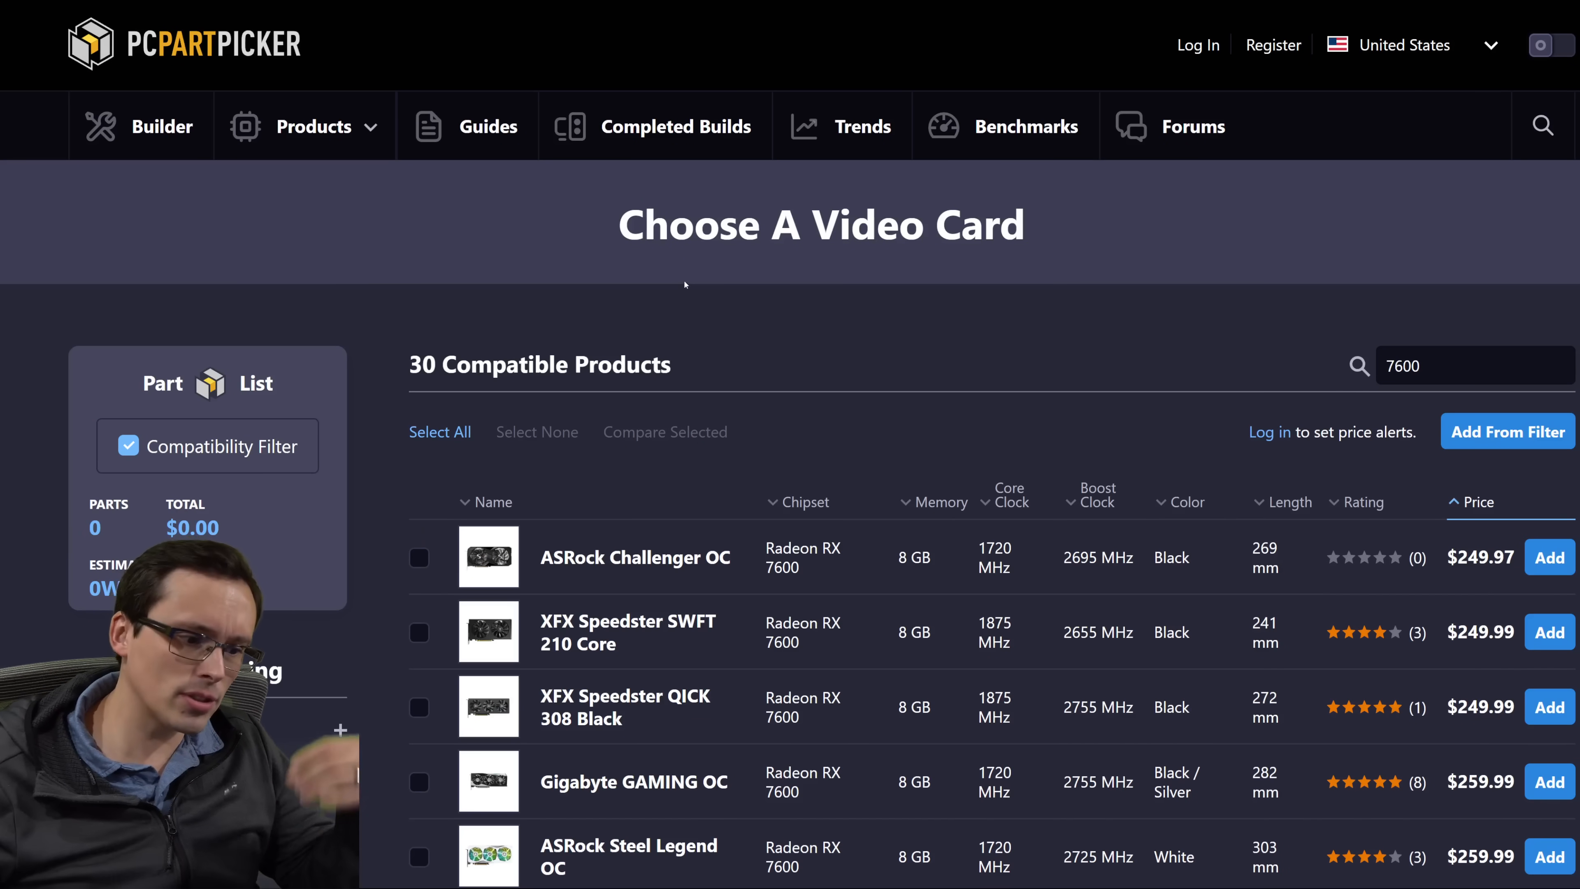
scroll(down, 3)
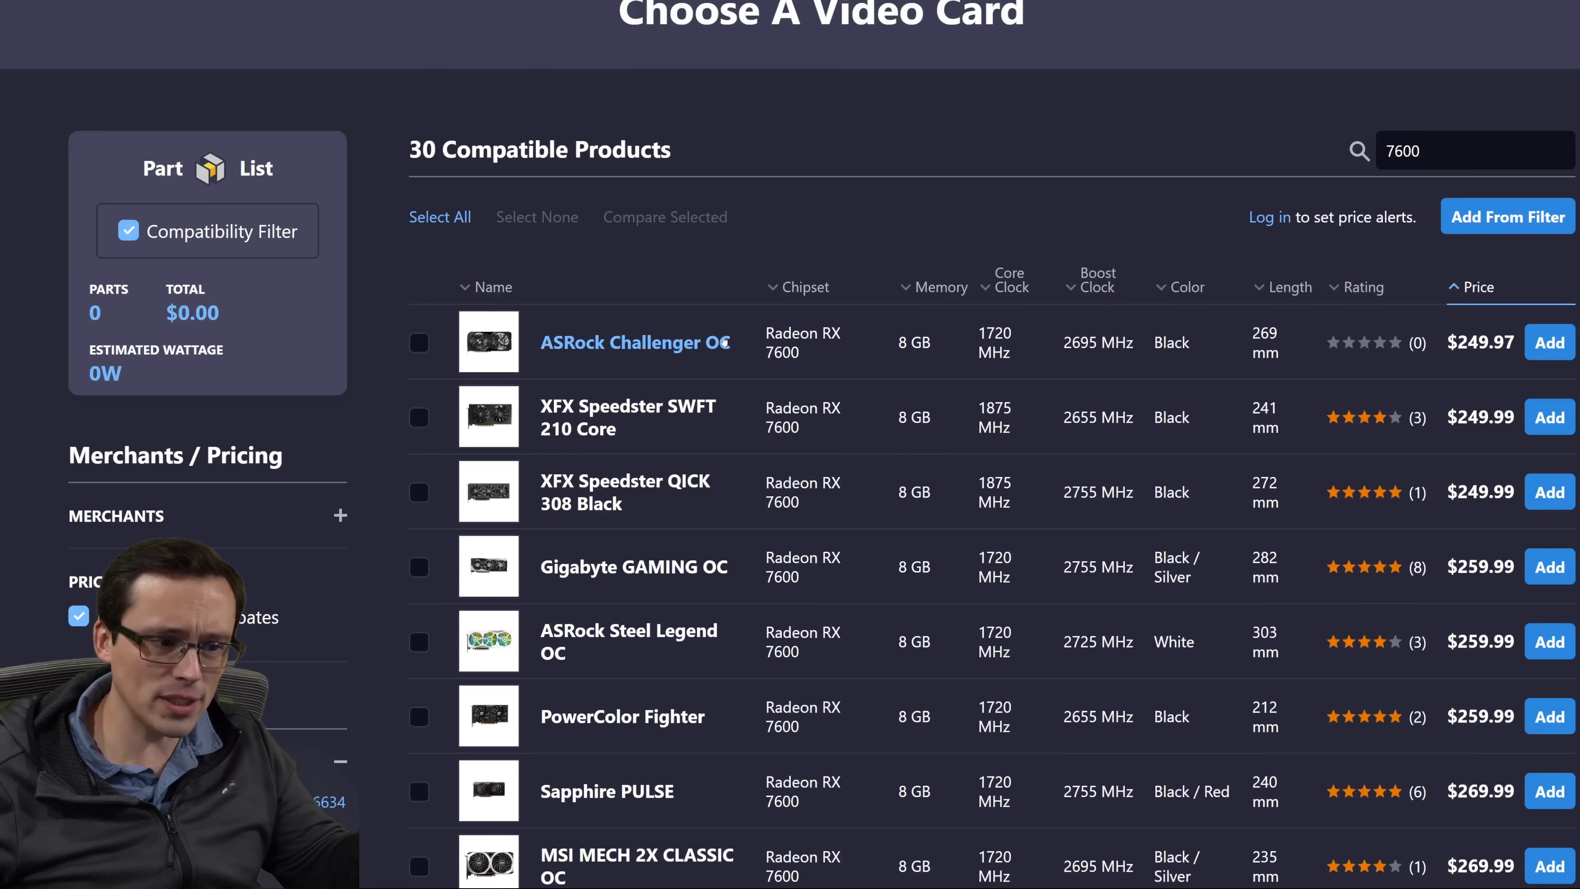
click(627, 418)
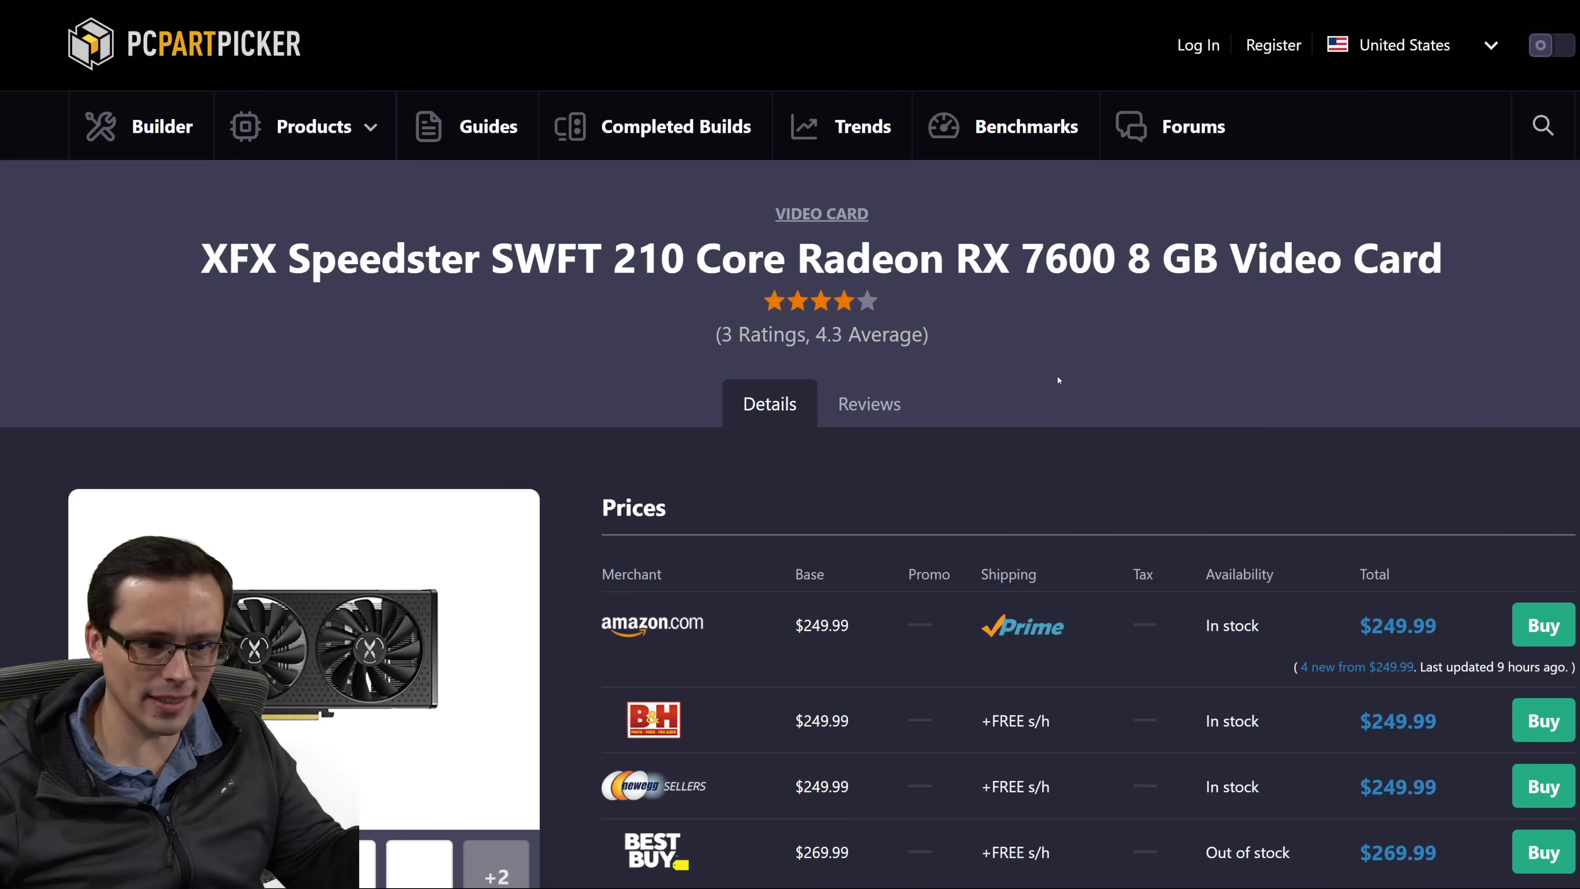
scroll(down, 3)
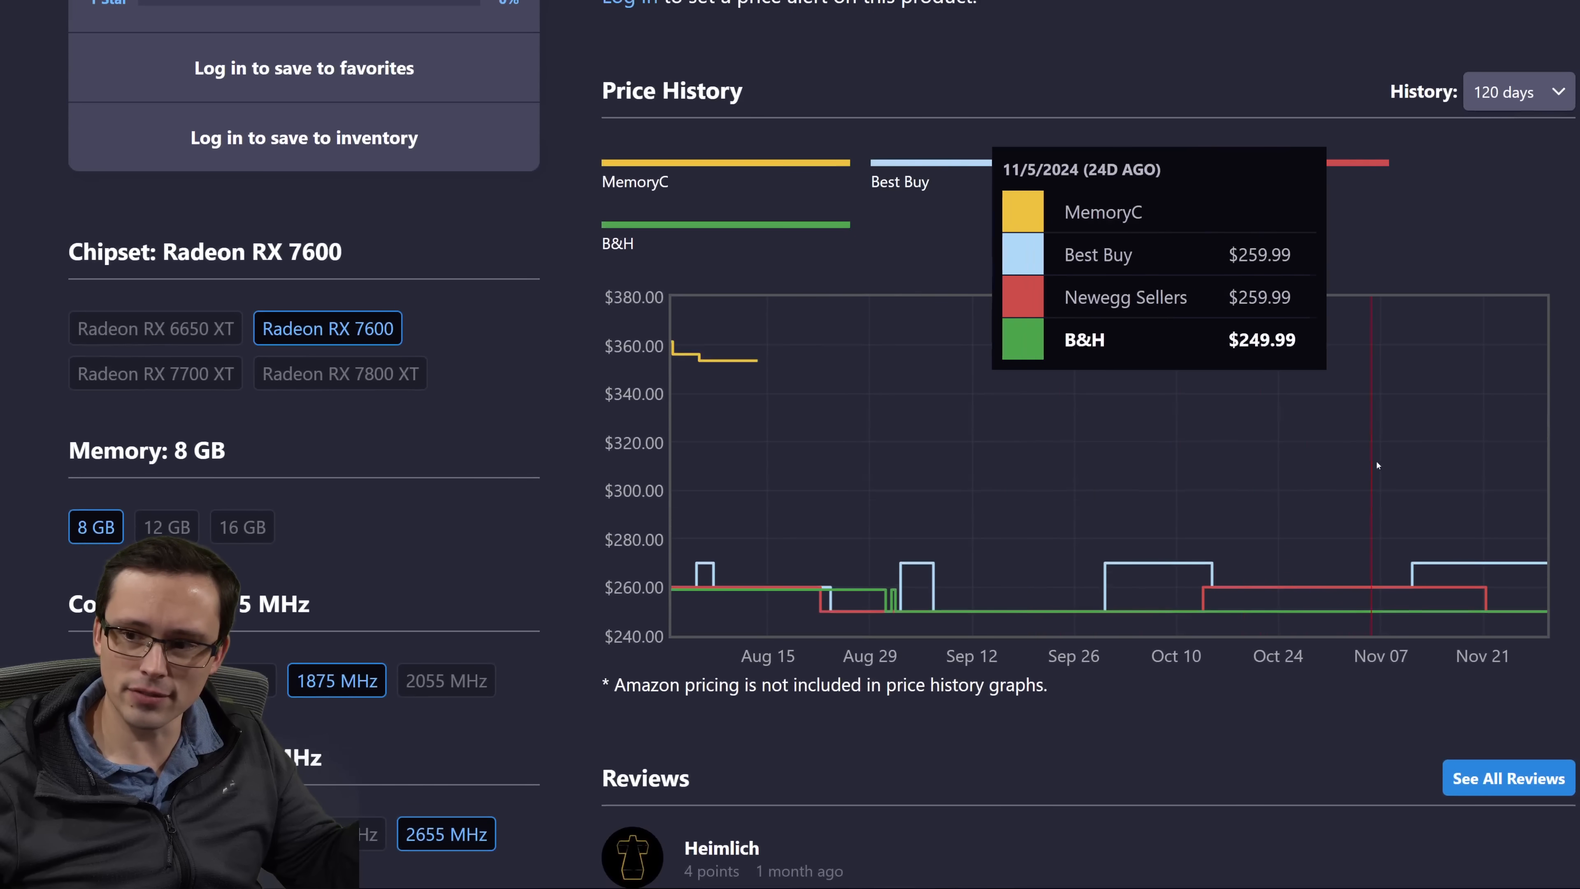
mouse_move(1170, 489)
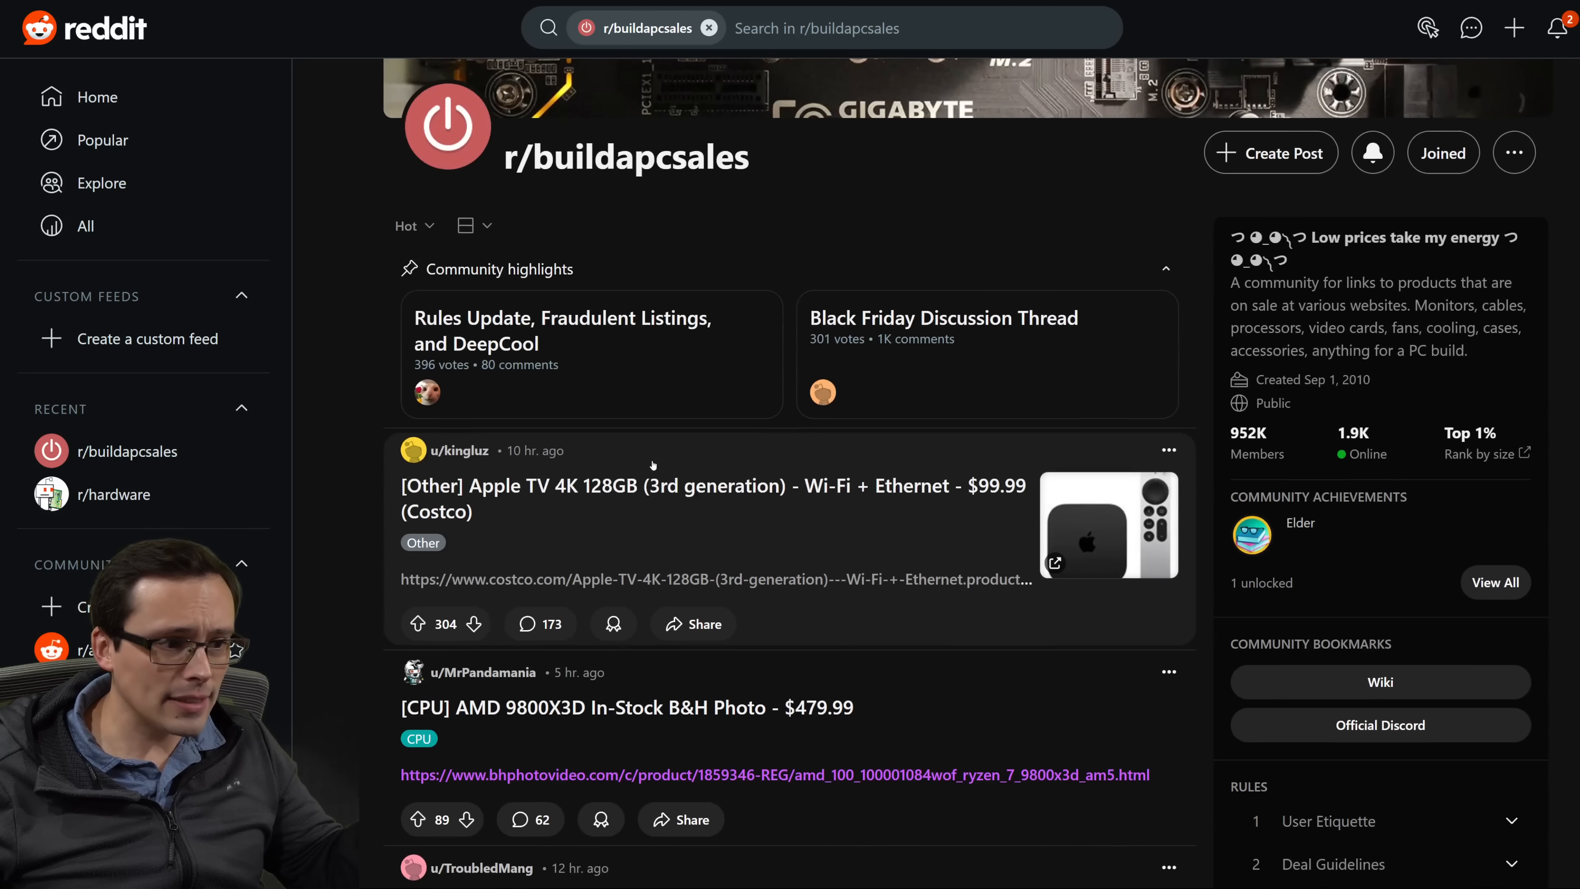
mouse_move(724, 414)
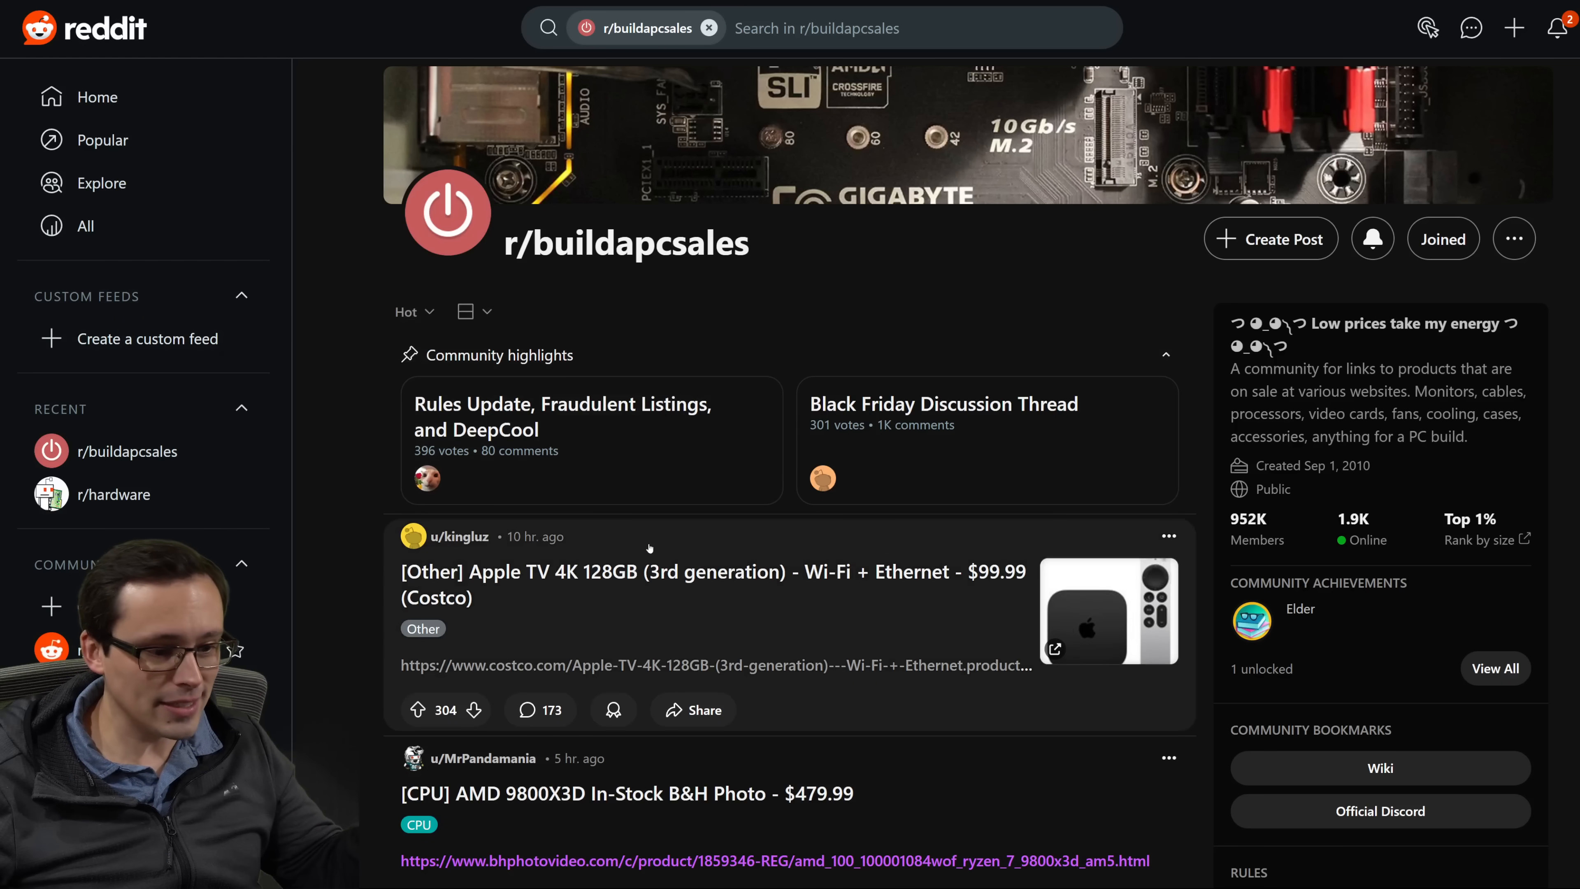
Skim a little way down the r/buildapcsales Hot feed of deal posts.
scroll(down, 3)
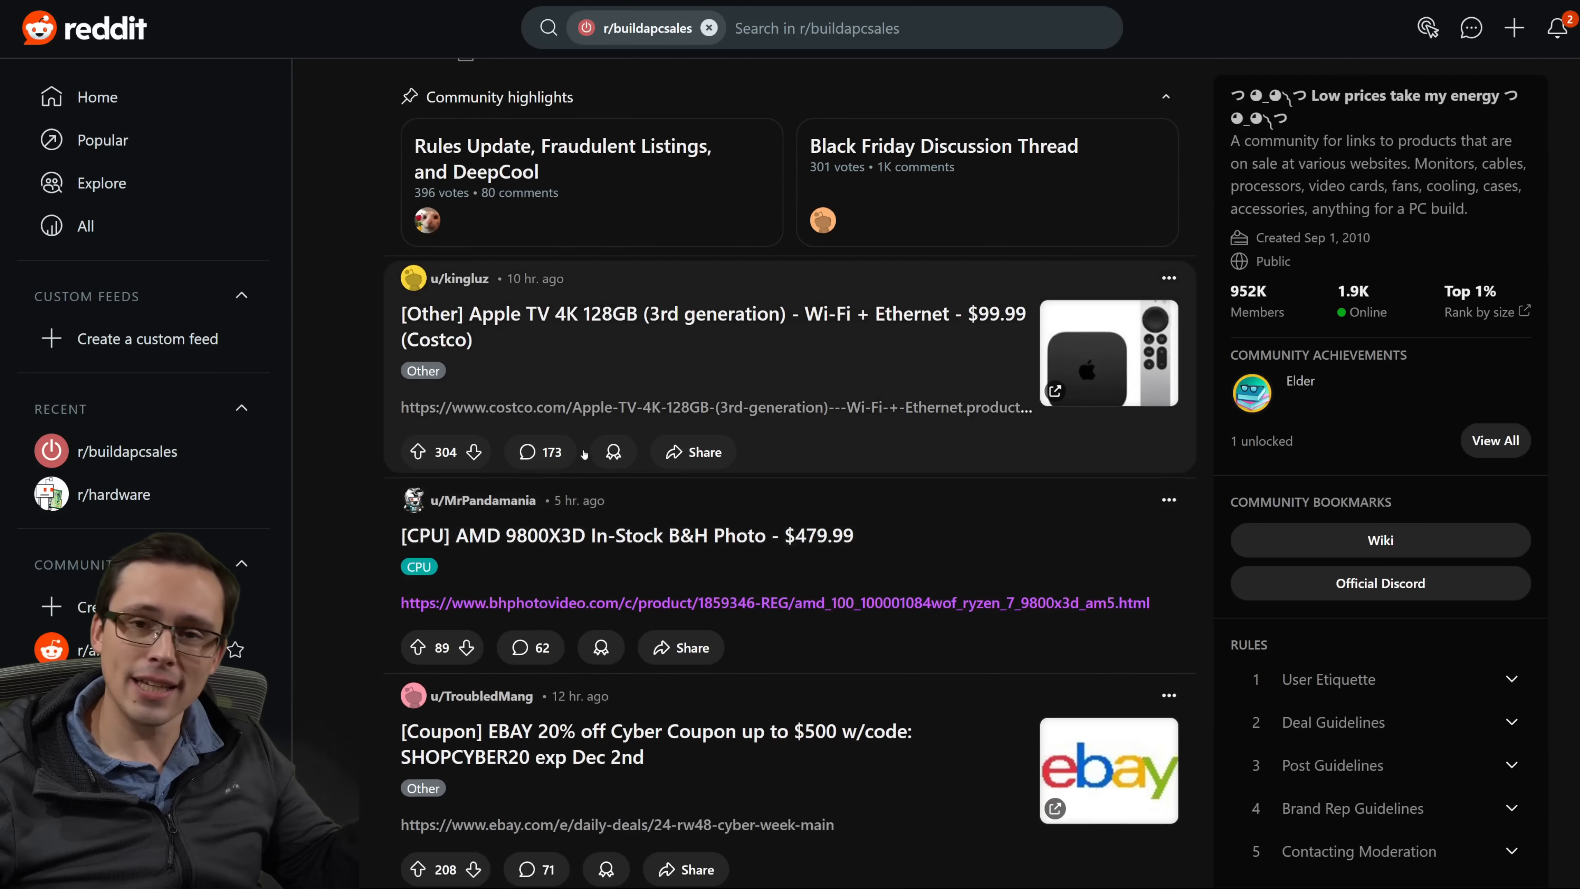
scroll(down, 3)
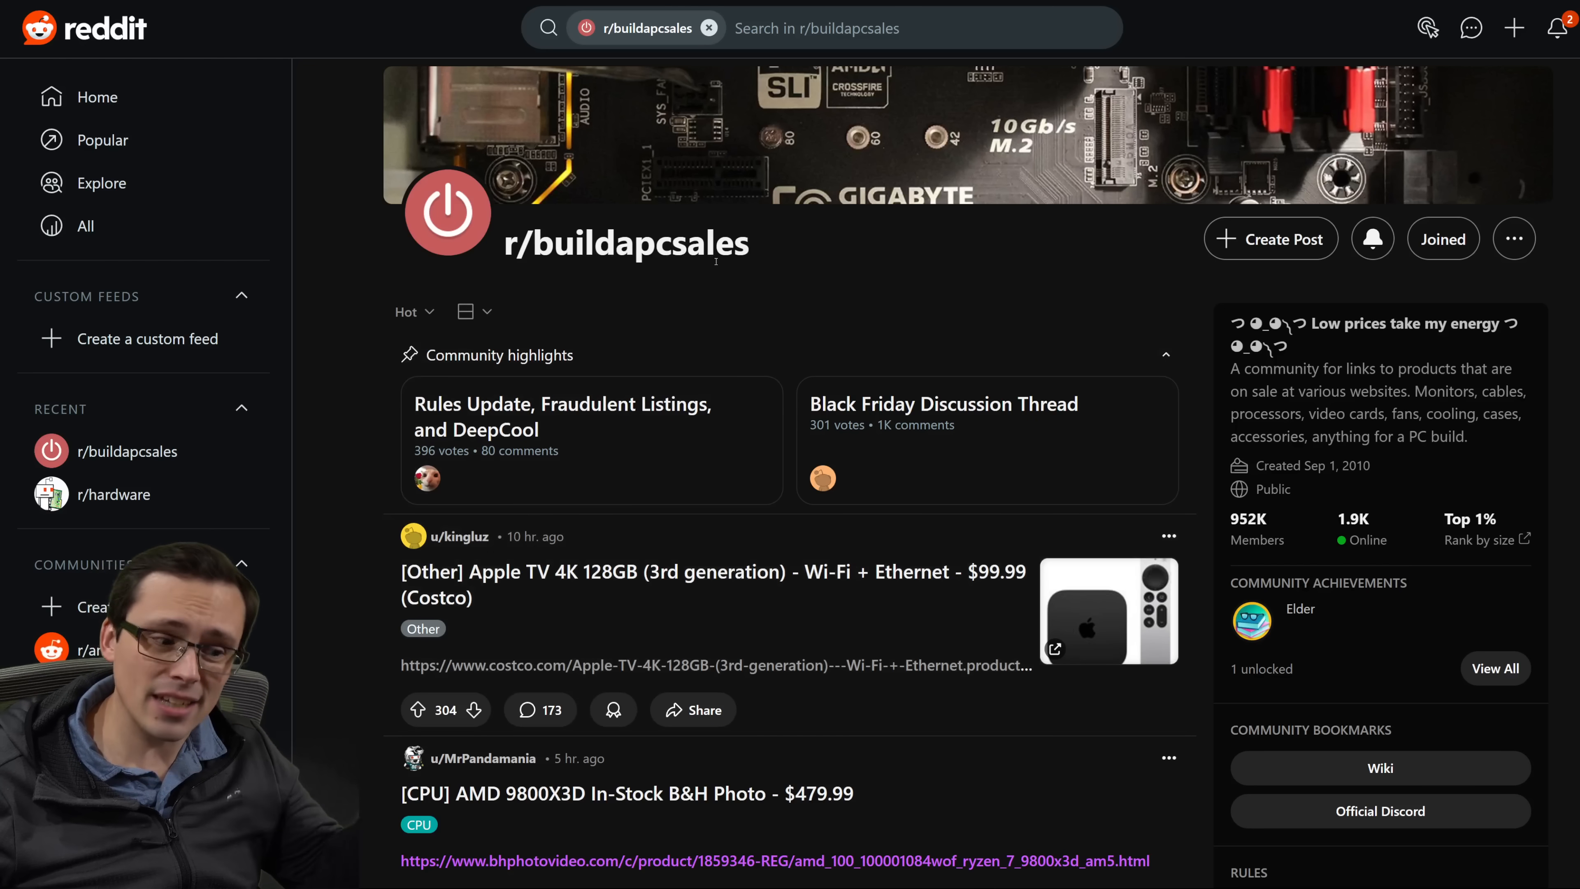
scroll(down, 3)
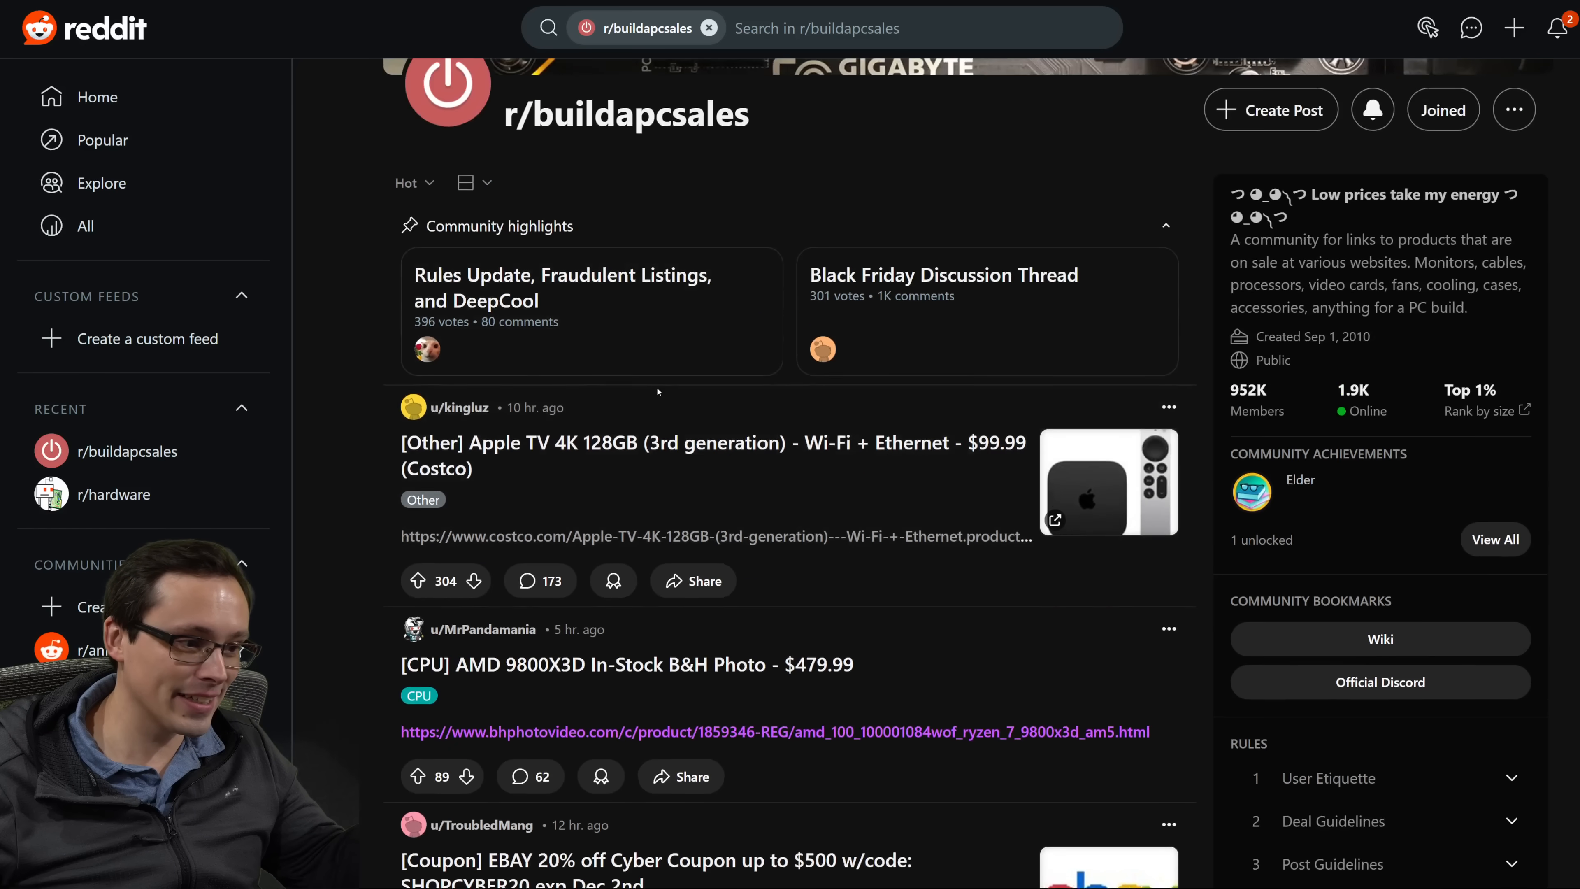
scroll(down, 3)
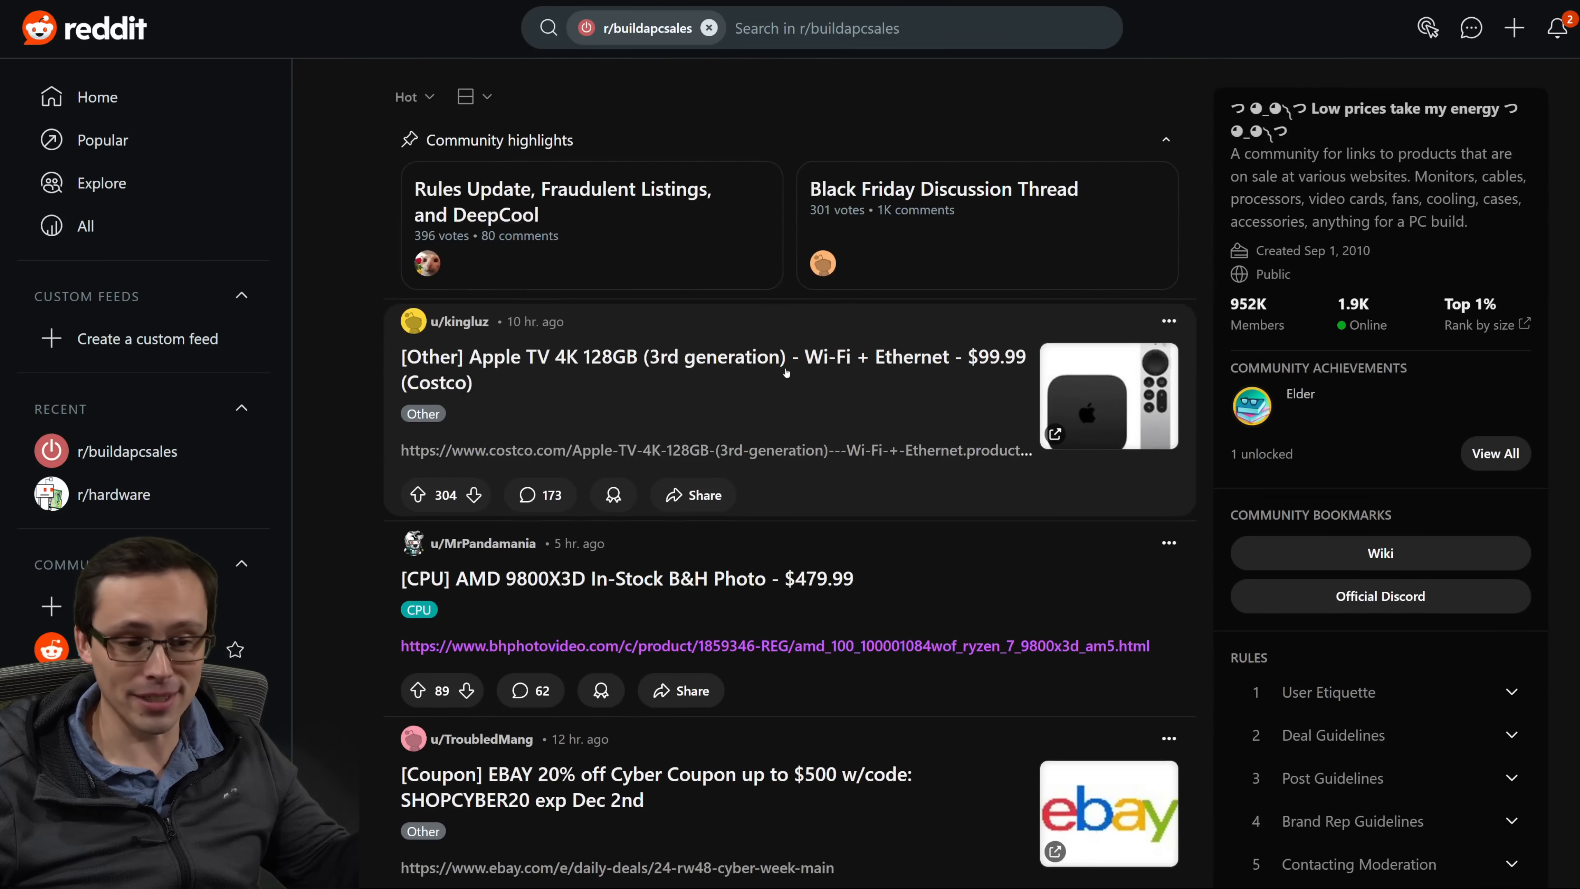
scroll(down, 3)
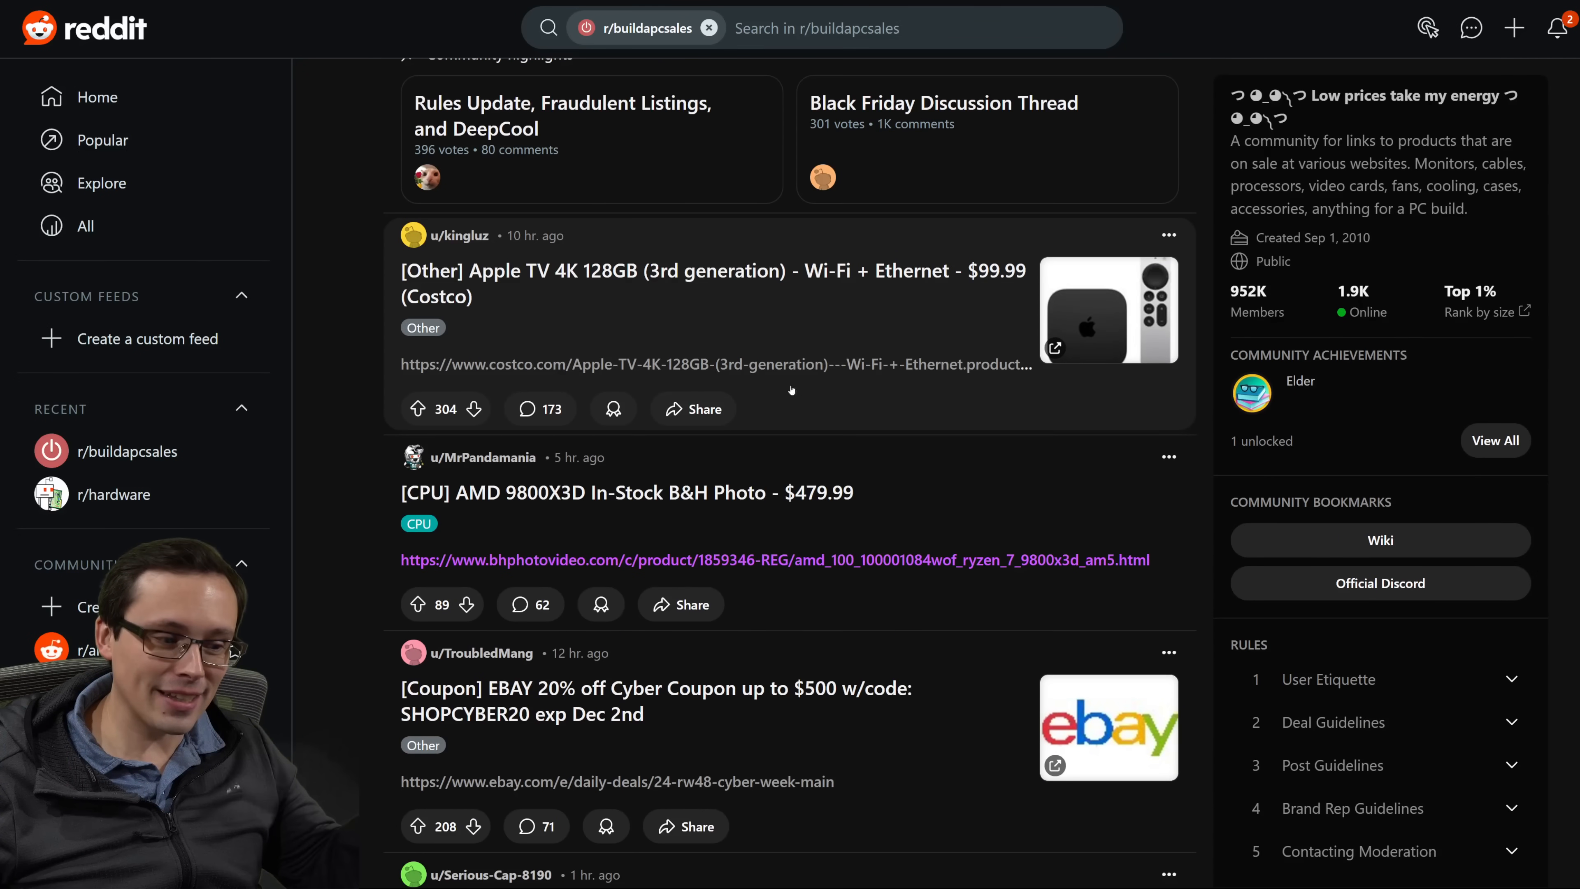
scroll(down, 3)
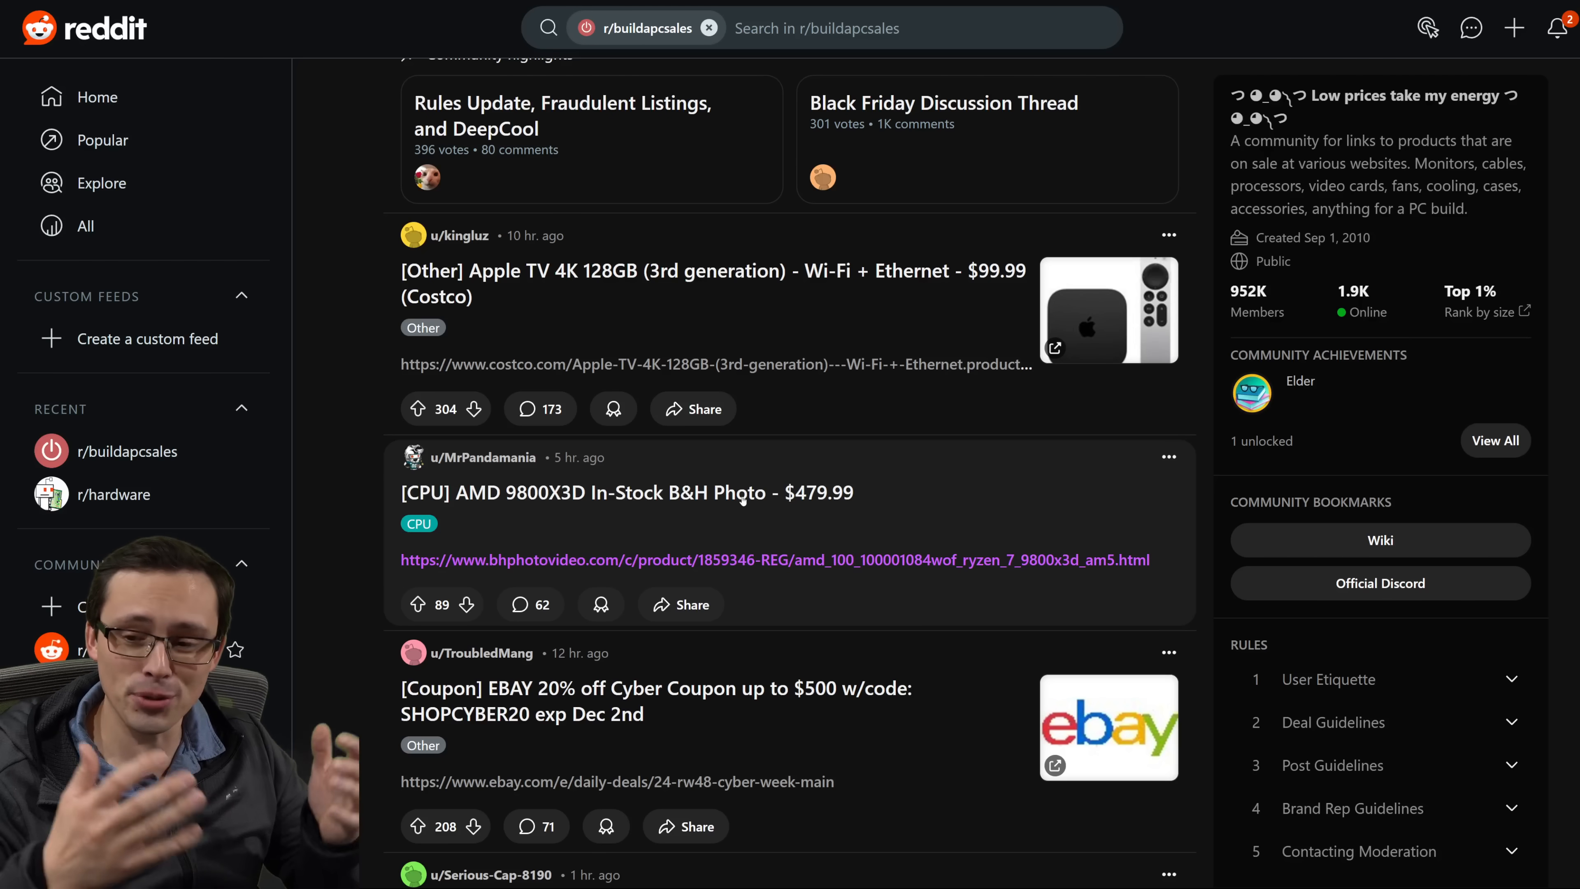
scroll(down, 3)
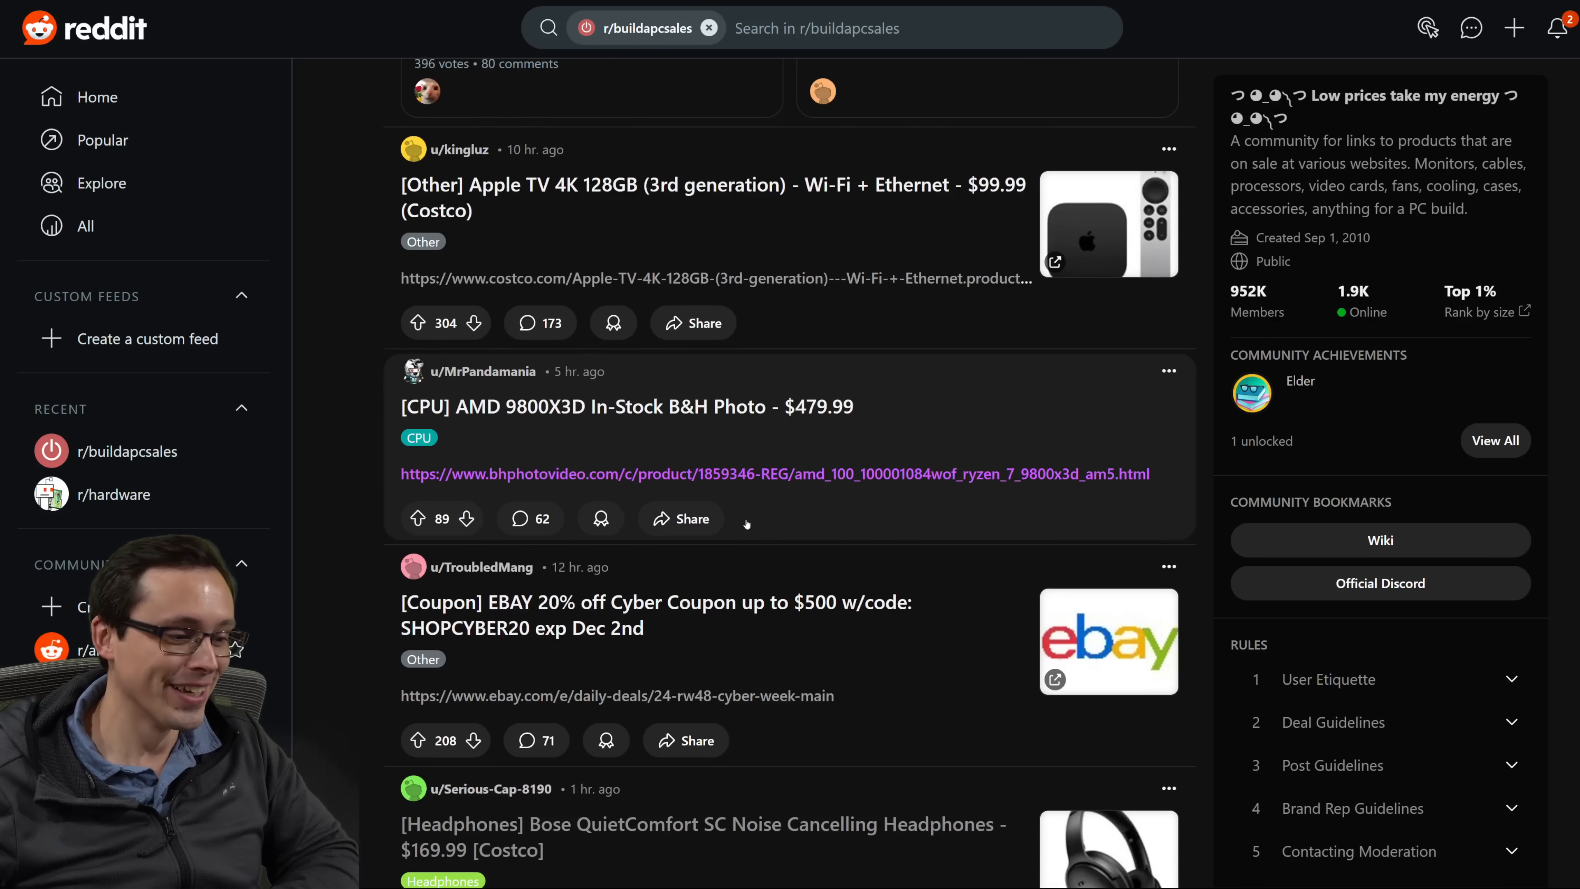
scroll(down, 3)
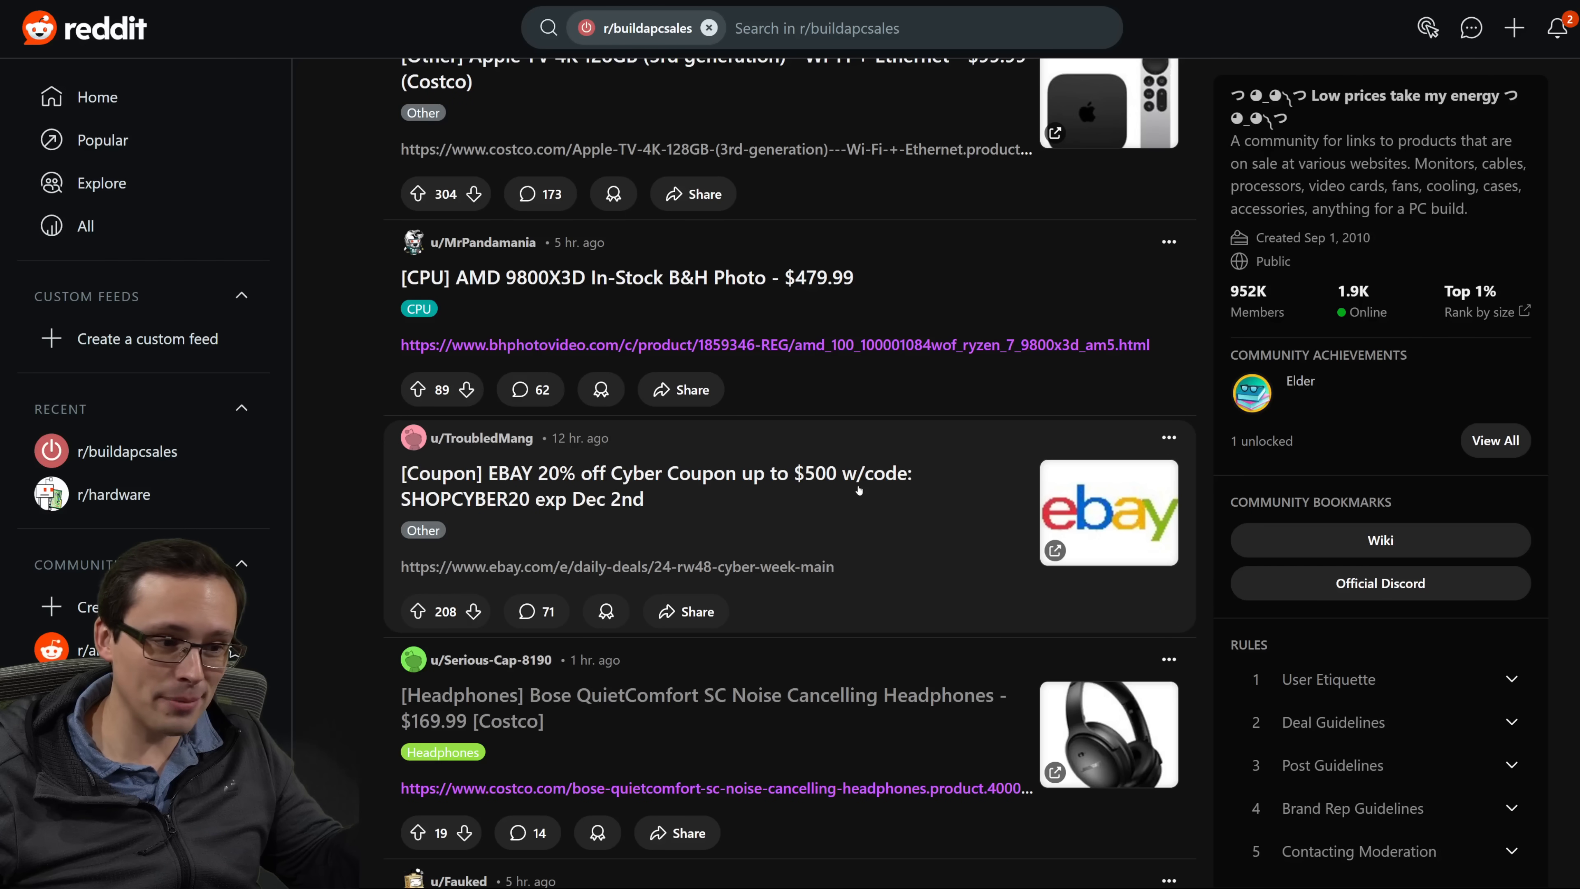
scroll(up, 3)
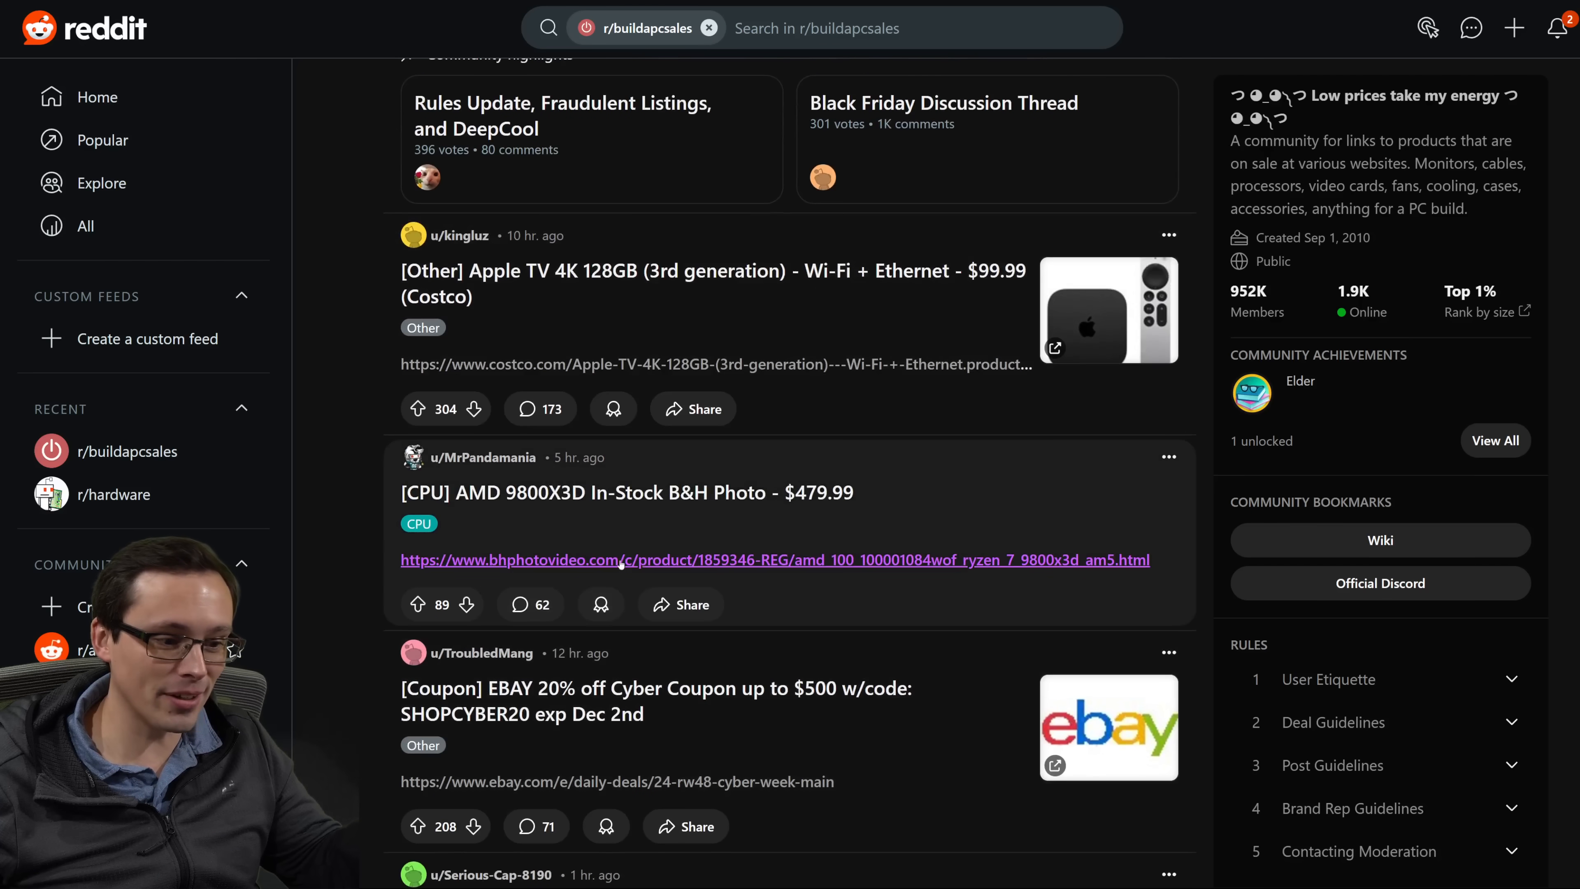
scroll(down, 3)
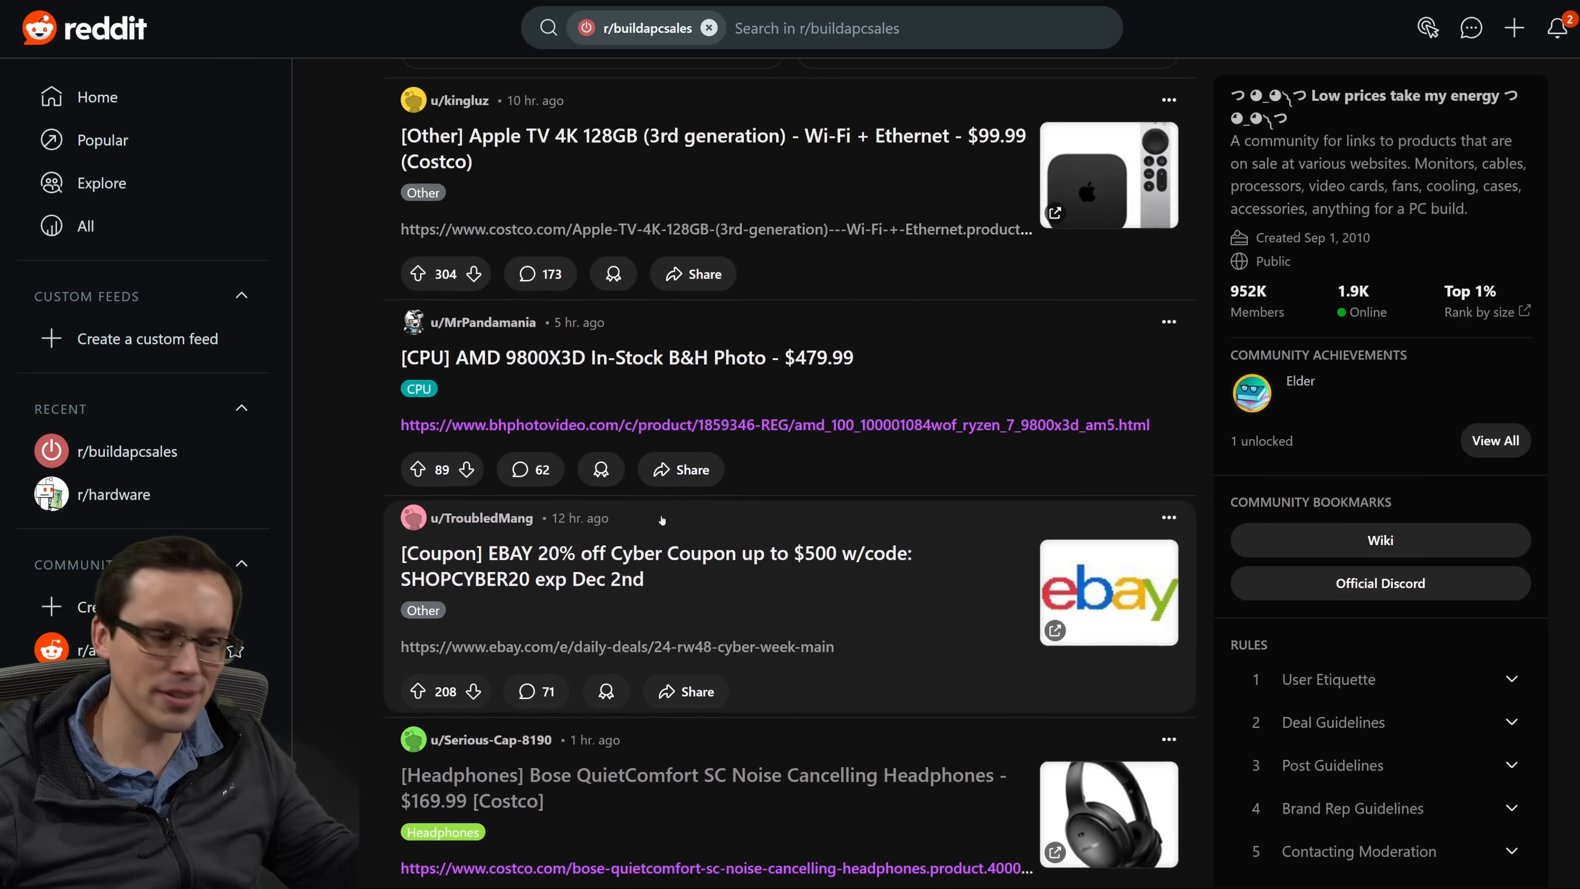
scroll(down, 3)
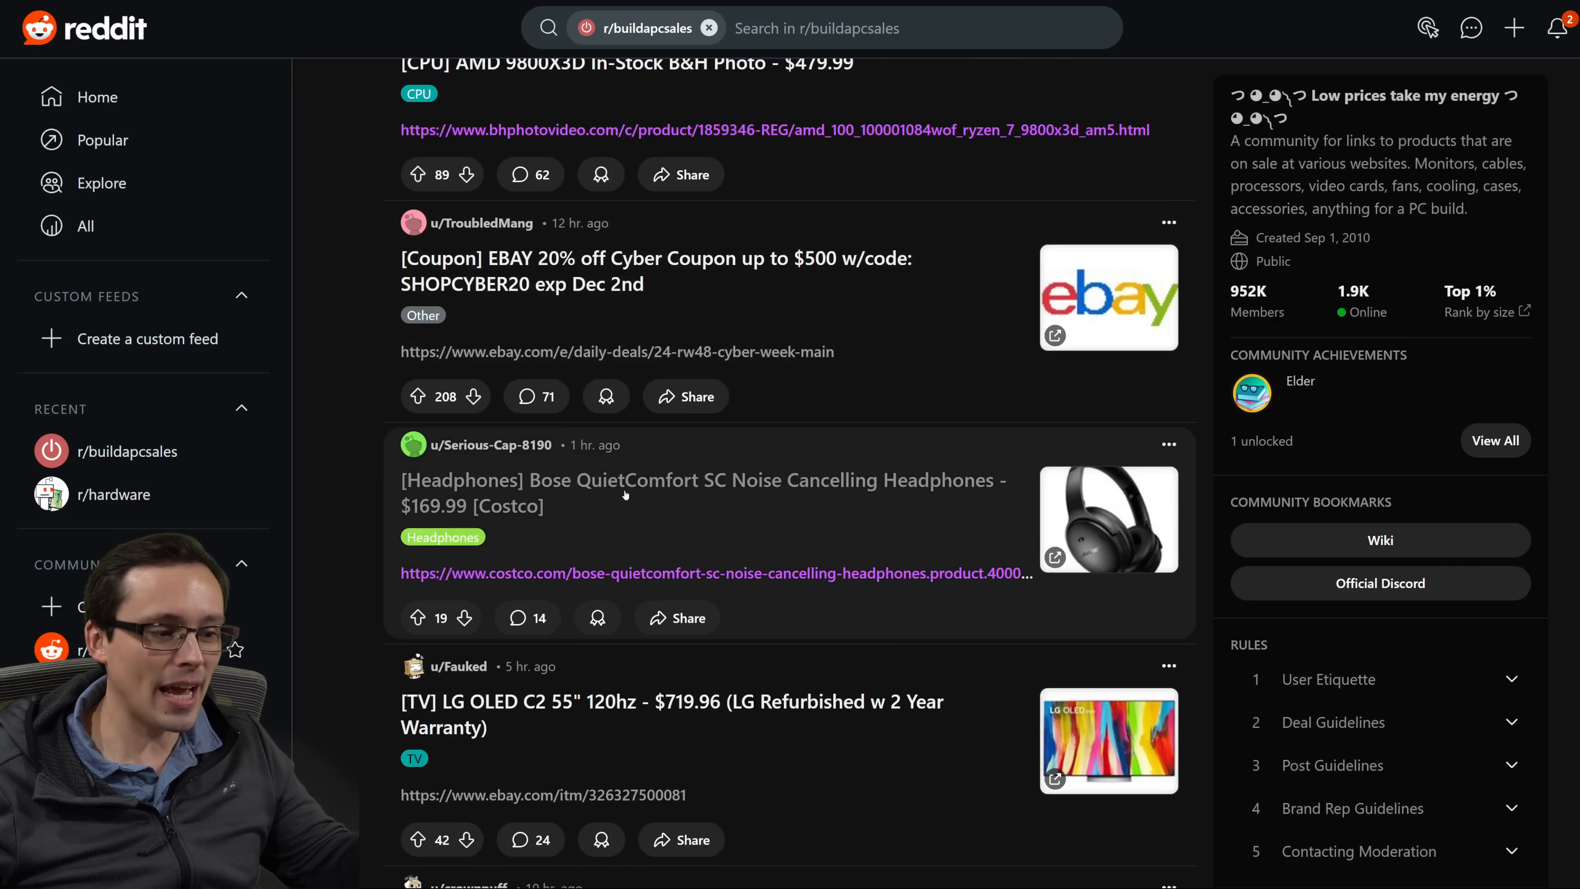
scroll(down, 3)
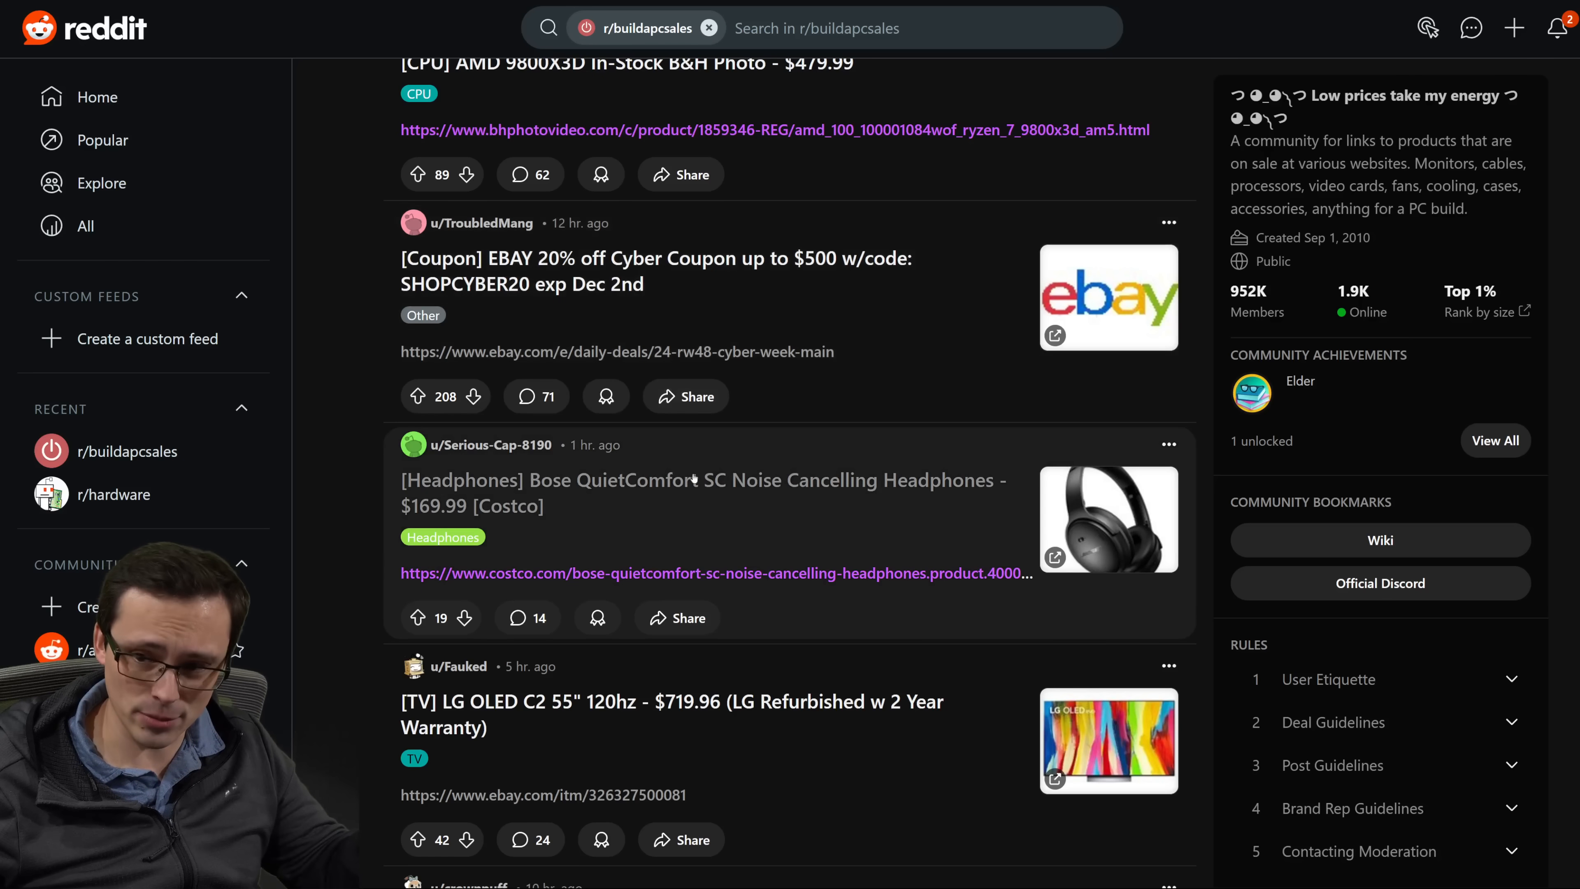
scroll(down, 3)
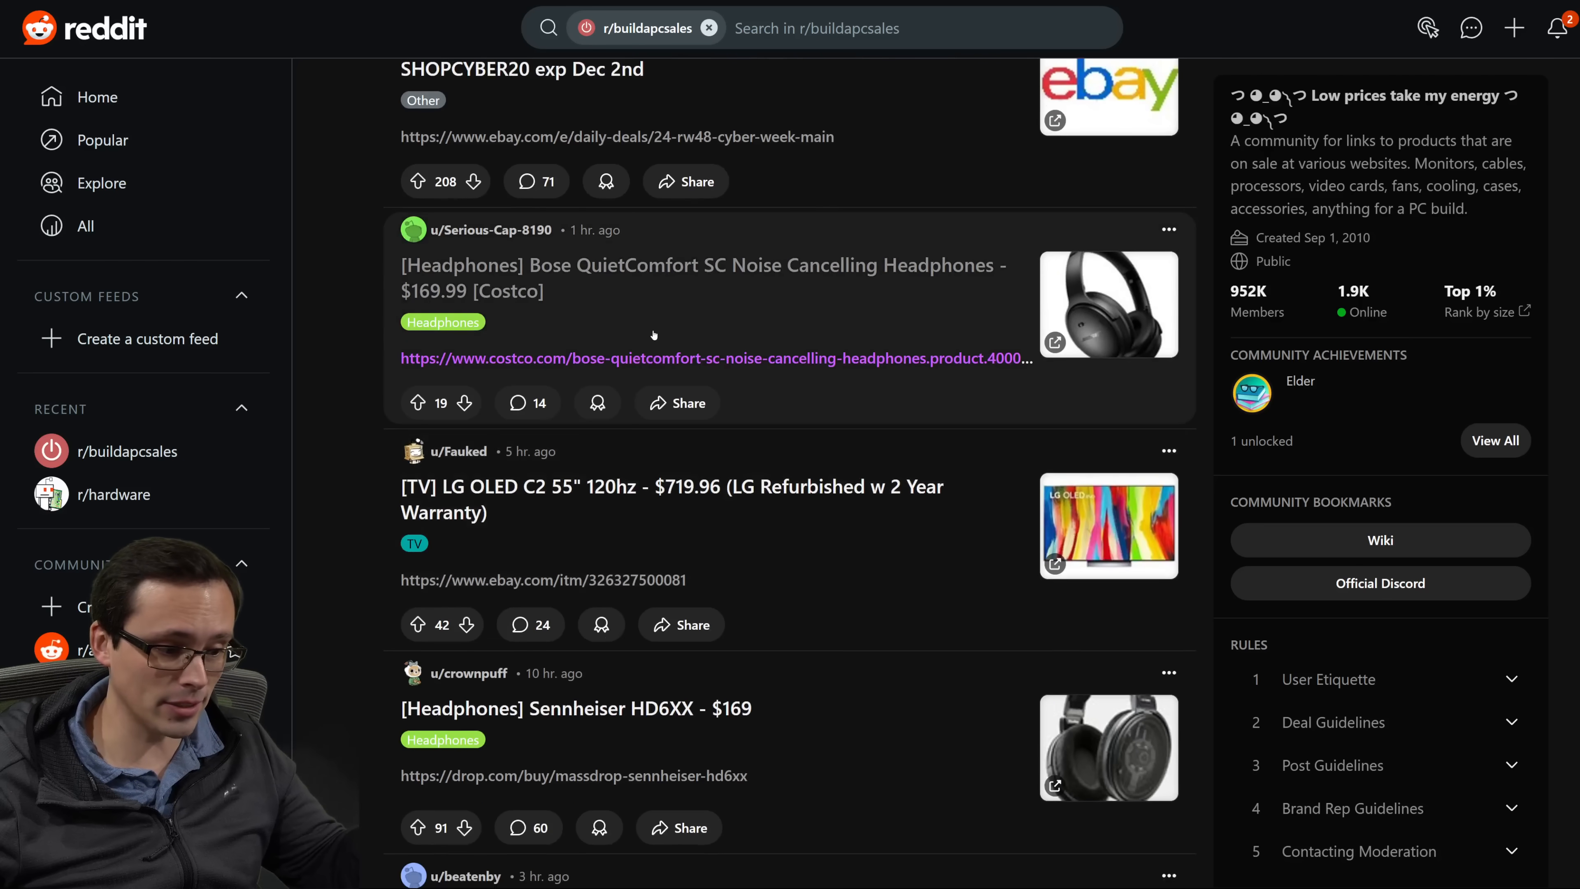
scroll(down, 3)
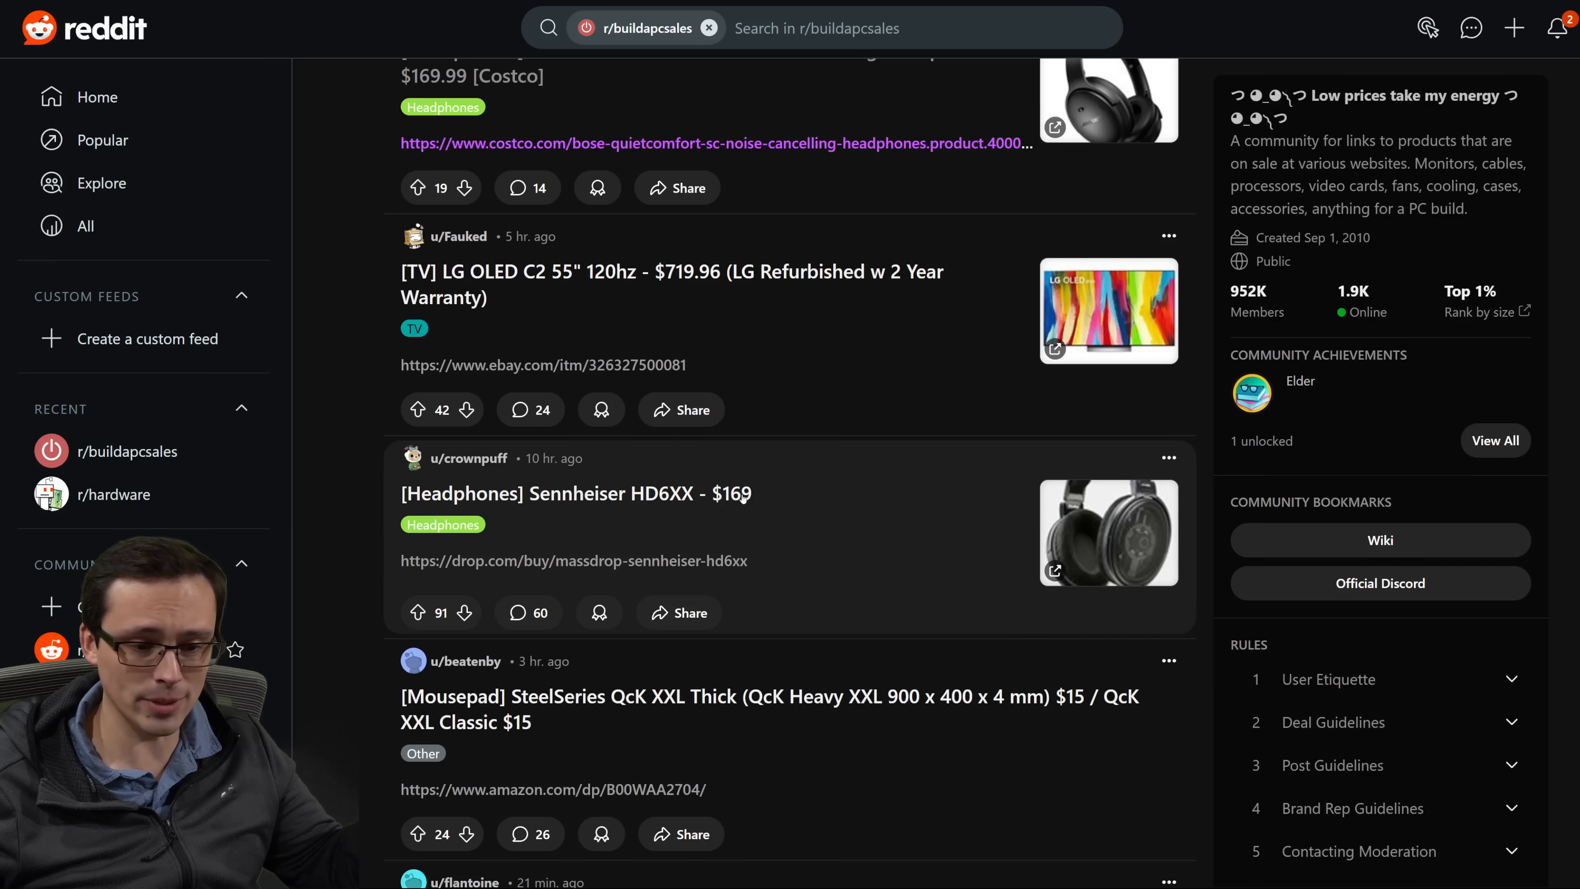
scroll(up, 3)
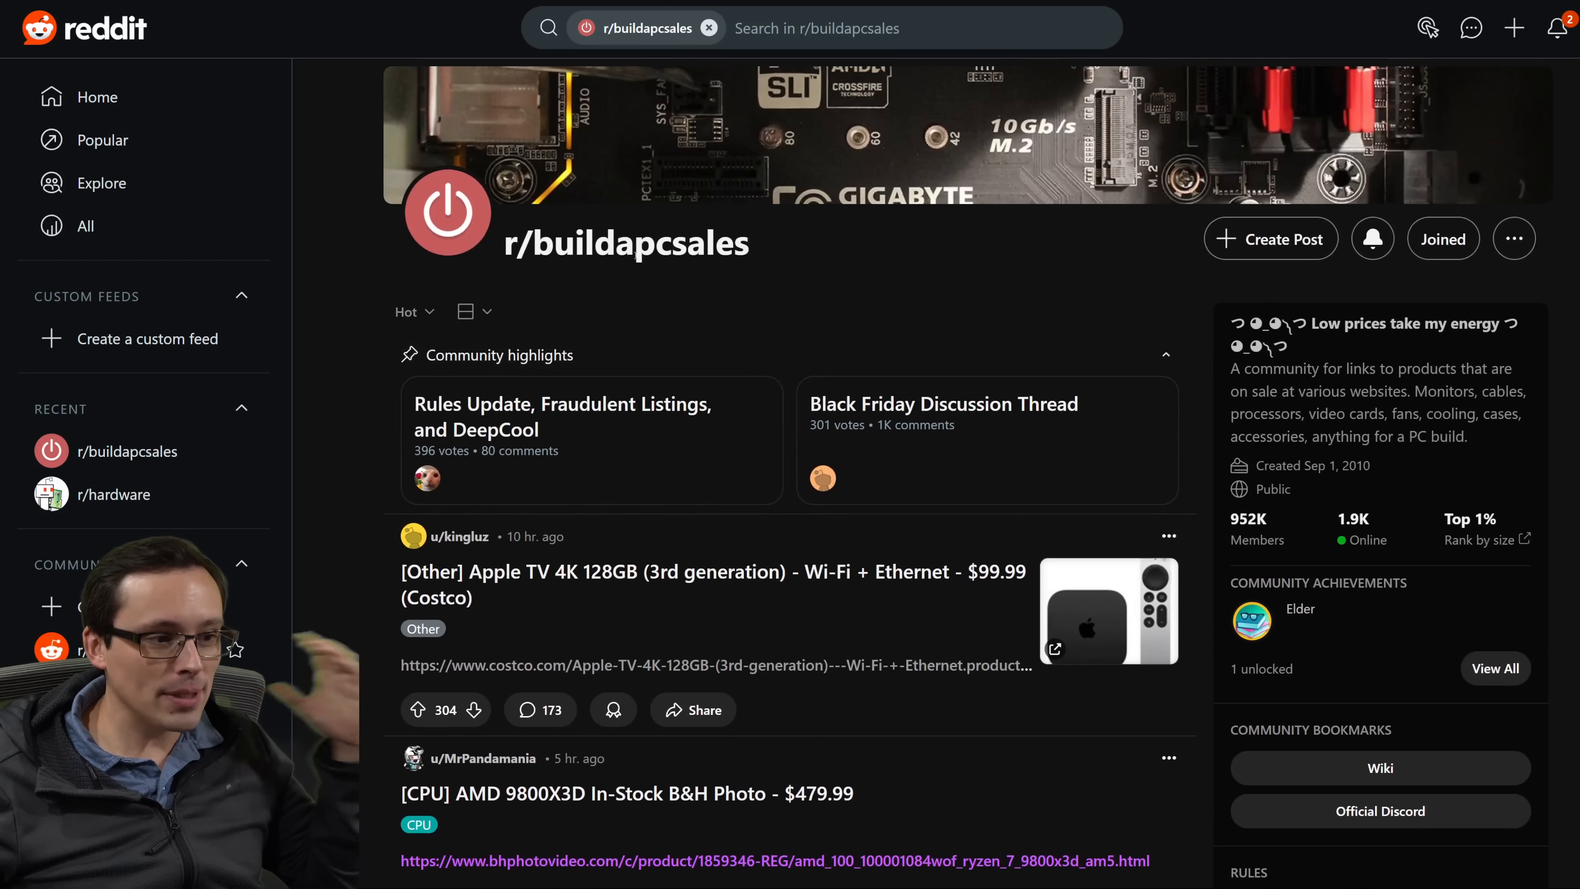
Scroll the r/buildapcsales feed past Woot, Sony headphone, AirPods and TCL TV deals to the Cooler Master 27" 1440p monitor post.
double_click(667, 245)
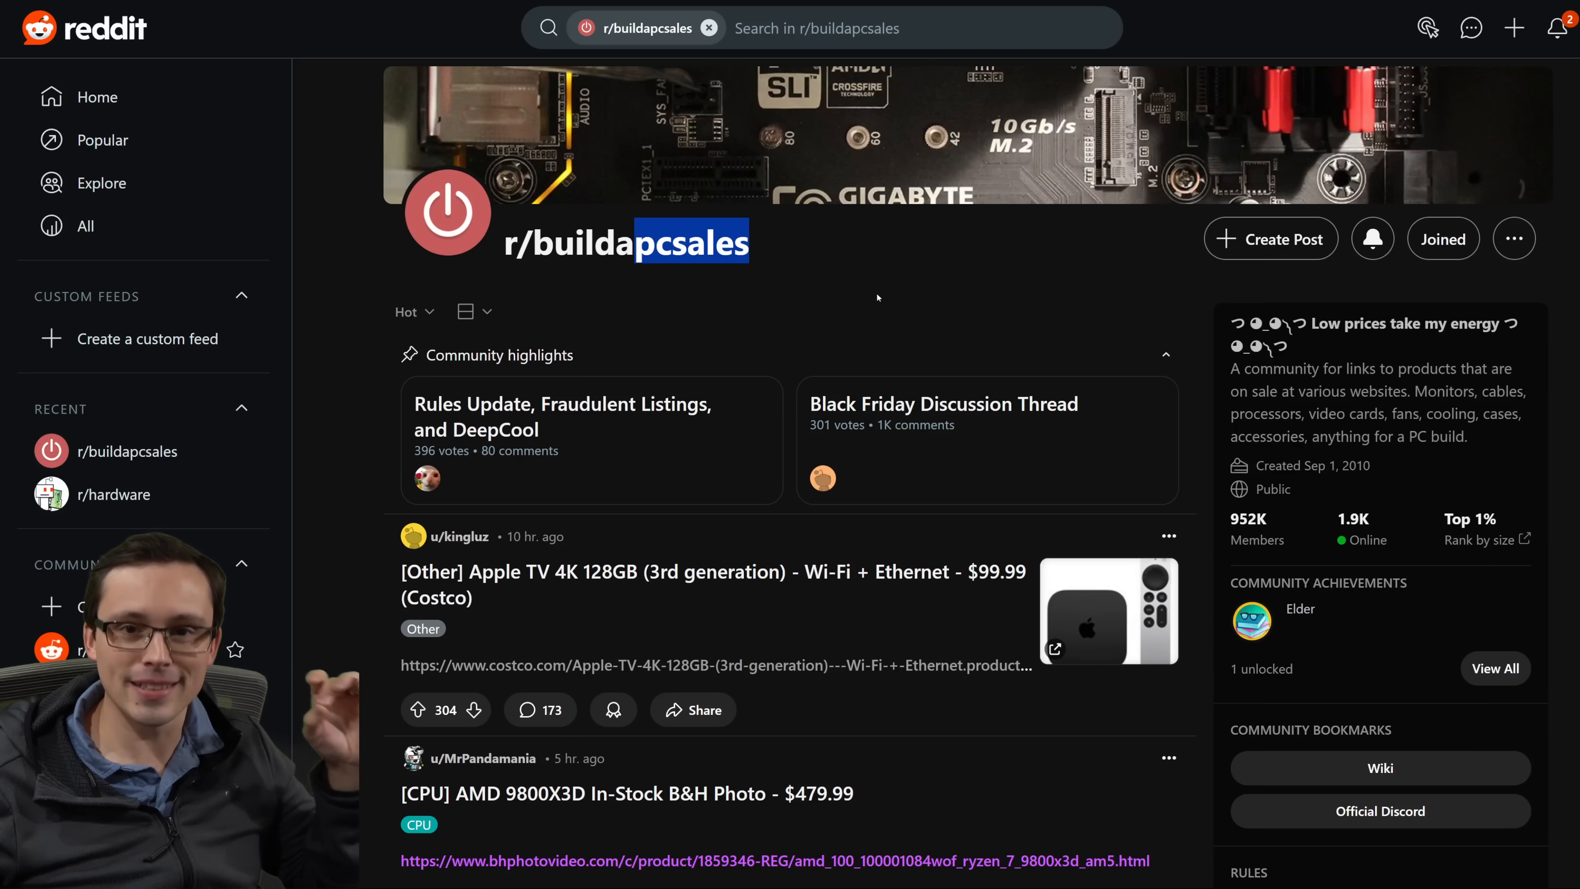
scroll(down, 3)
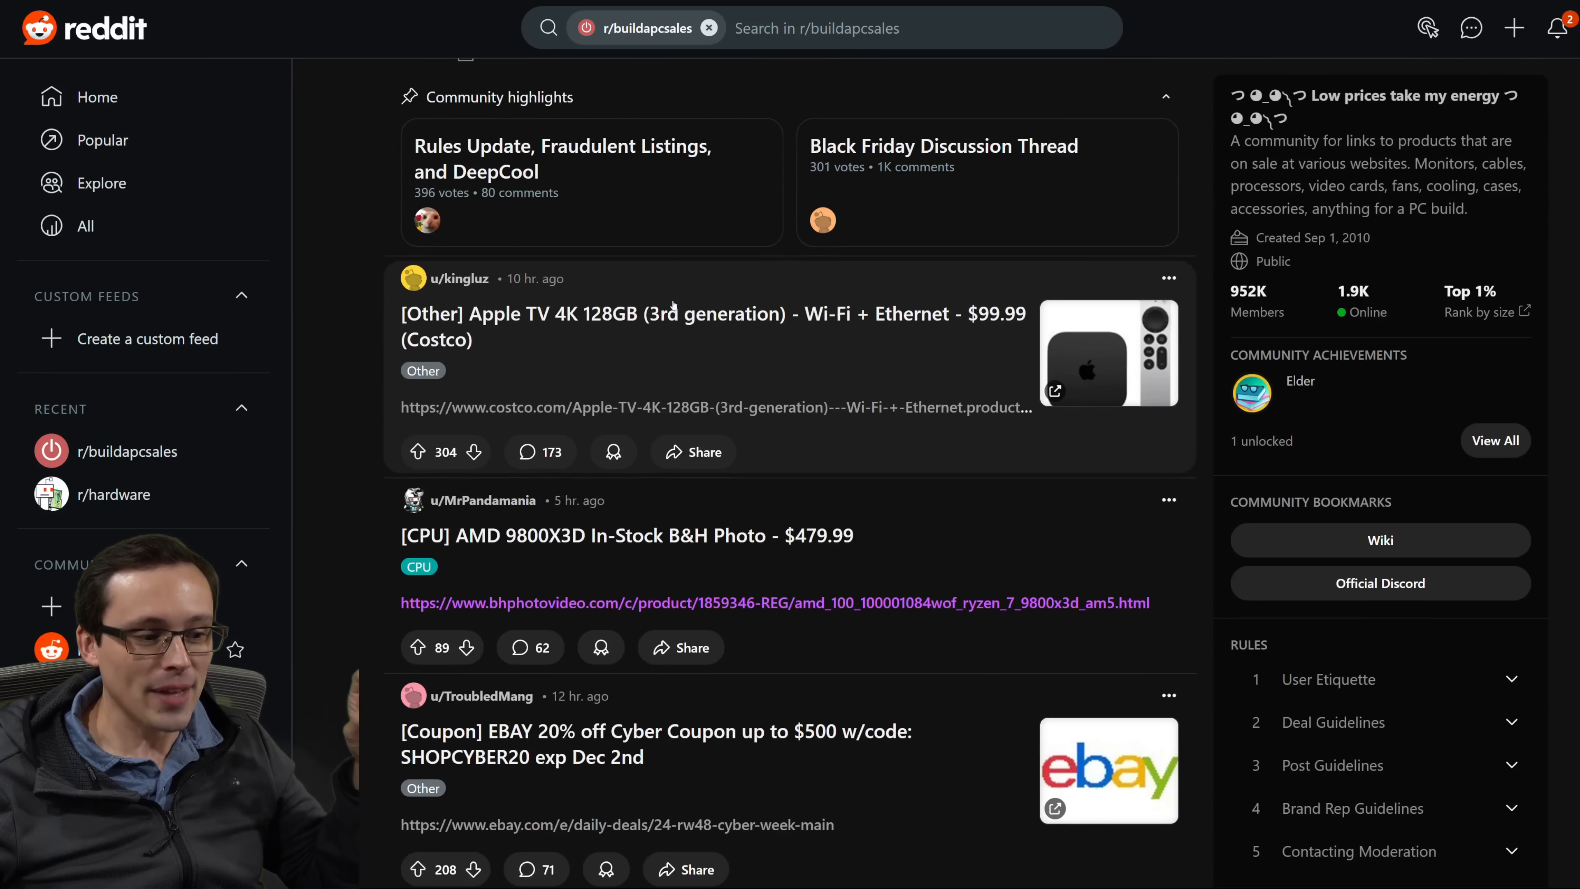
scroll(down, 3)
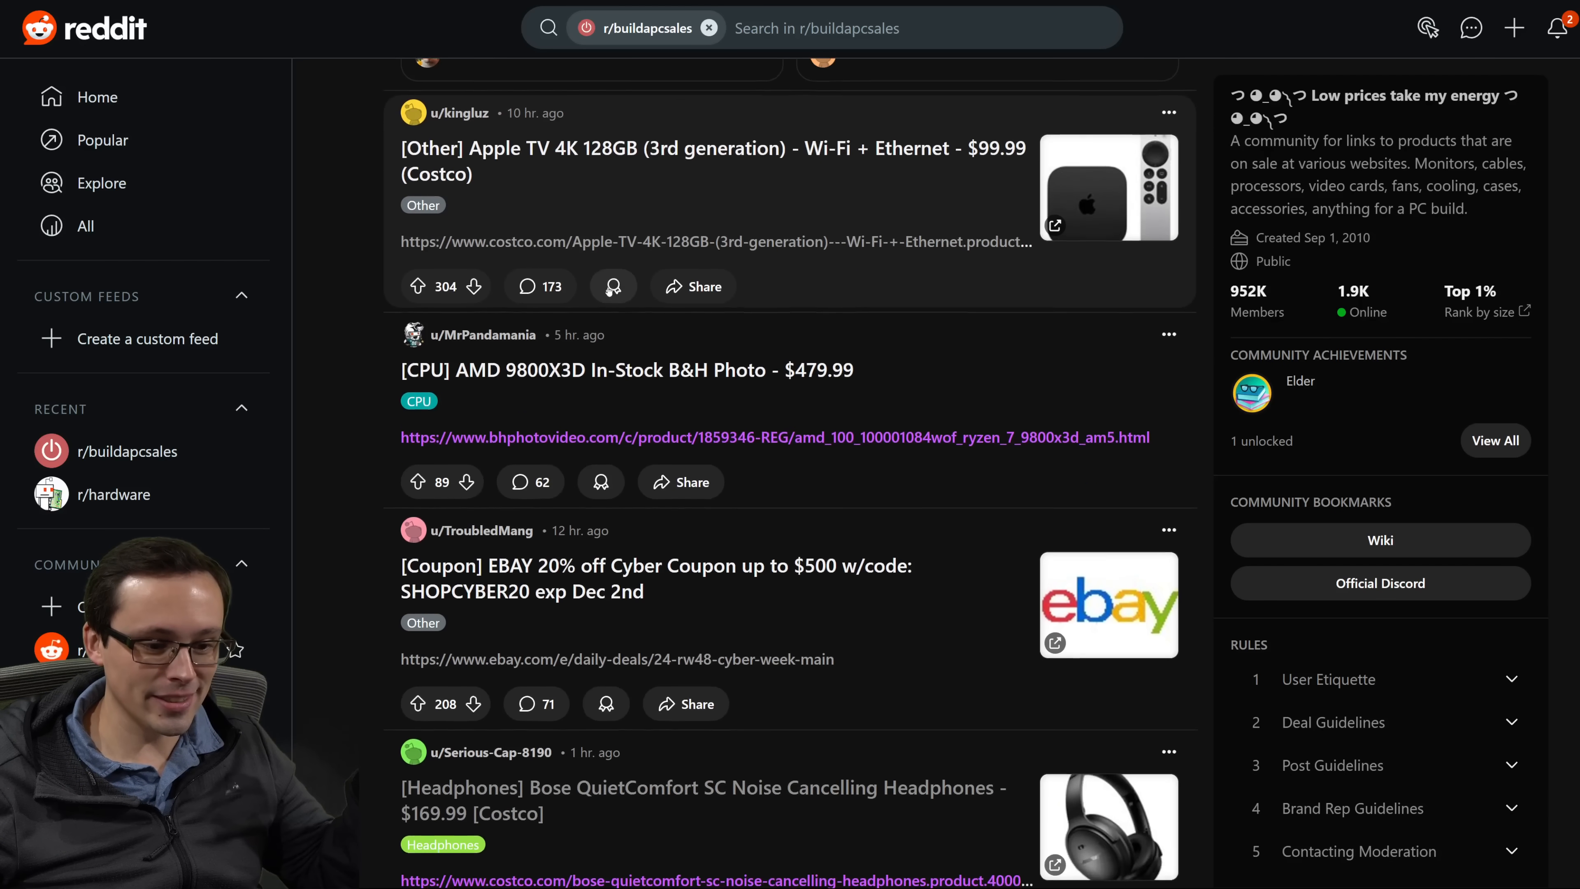
scroll(down, 3)
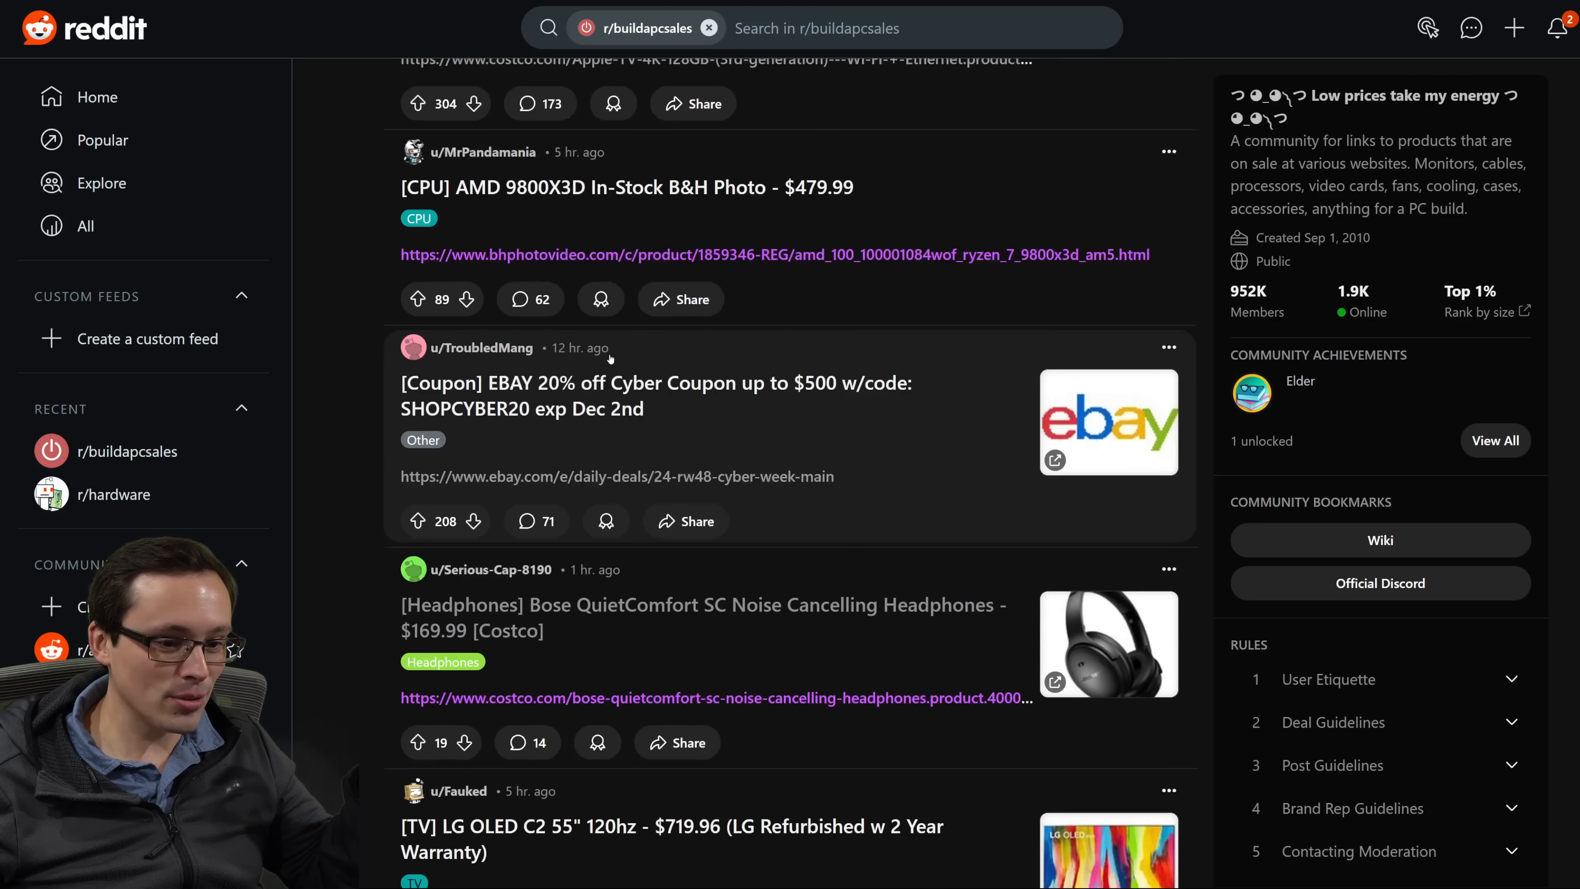
scroll(down, 3)
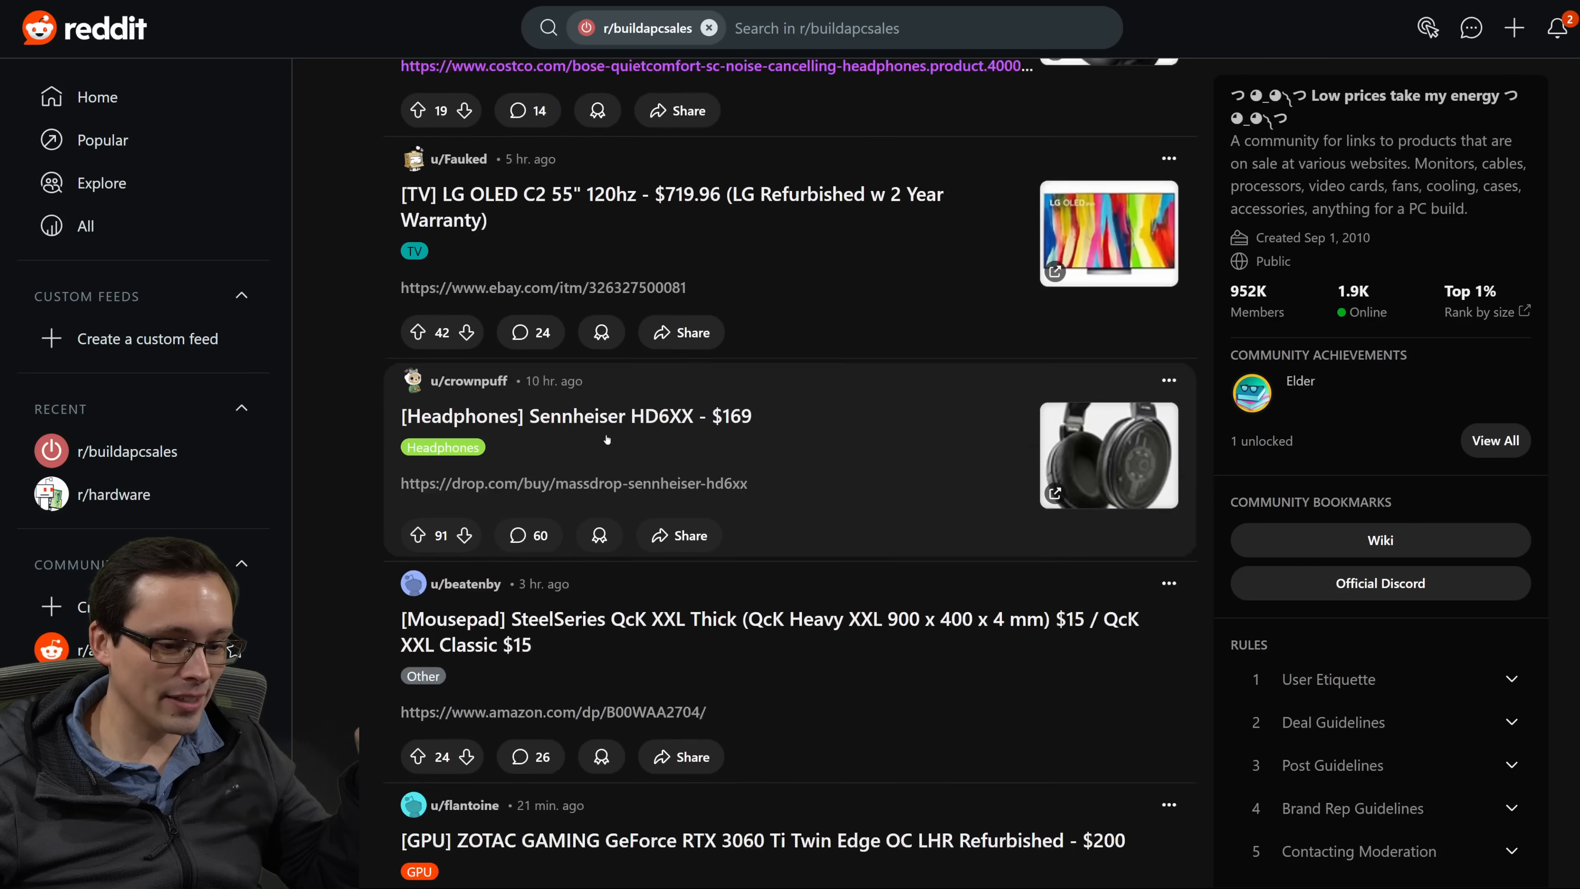
scroll(down, 3)
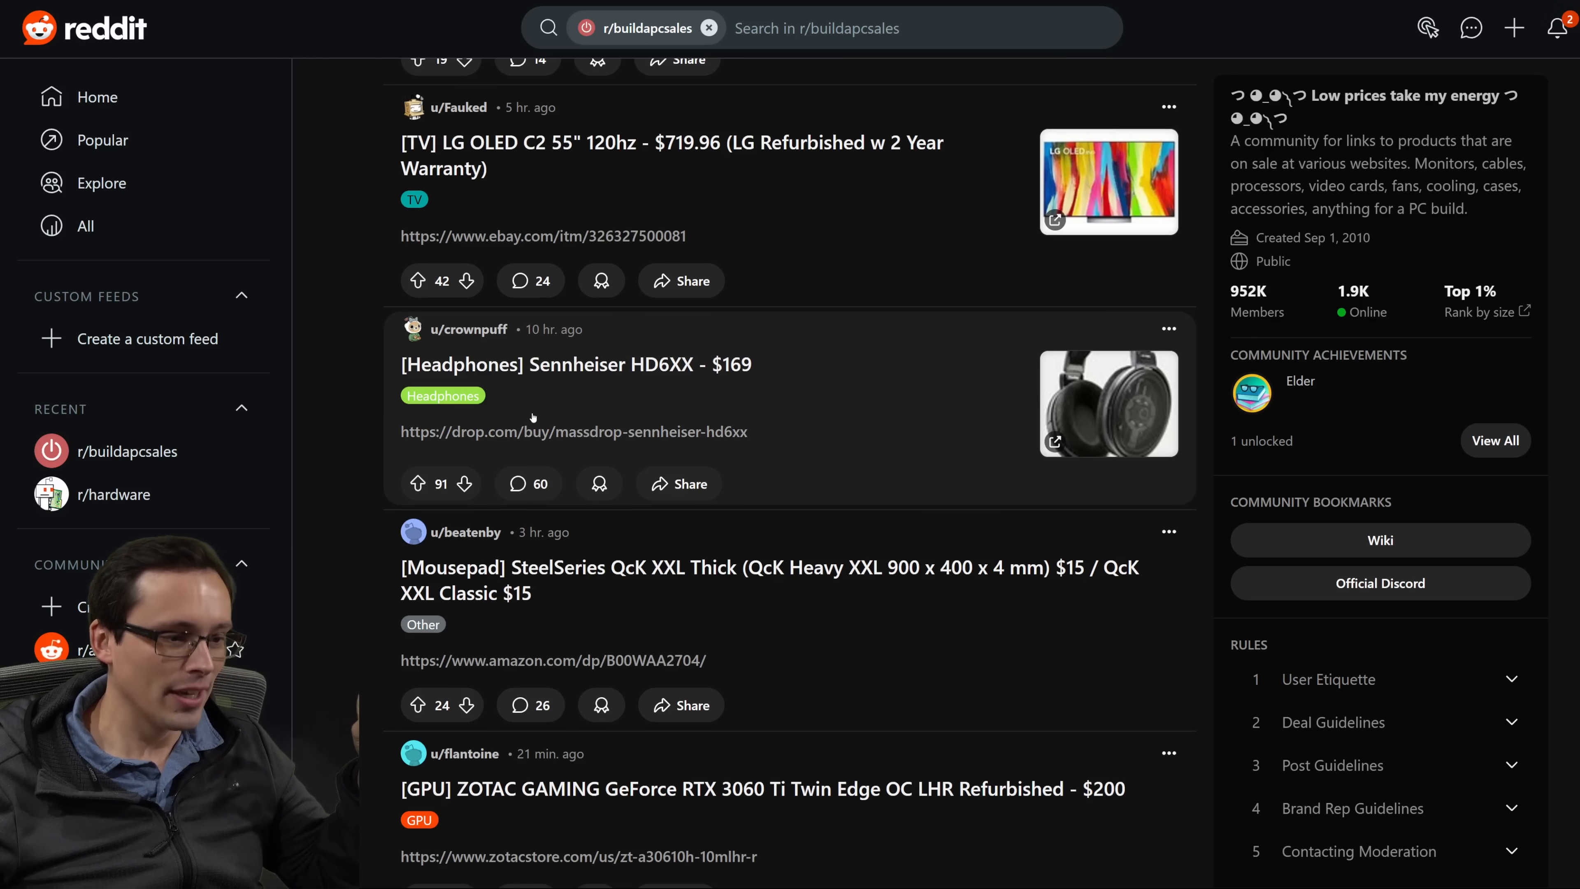
scroll(down, 3)
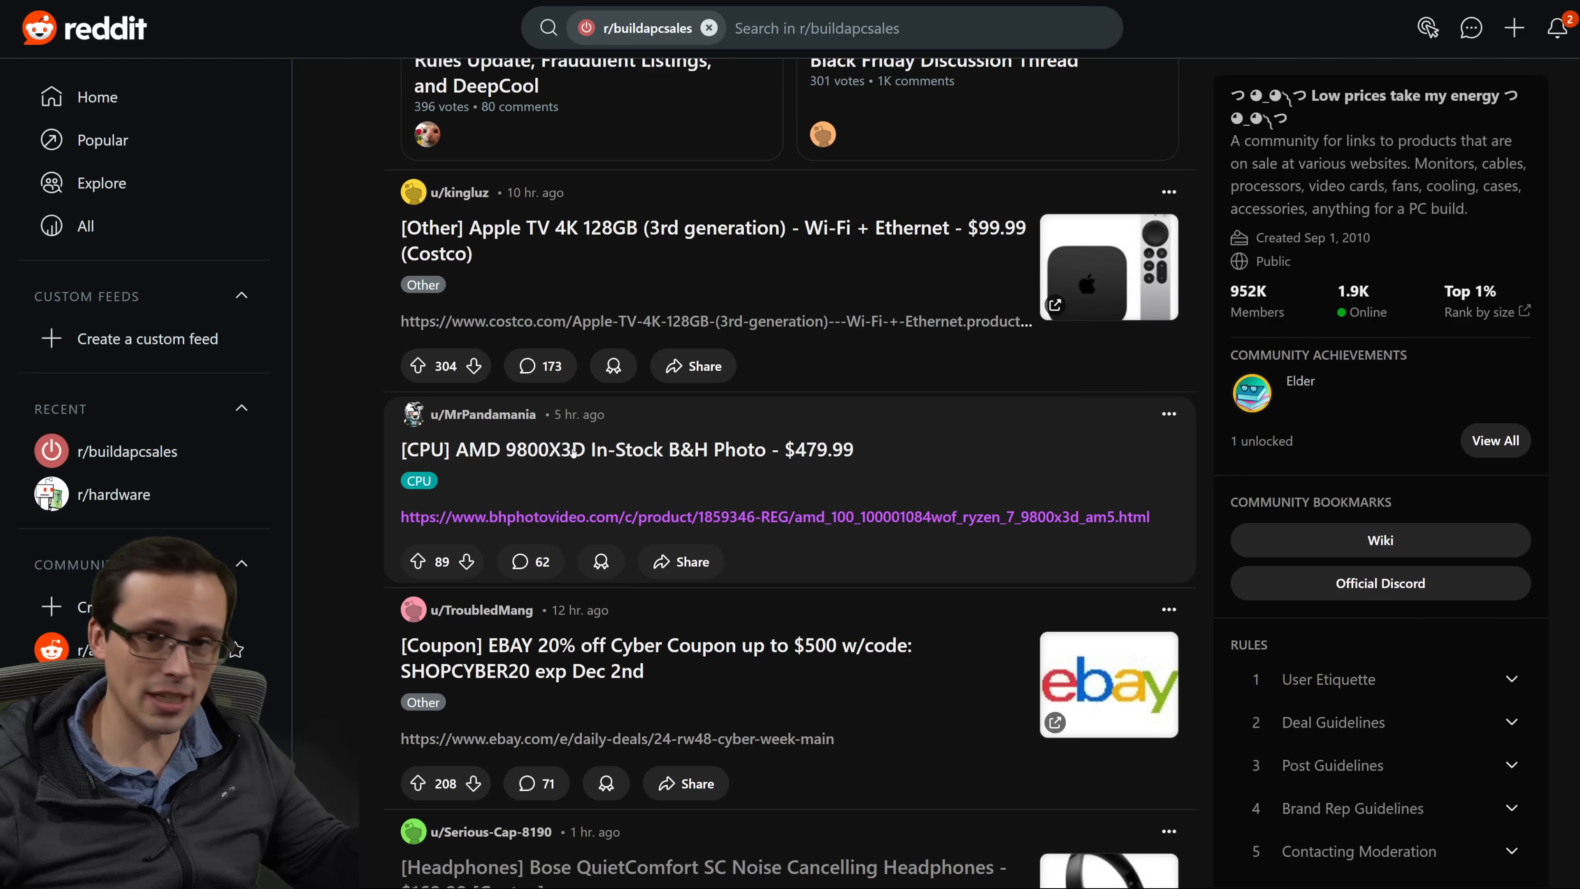
scroll(down, 3)
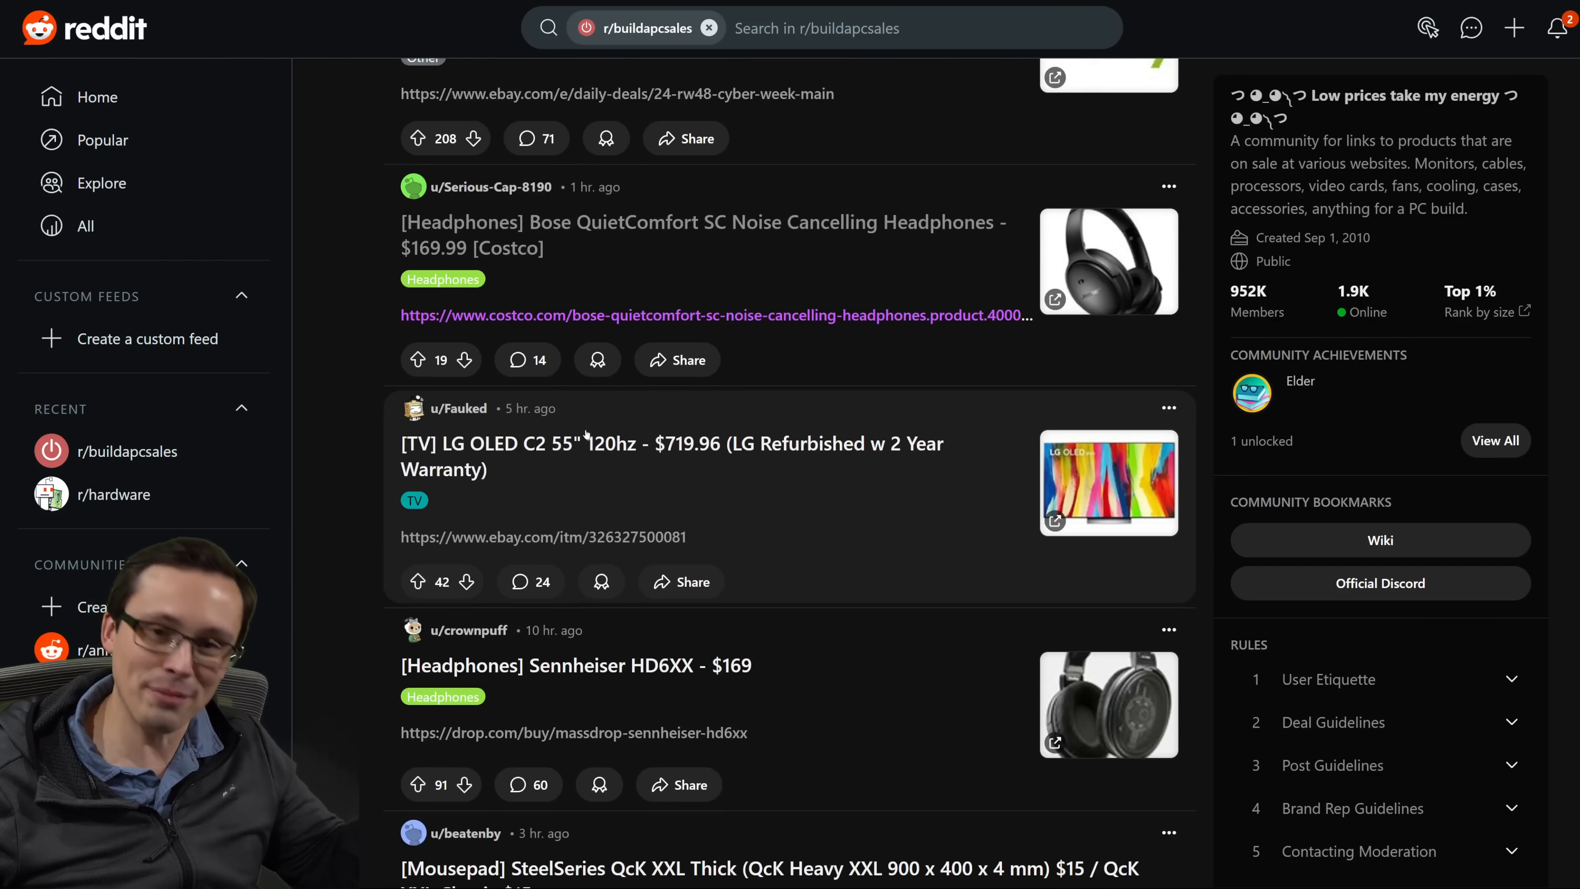
scroll(down, 3)
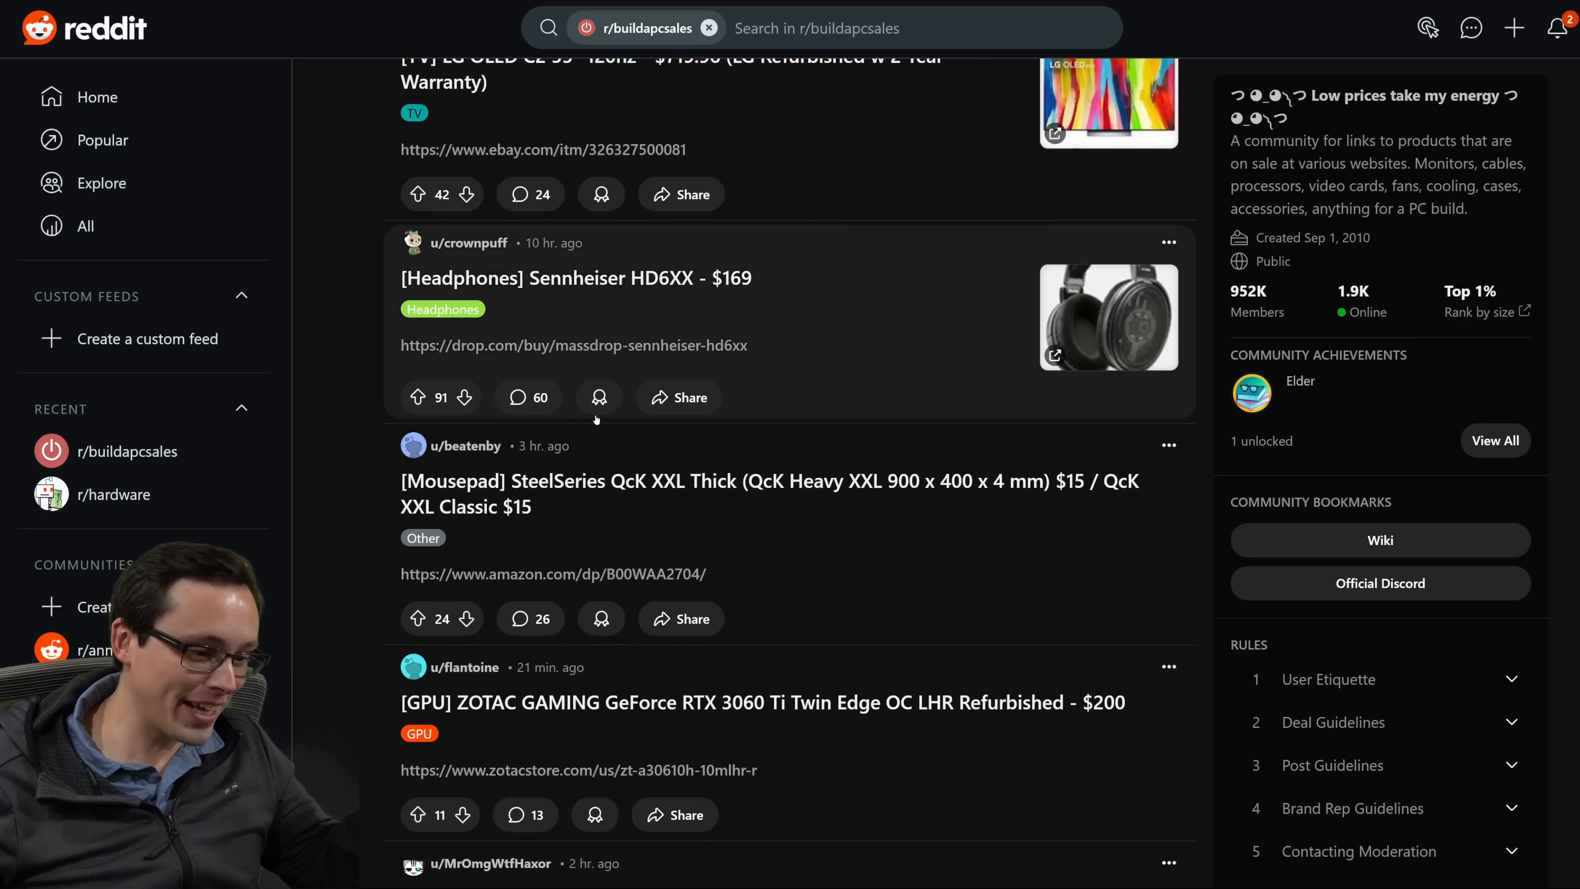
scroll(down, 3)
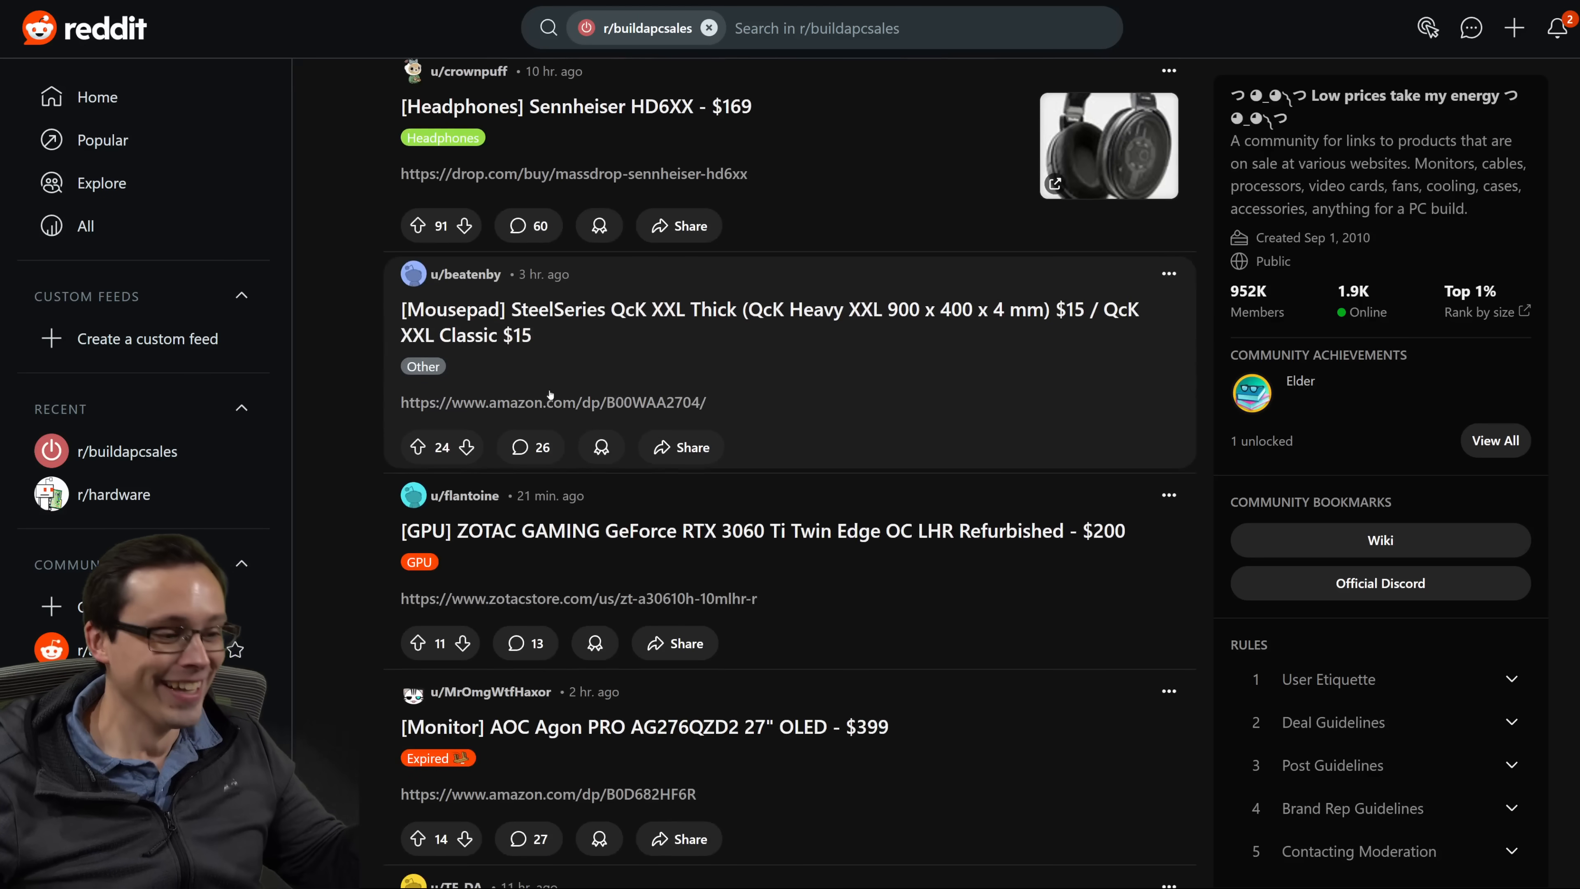
scroll(down, 3)
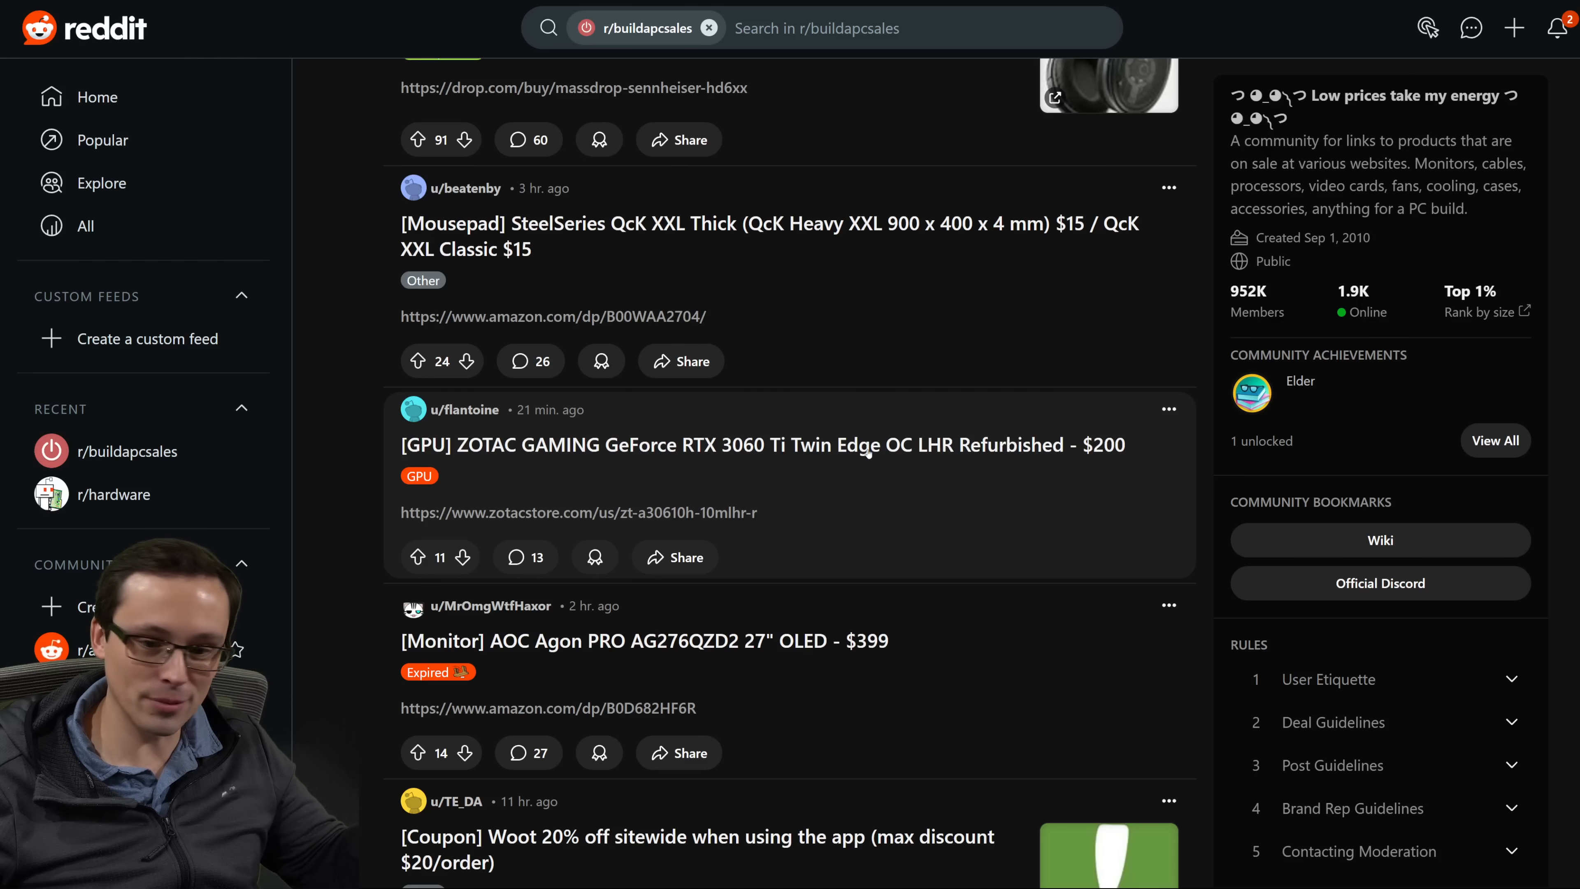
mouse_move(568, 514)
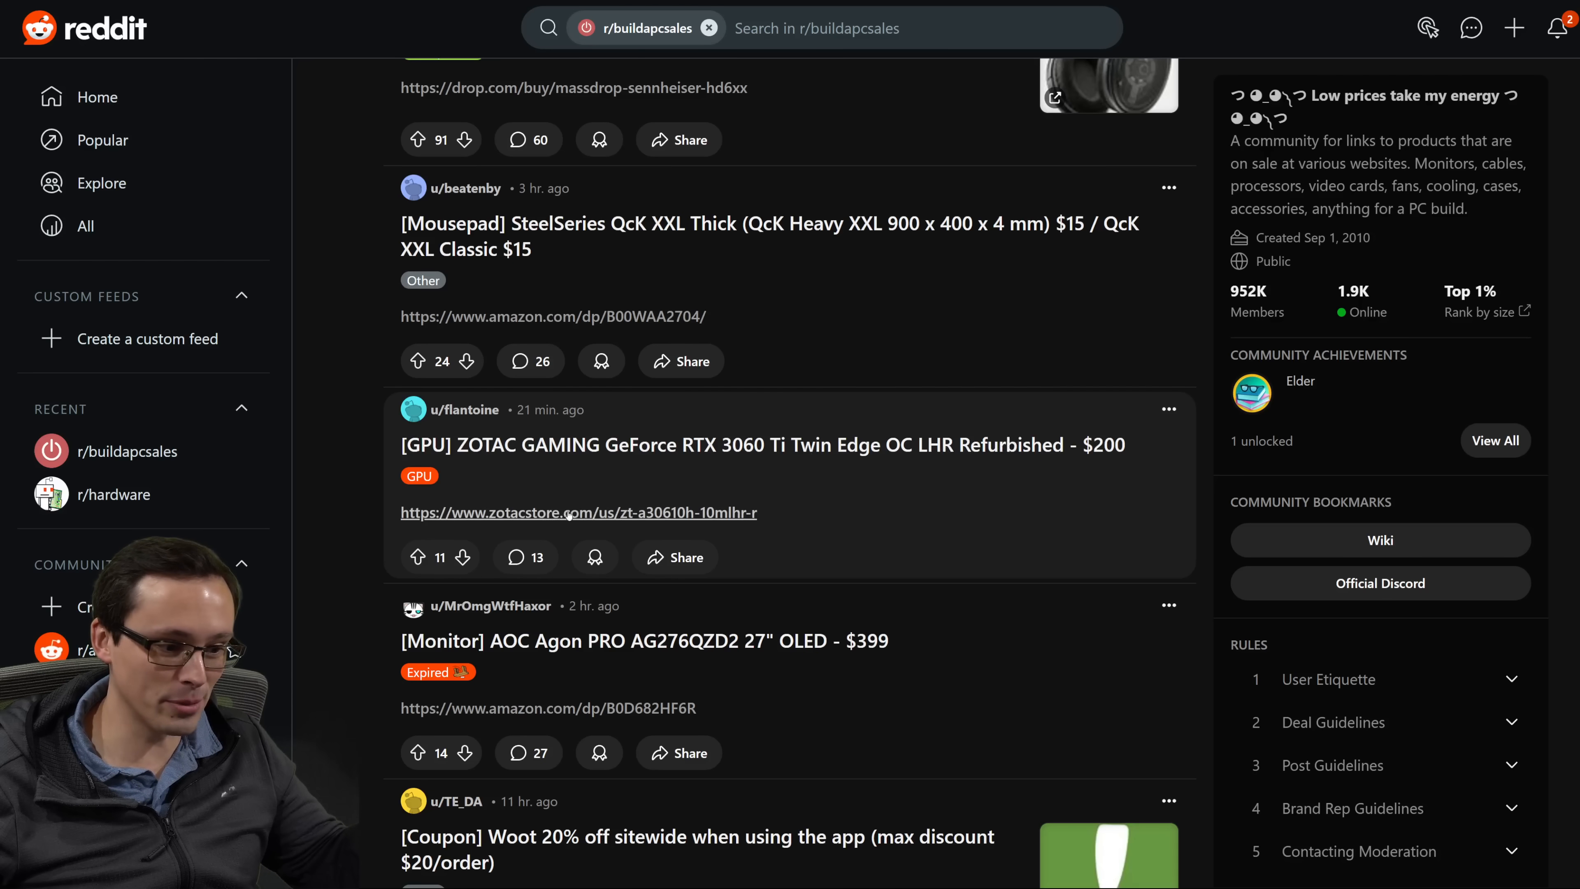
scroll(down, 3)
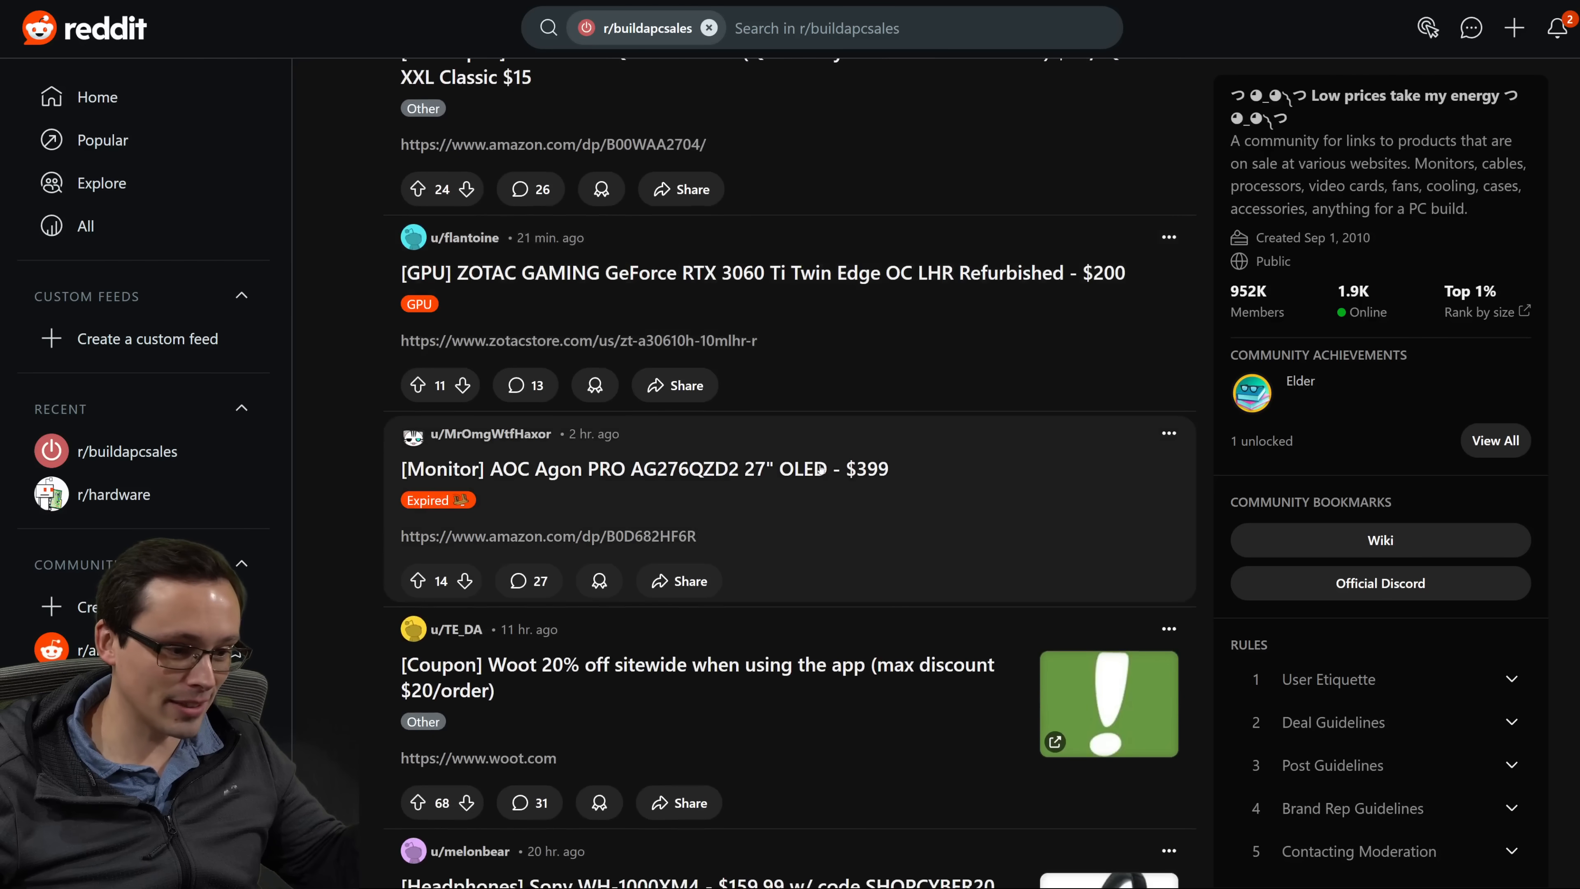
scroll(down, 3)
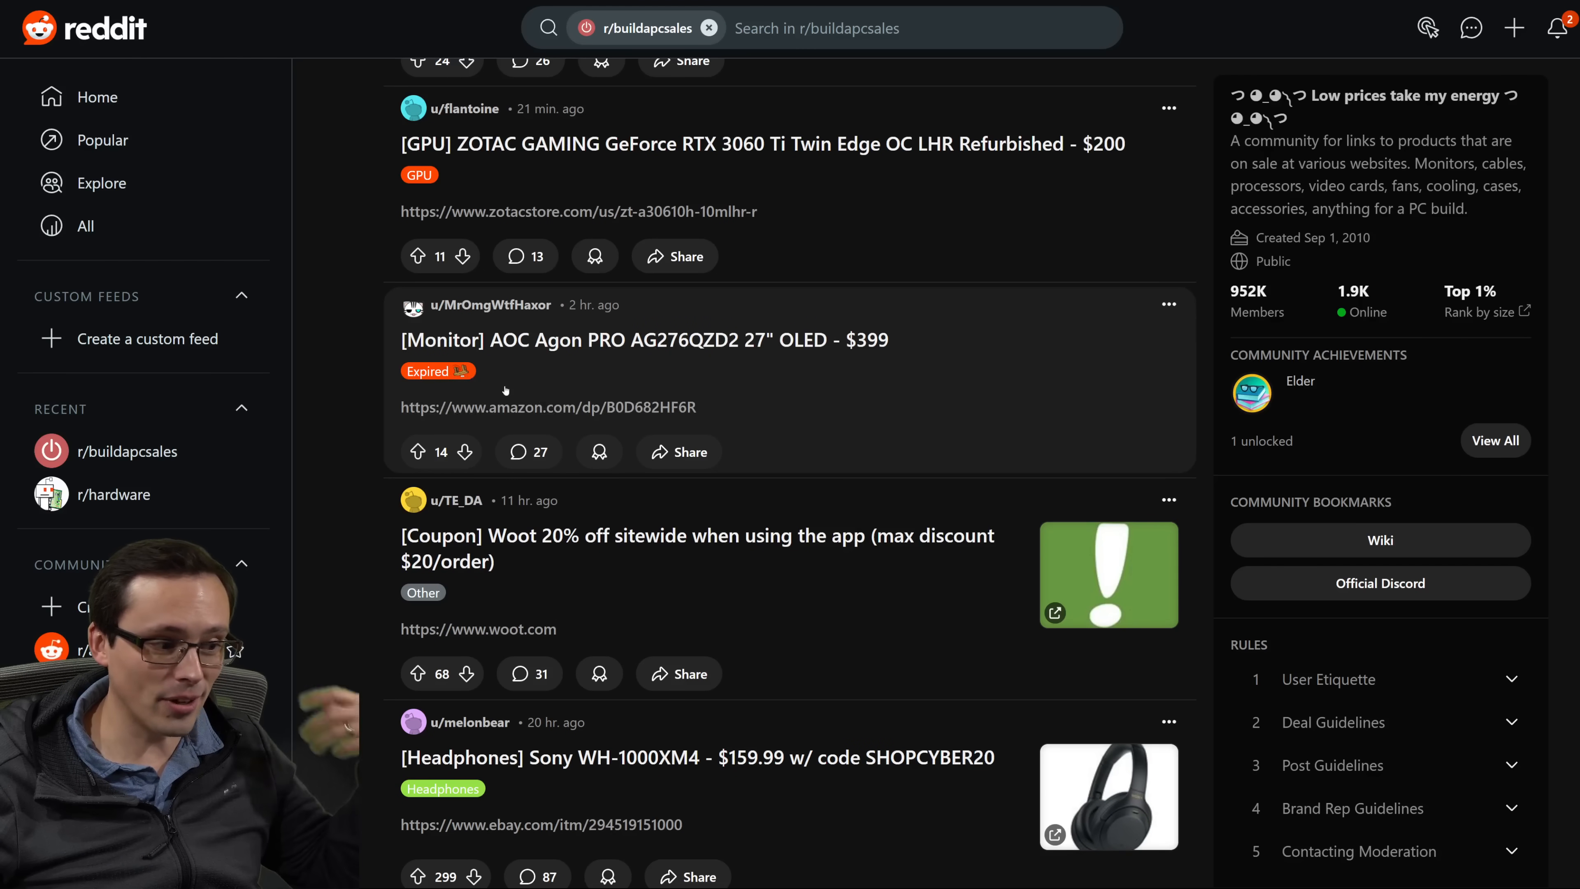
scroll(down, 3)
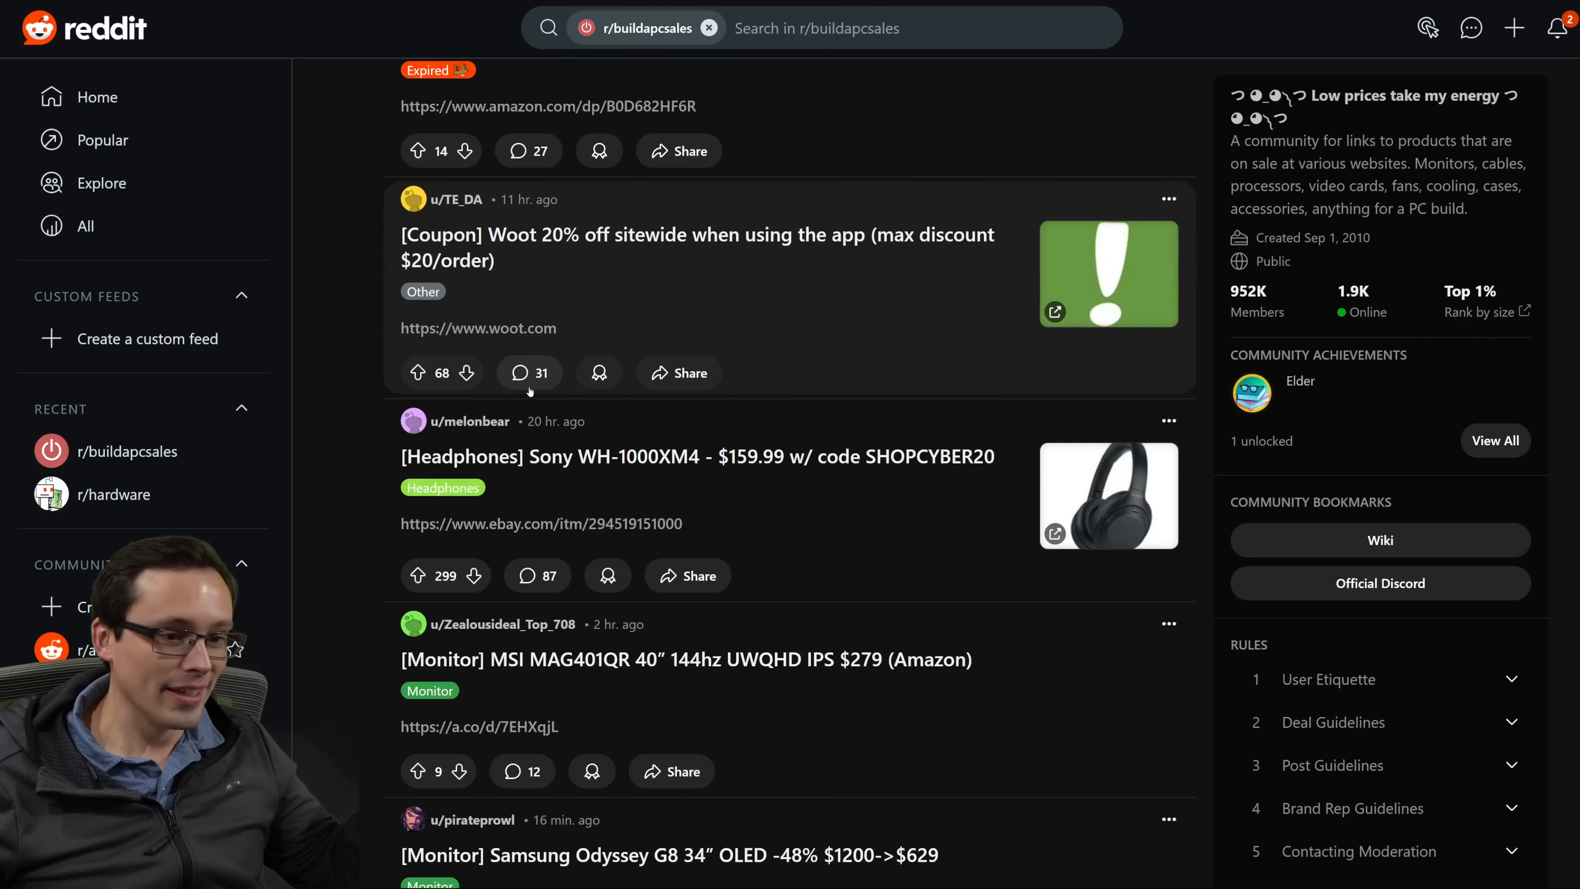
scroll(down, 3)
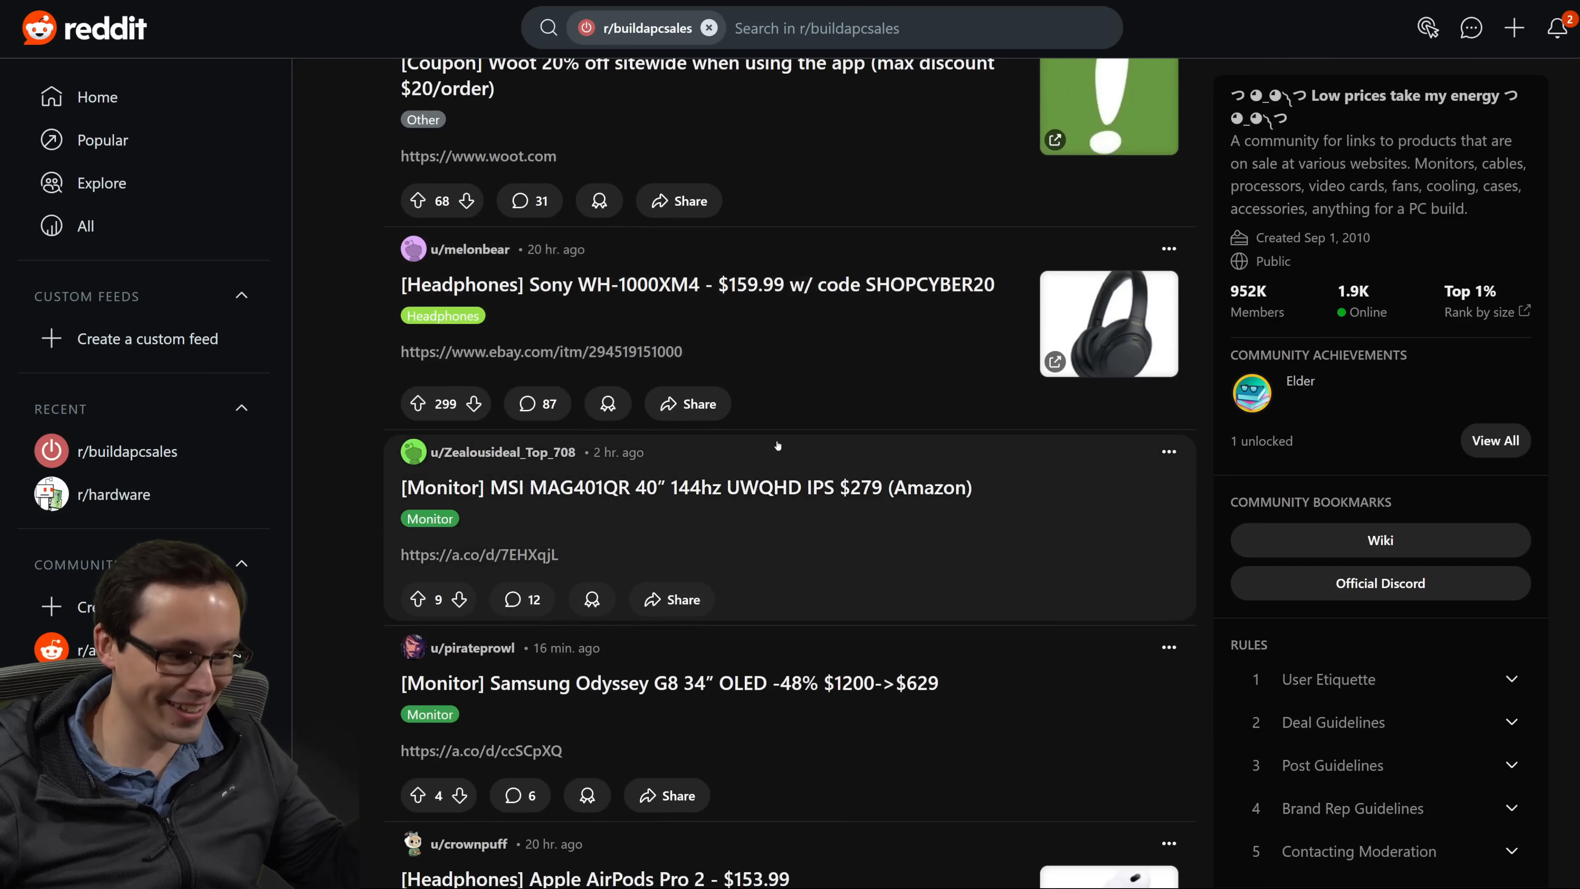
scroll(down, 3)
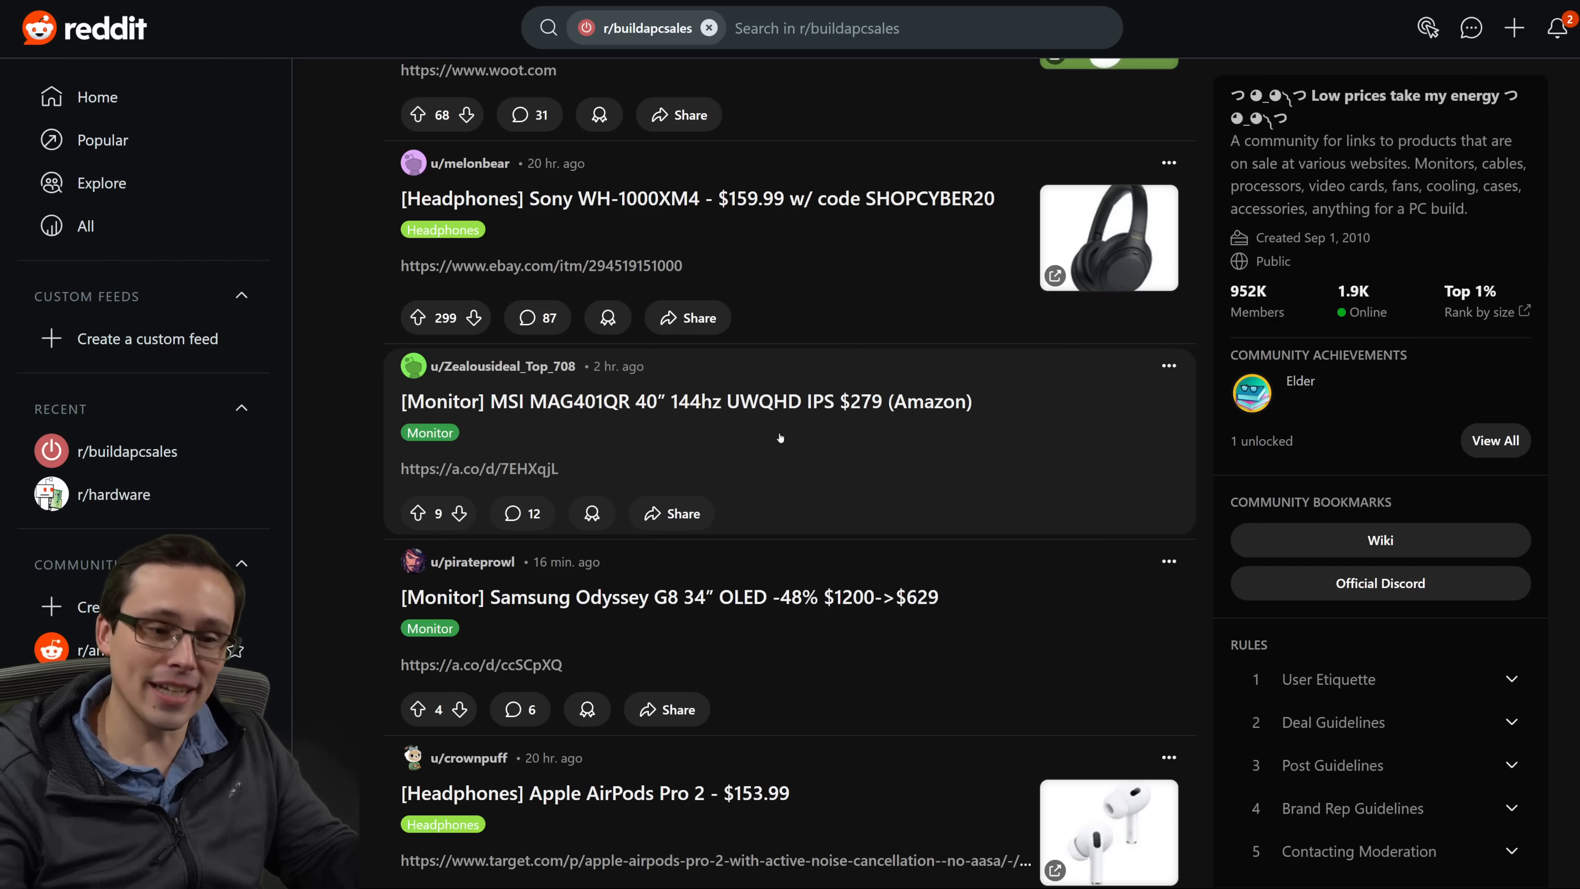
scroll(down, 3)
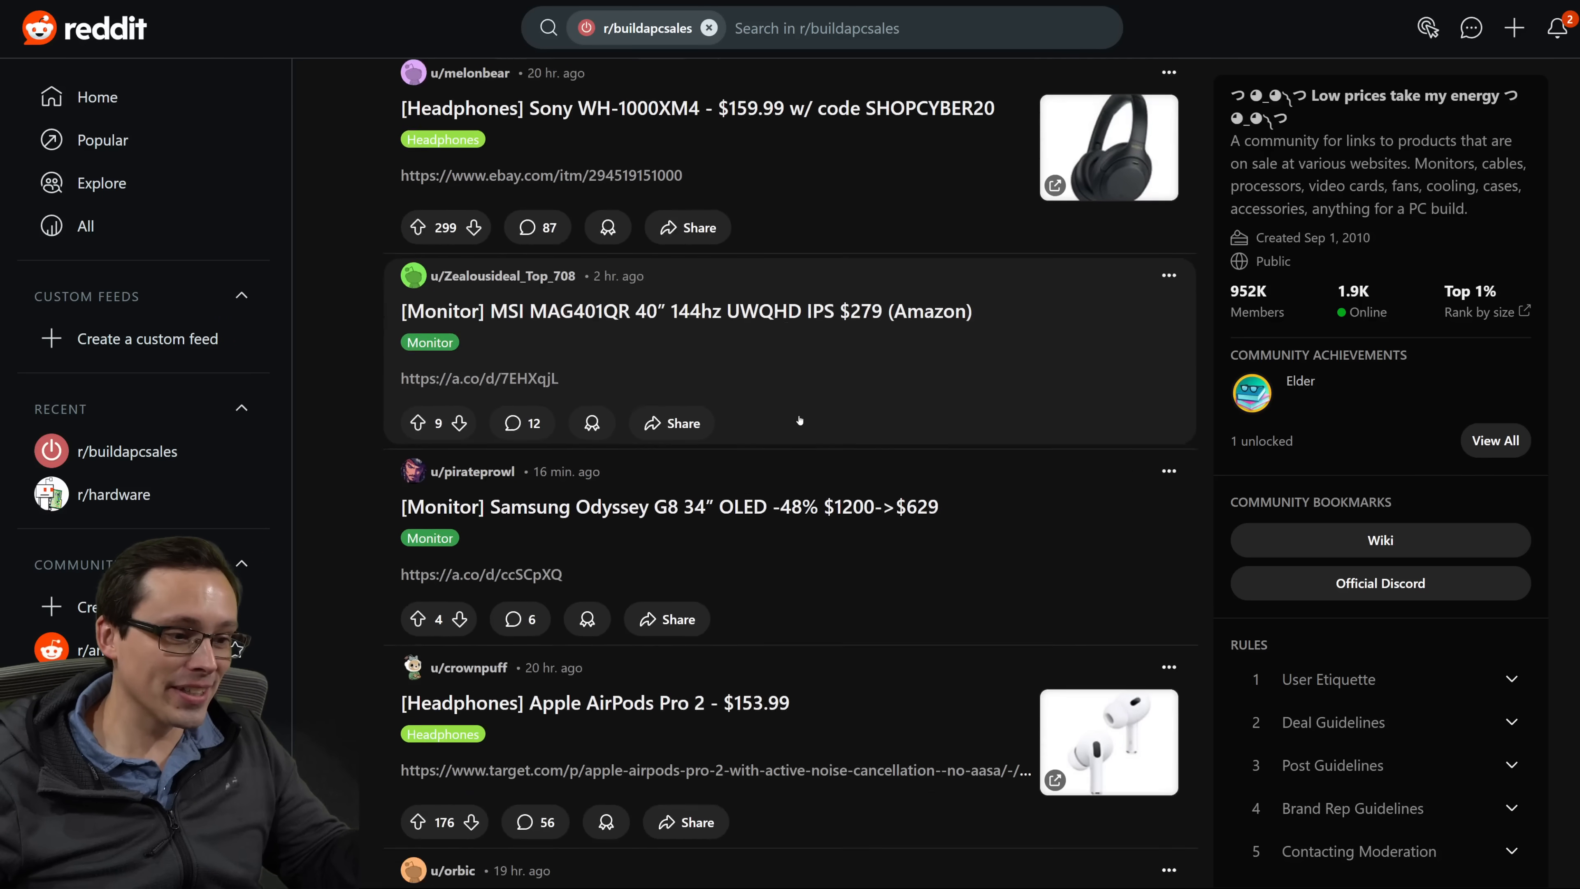
scroll(down, 3)
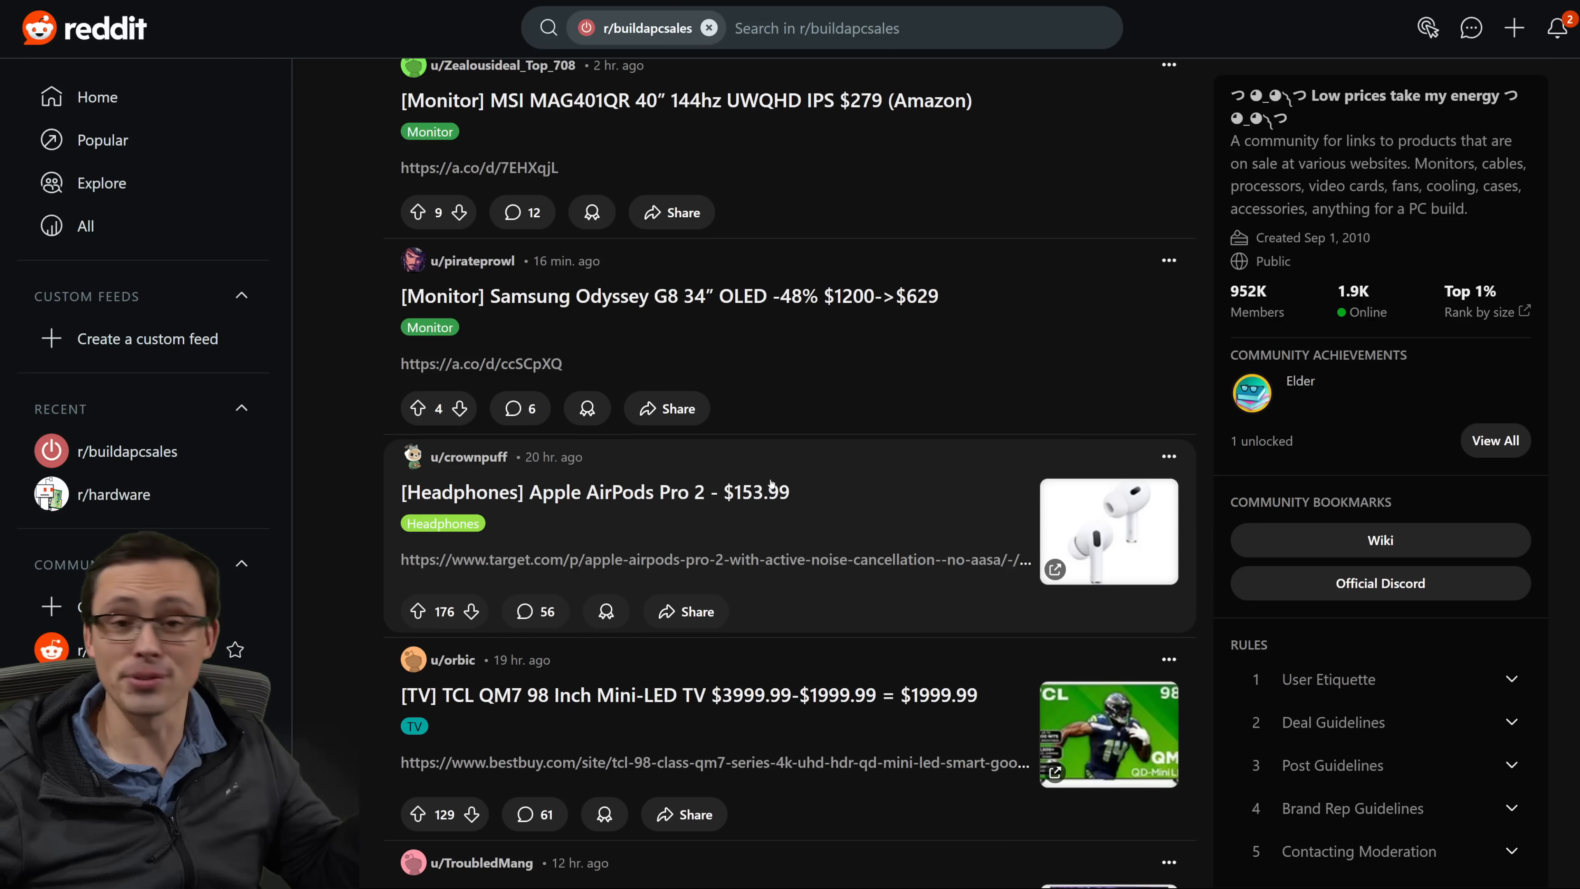
mouse_move(741, 486)
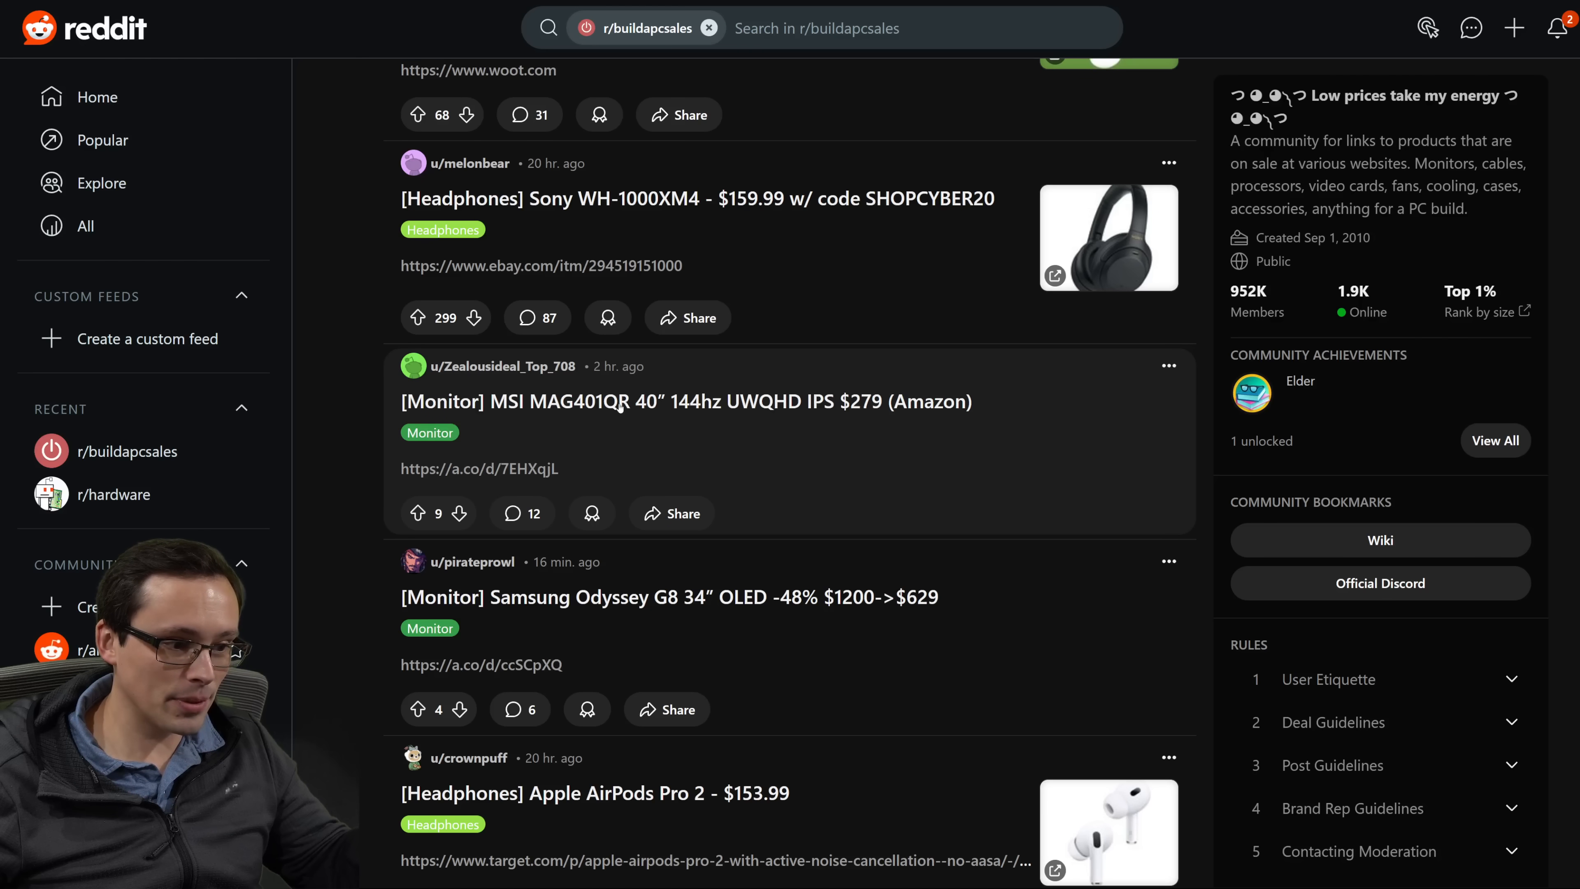
scroll(down, 3)
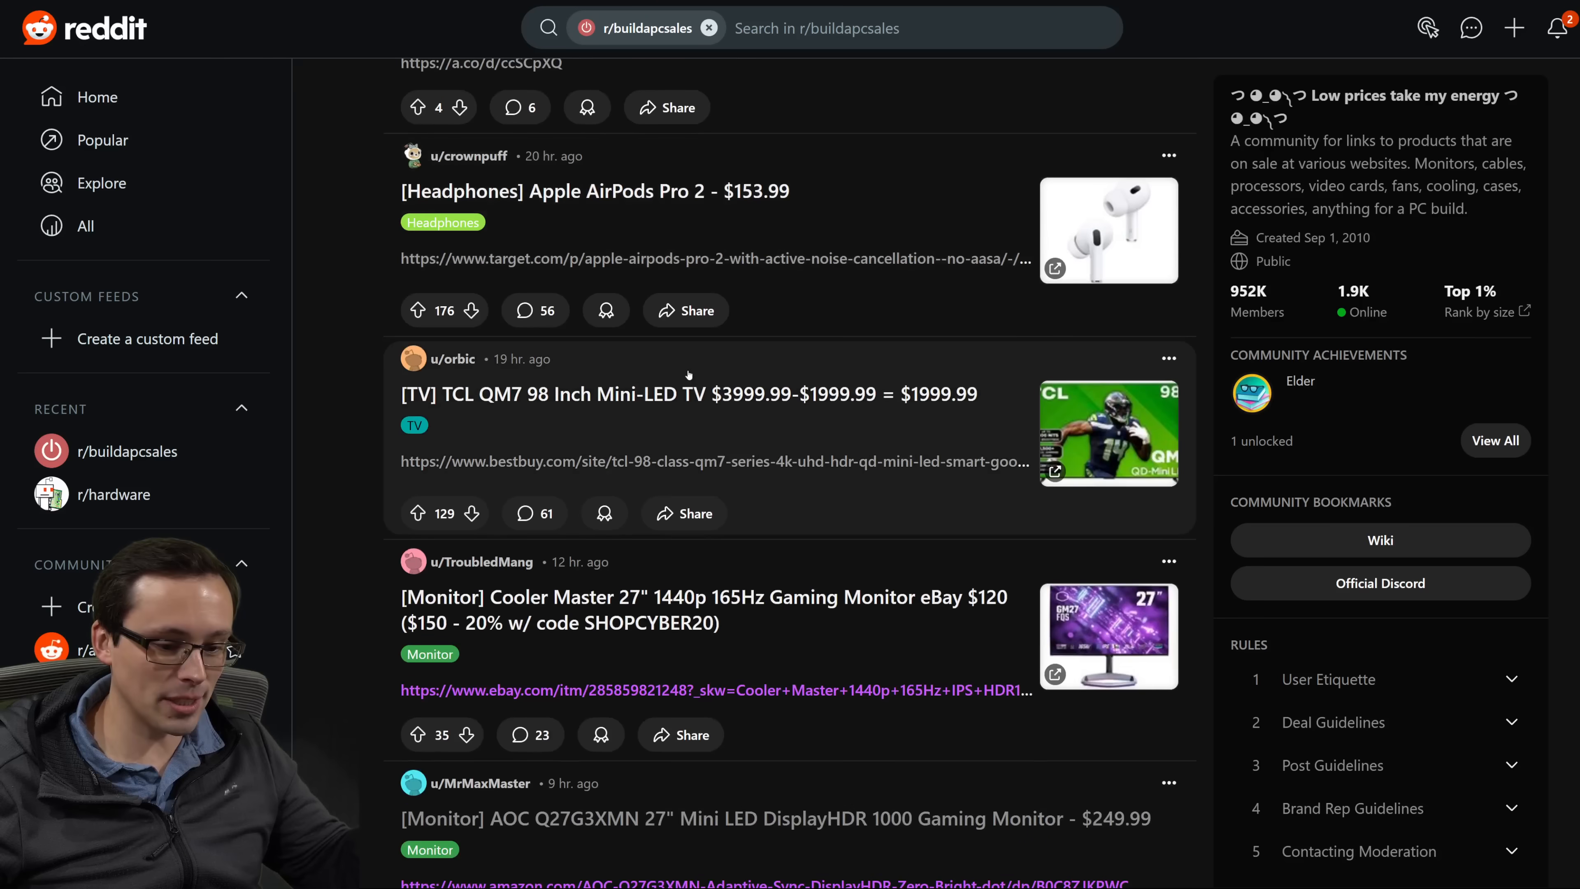
scroll(down, 3)
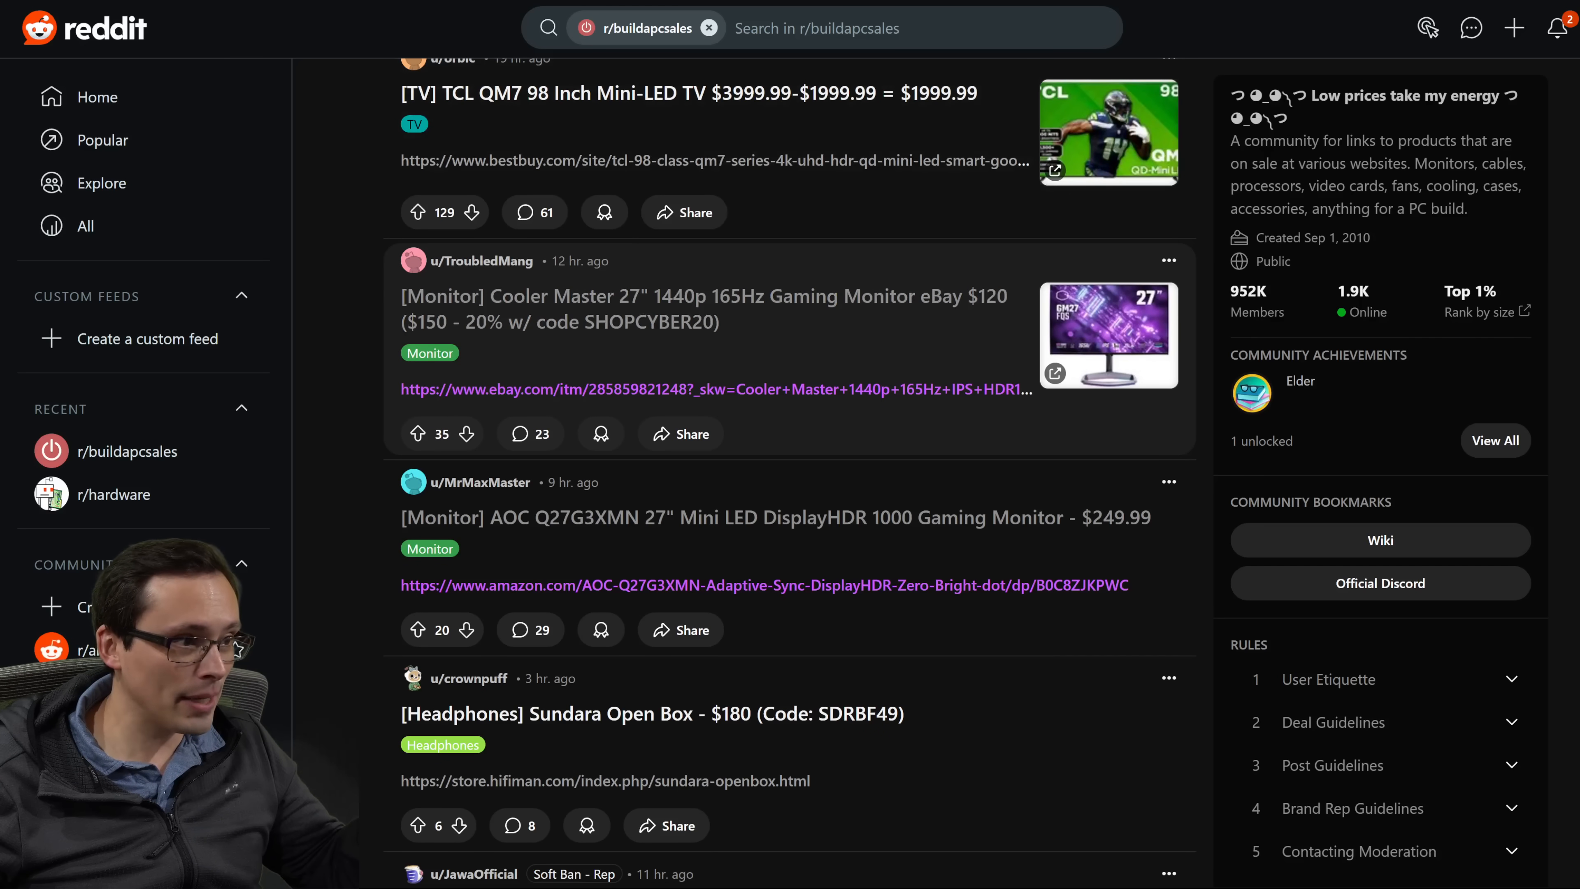
click(674, 297)
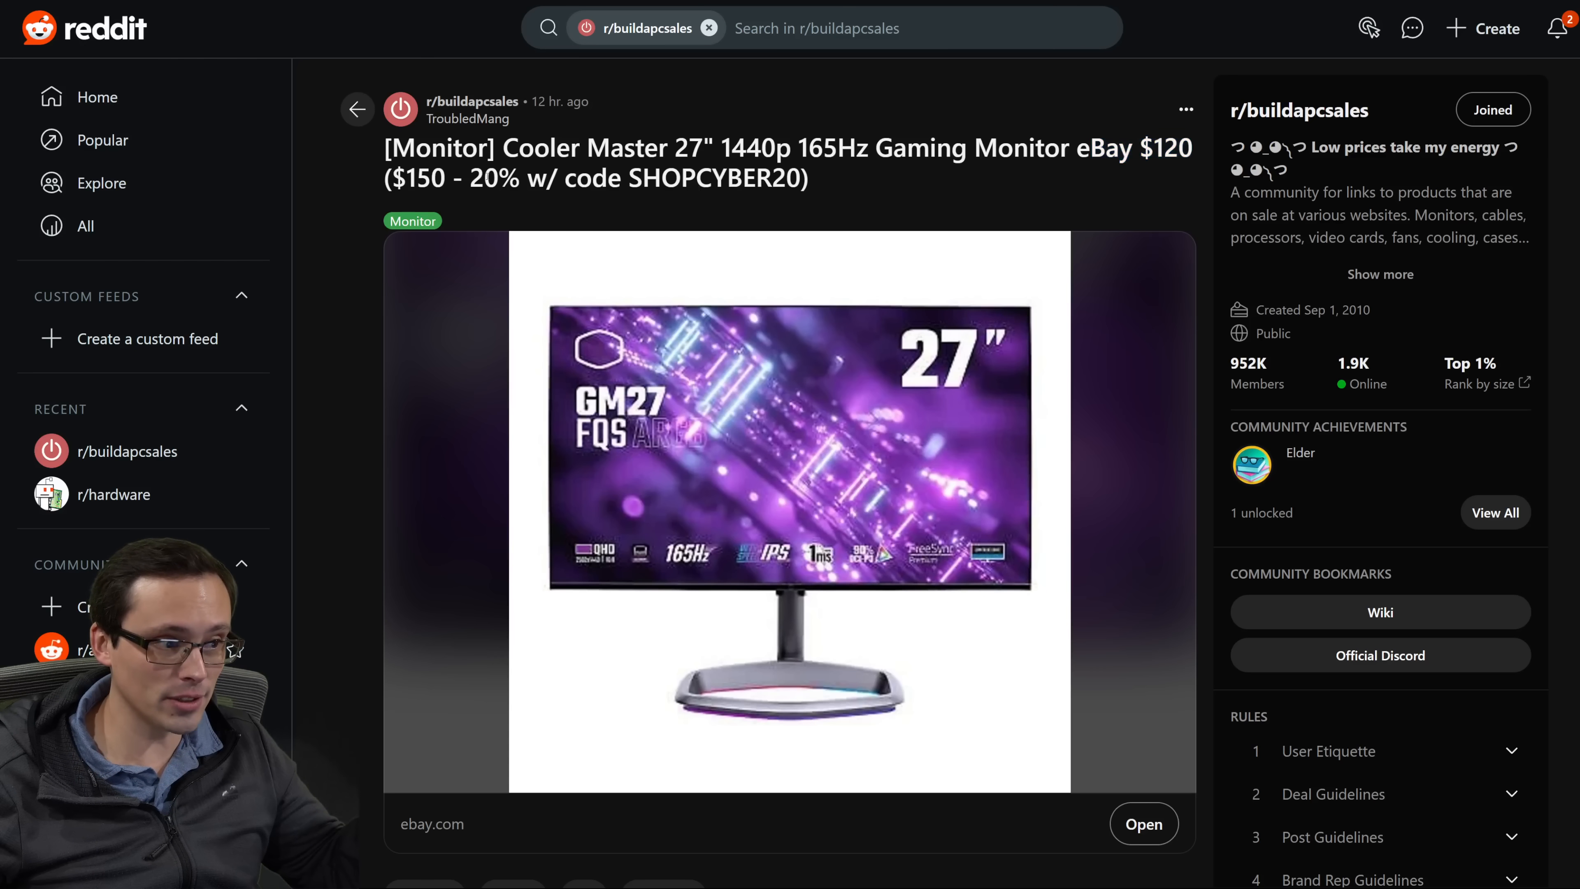
drag(468, 178, 806, 179)
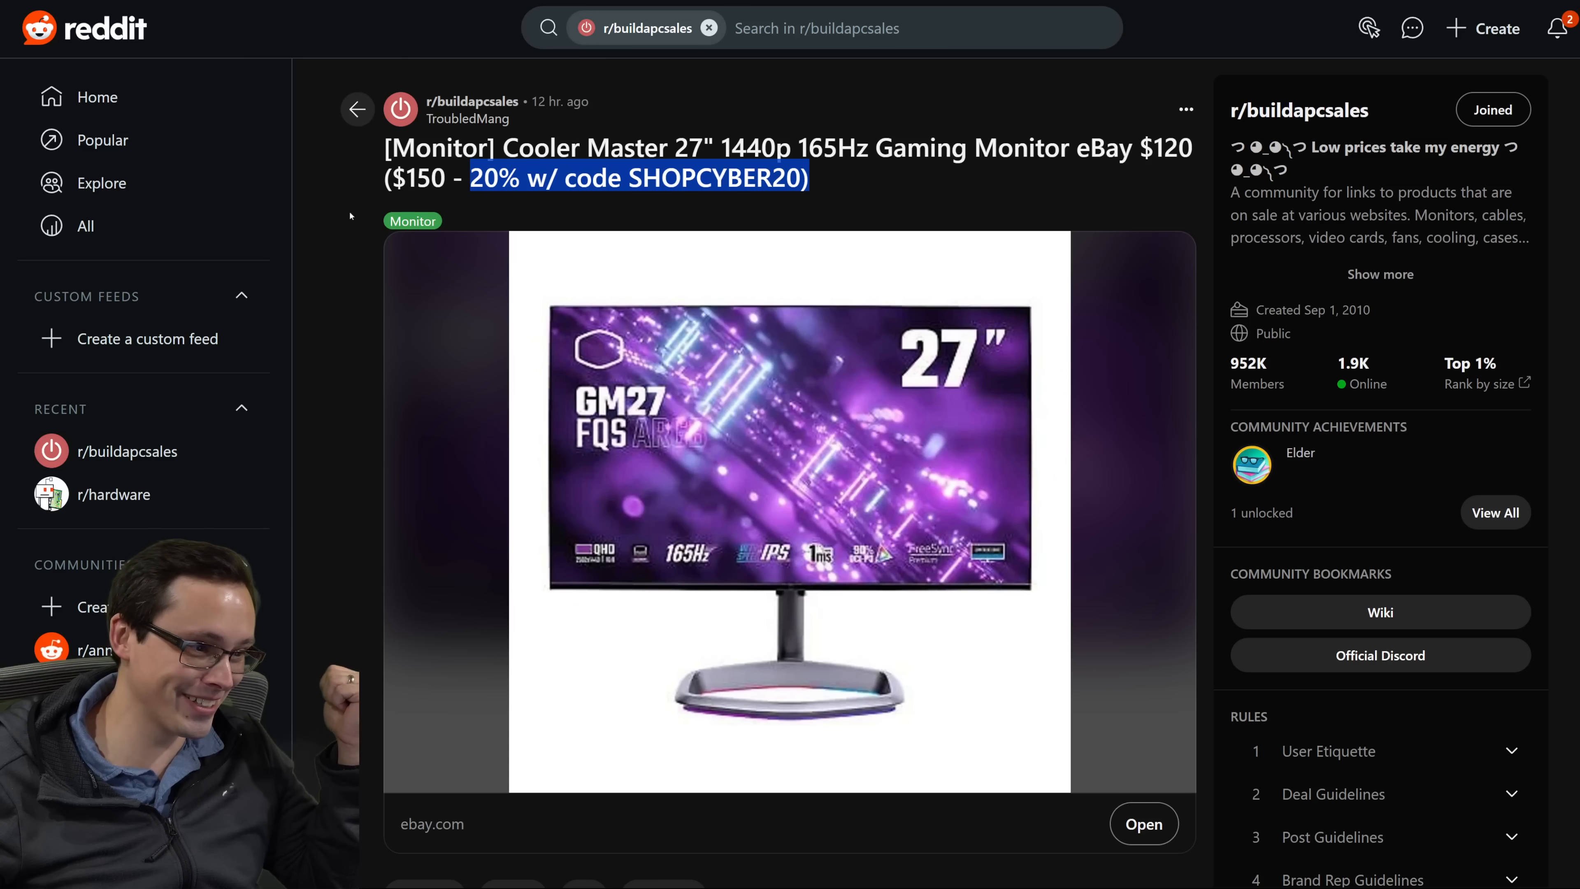
click(357, 109)
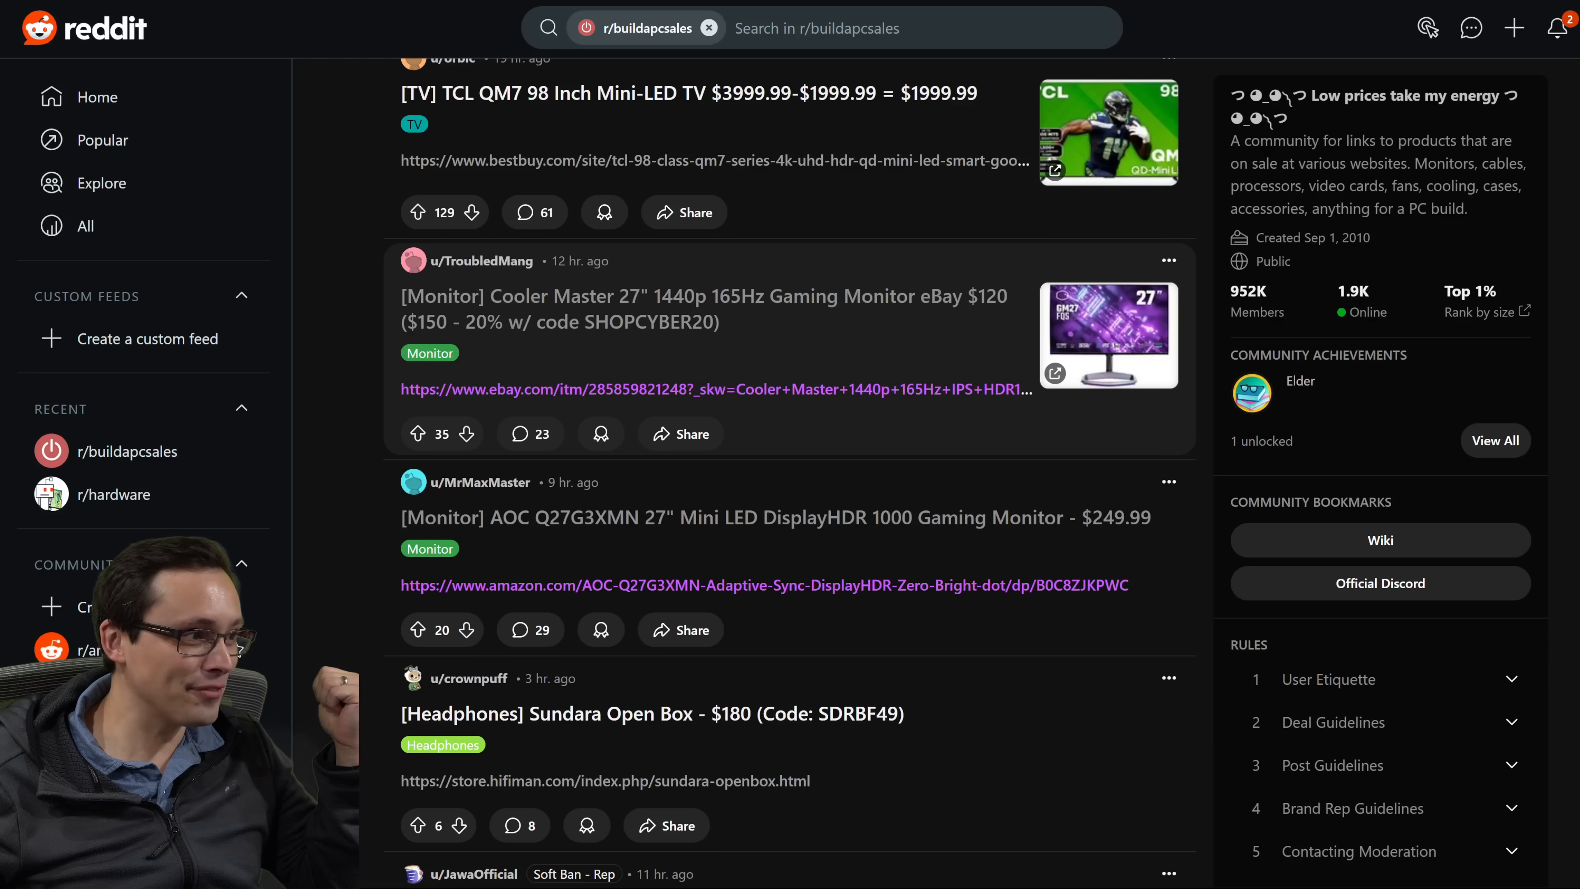
Scroll the feed past the Black Friday Discussion Thread to the Acer Predator and Crucial SSD deals.
scroll(down, 3)
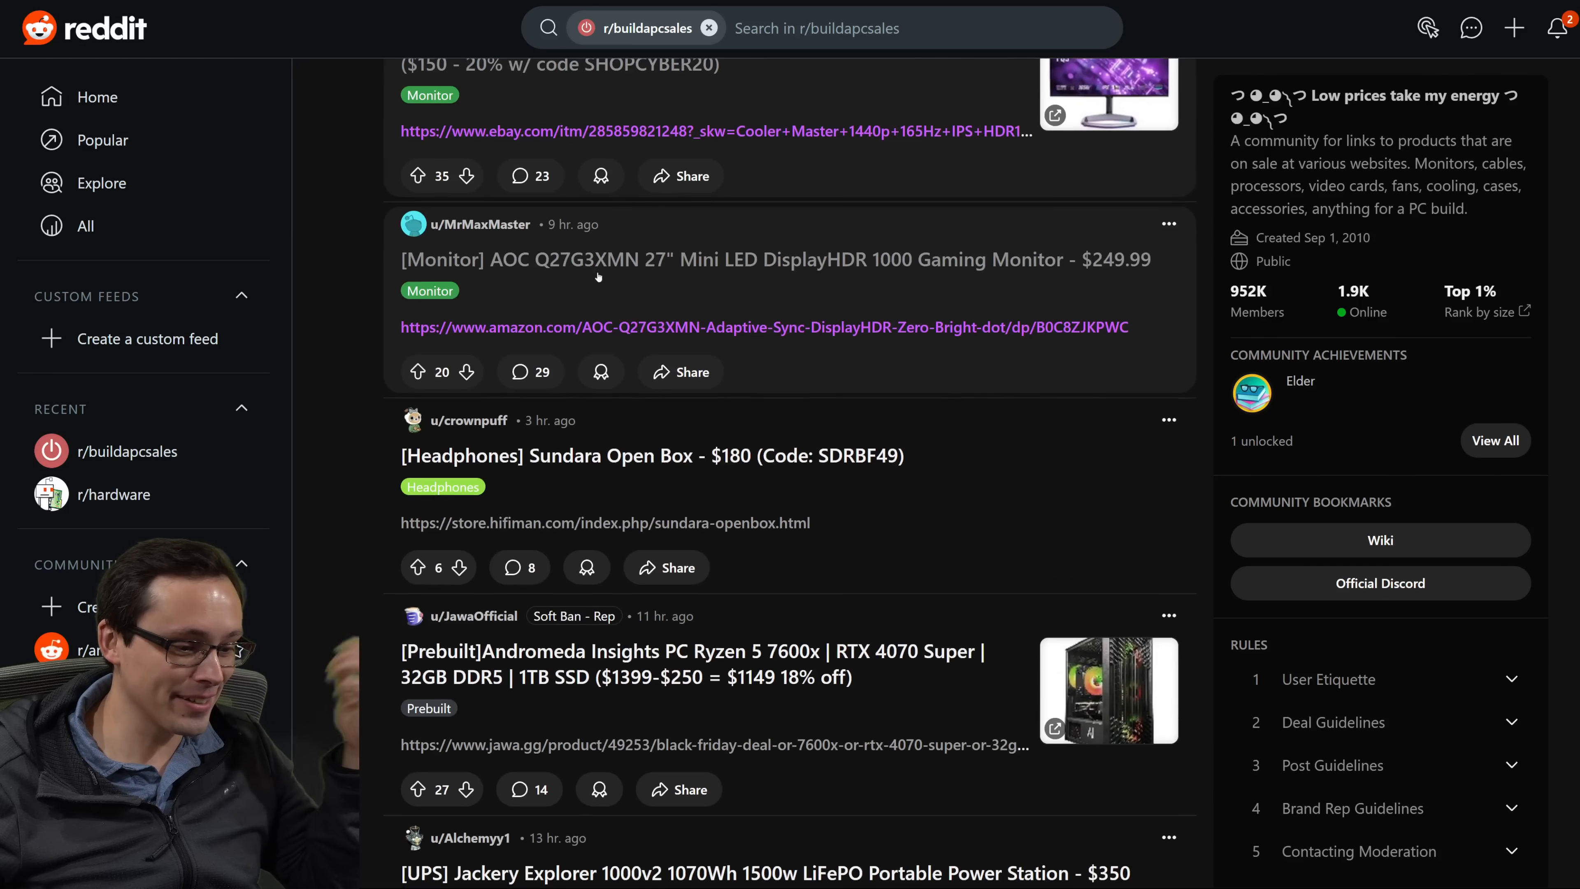
scroll(down, 3)
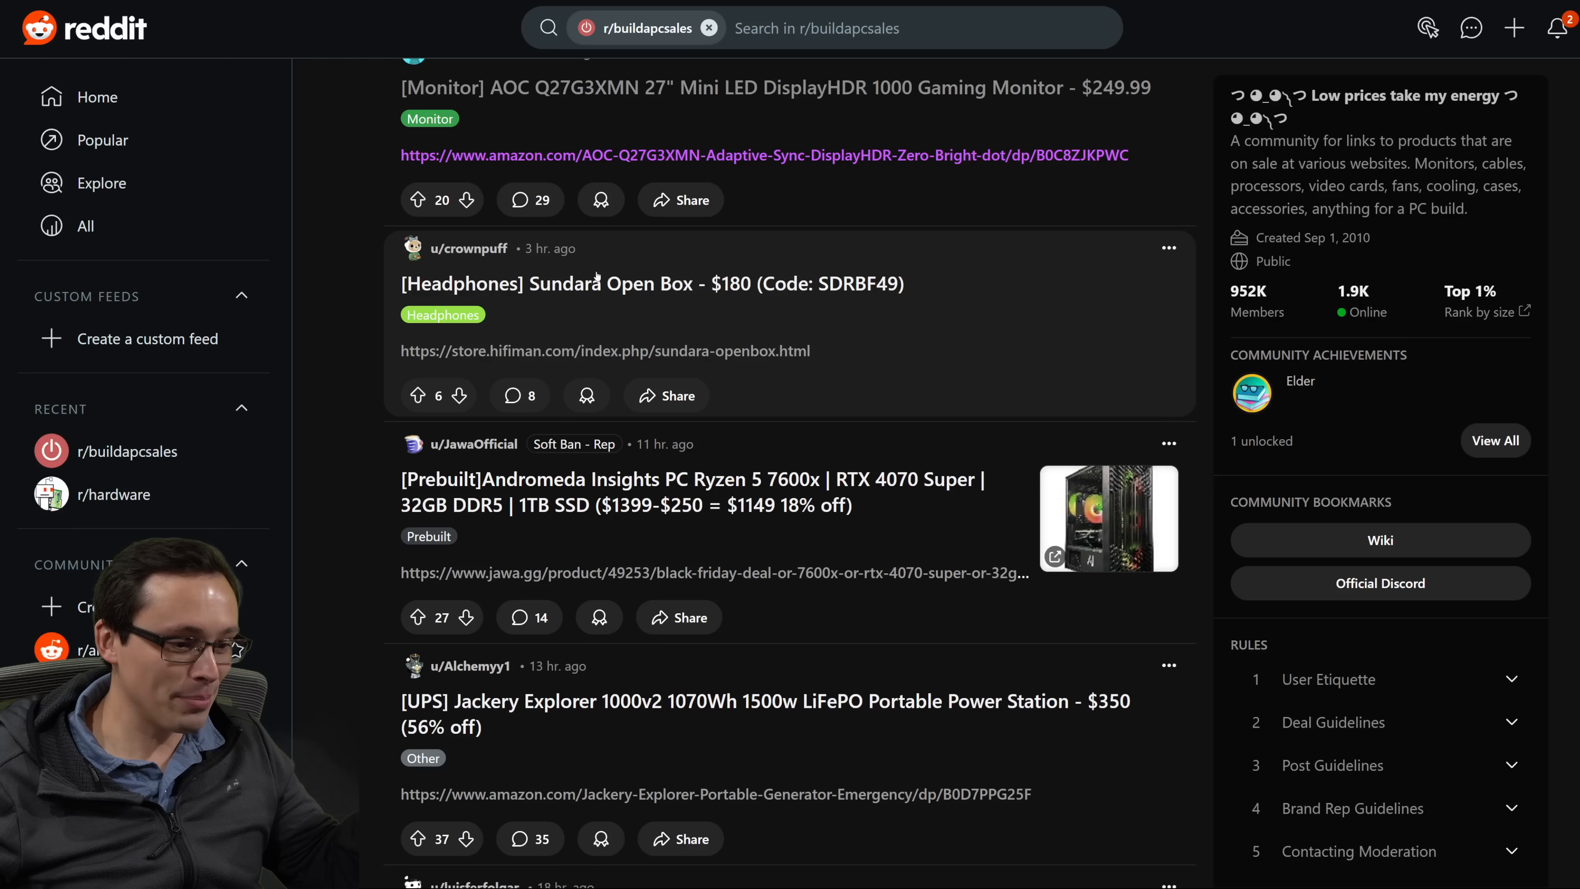
scroll(down, 3)
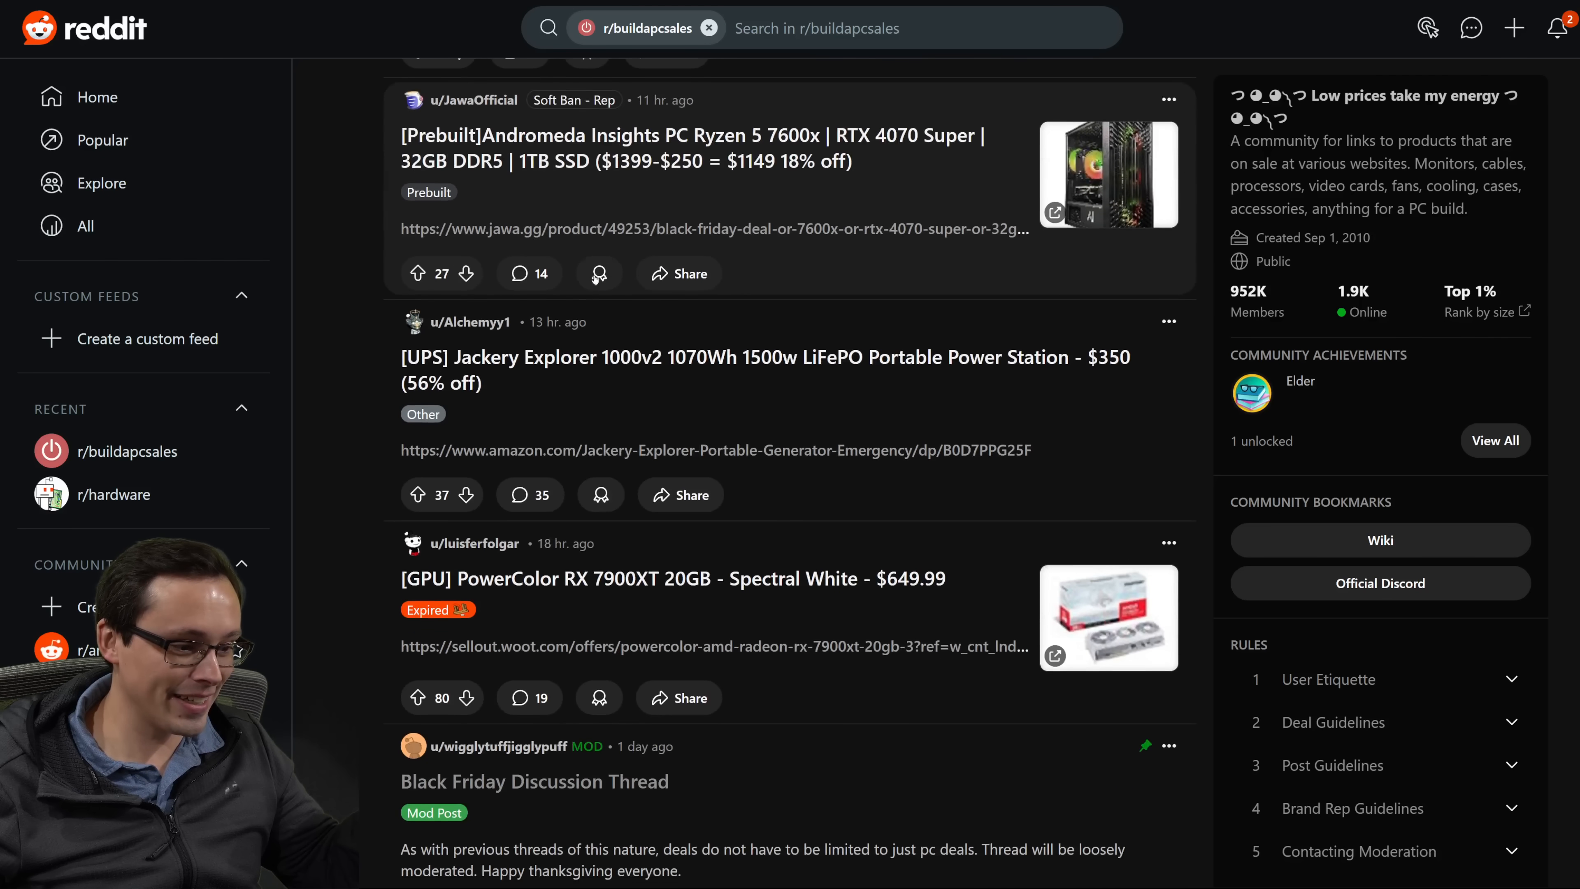
scroll(down, 3)
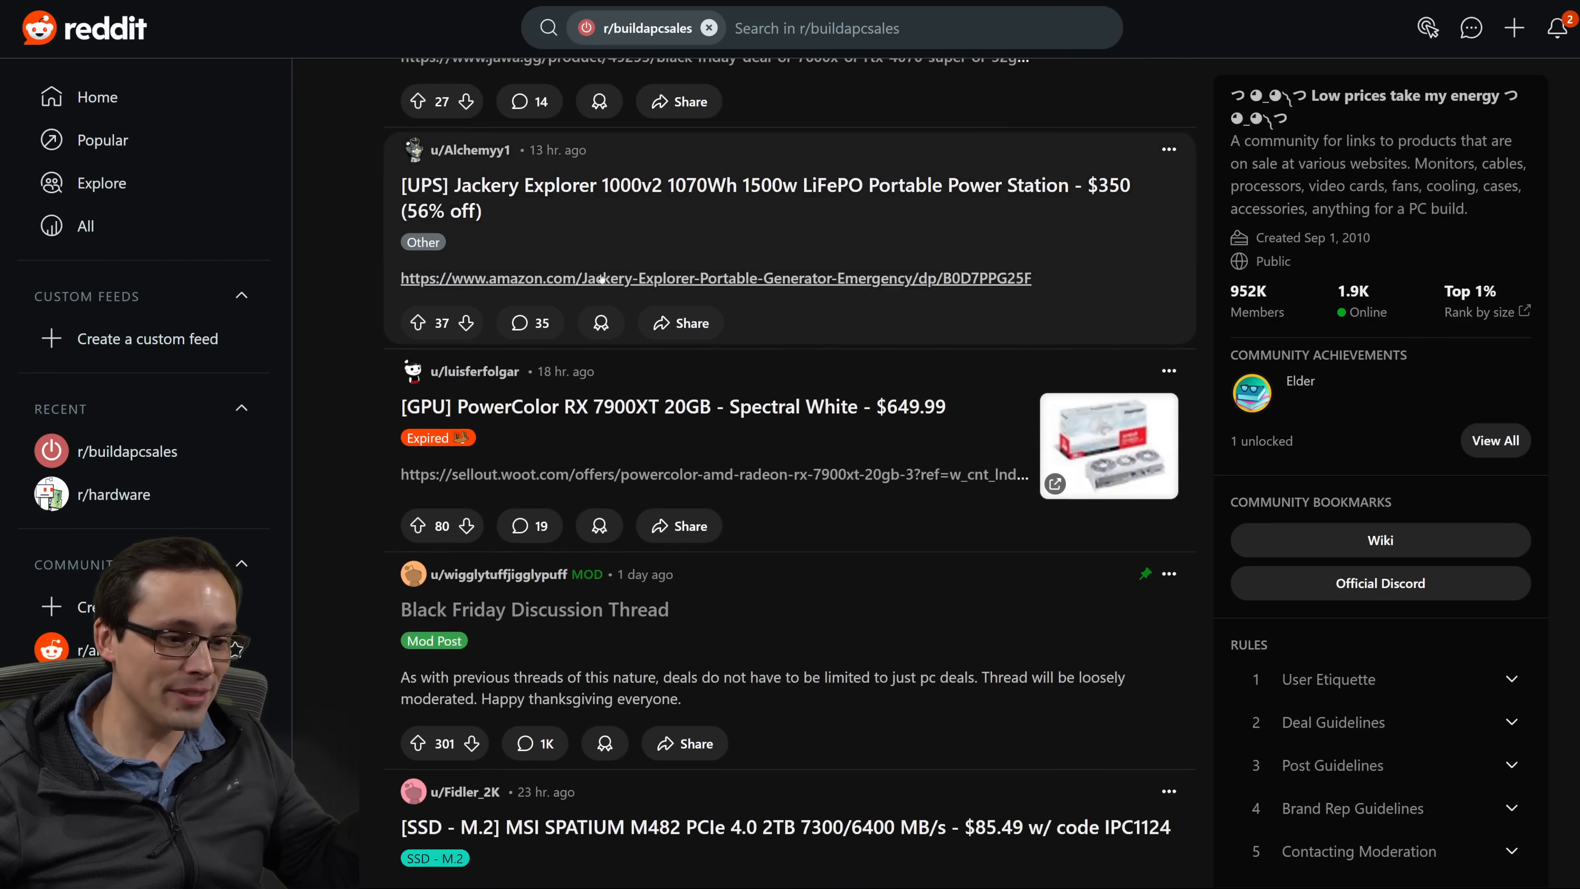
scroll(down, 3)
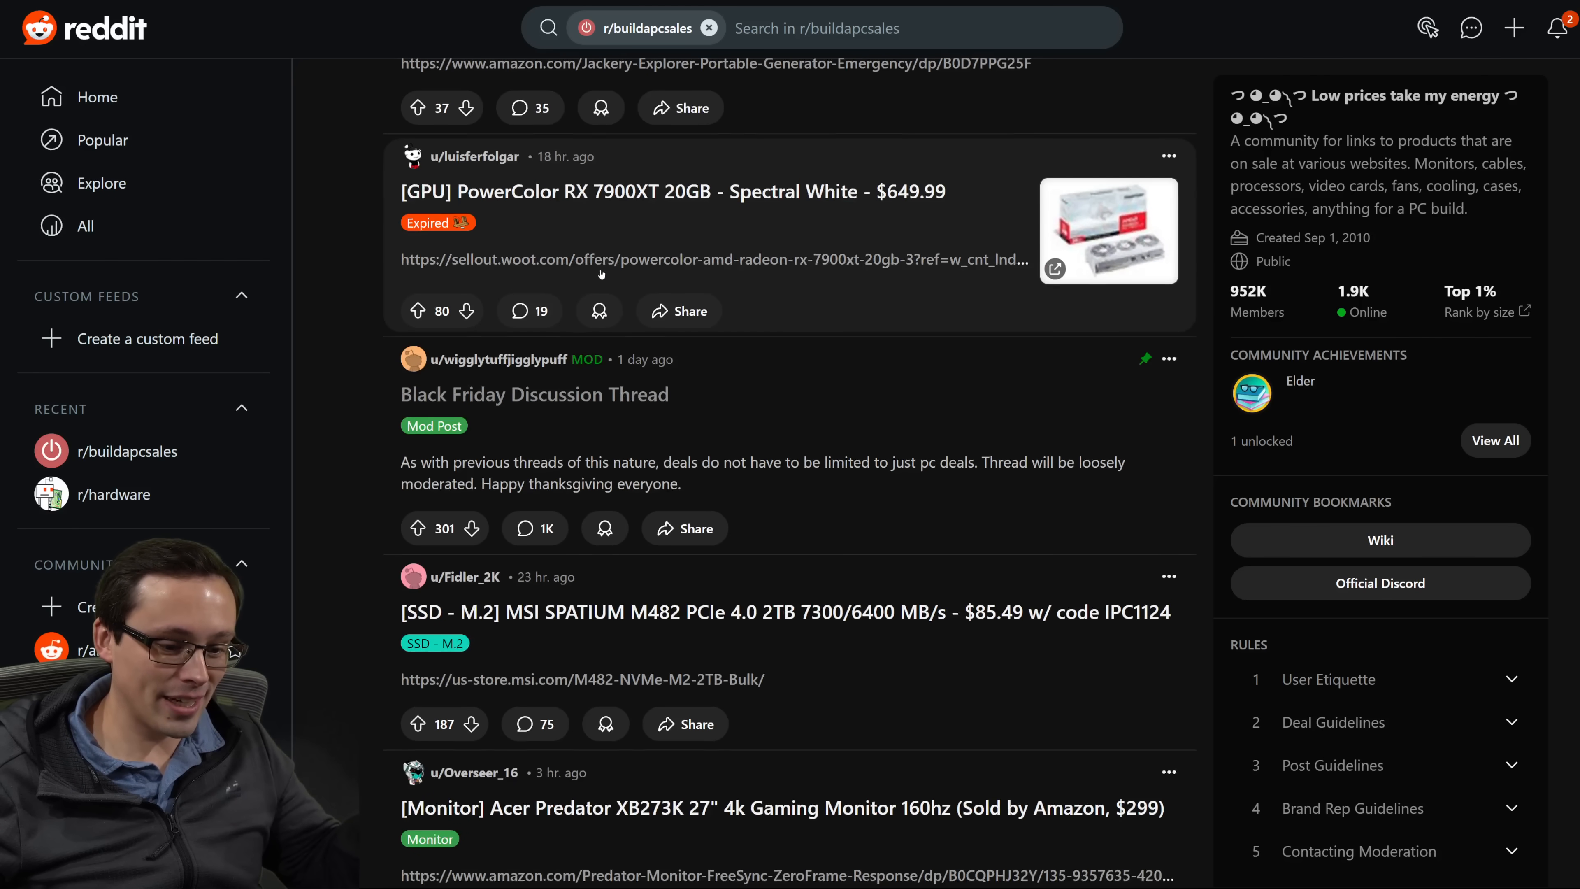
scroll(down, 3)
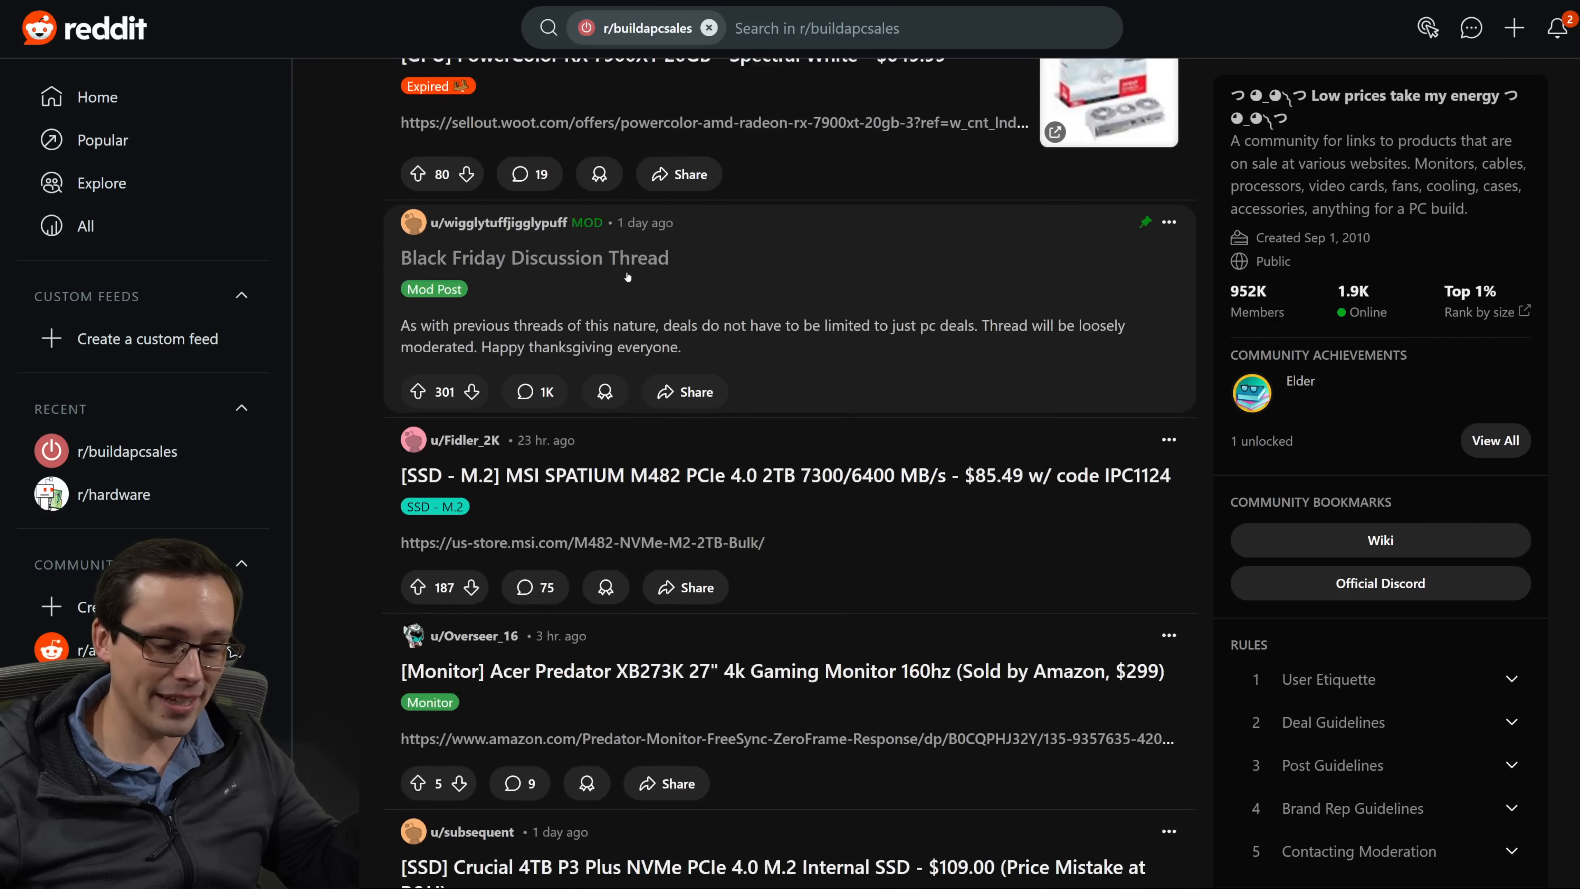
scroll(down, 3)
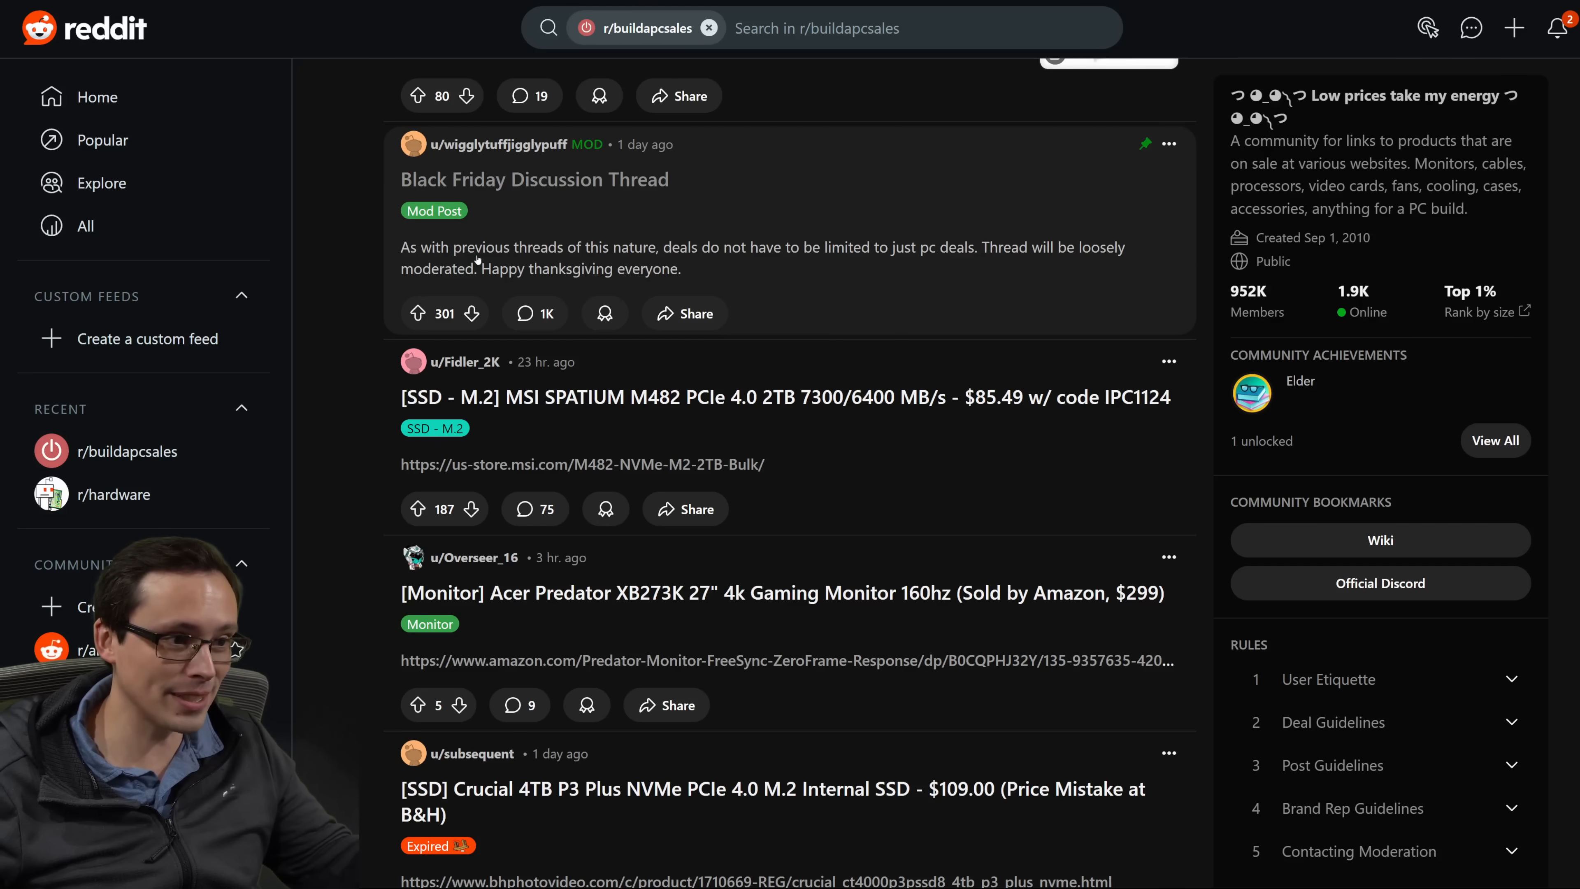
scroll(down, 3)
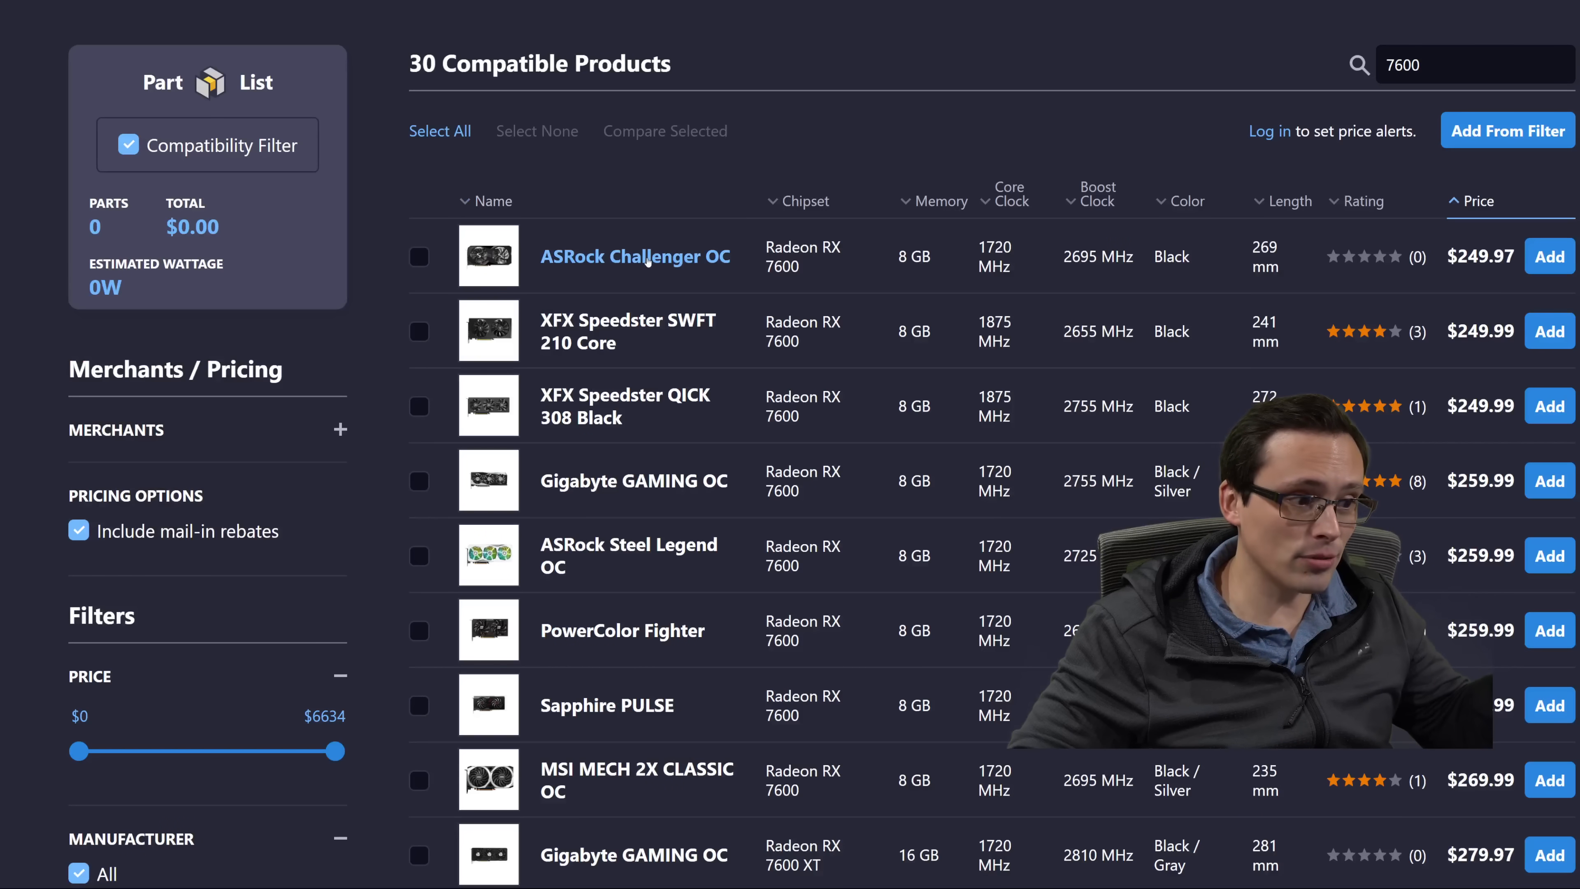
View the ASRock Challenger OC Radeon RX 7600 8 GB page with Newegg at $249.97 and Amazon at $249.99.
click(647, 256)
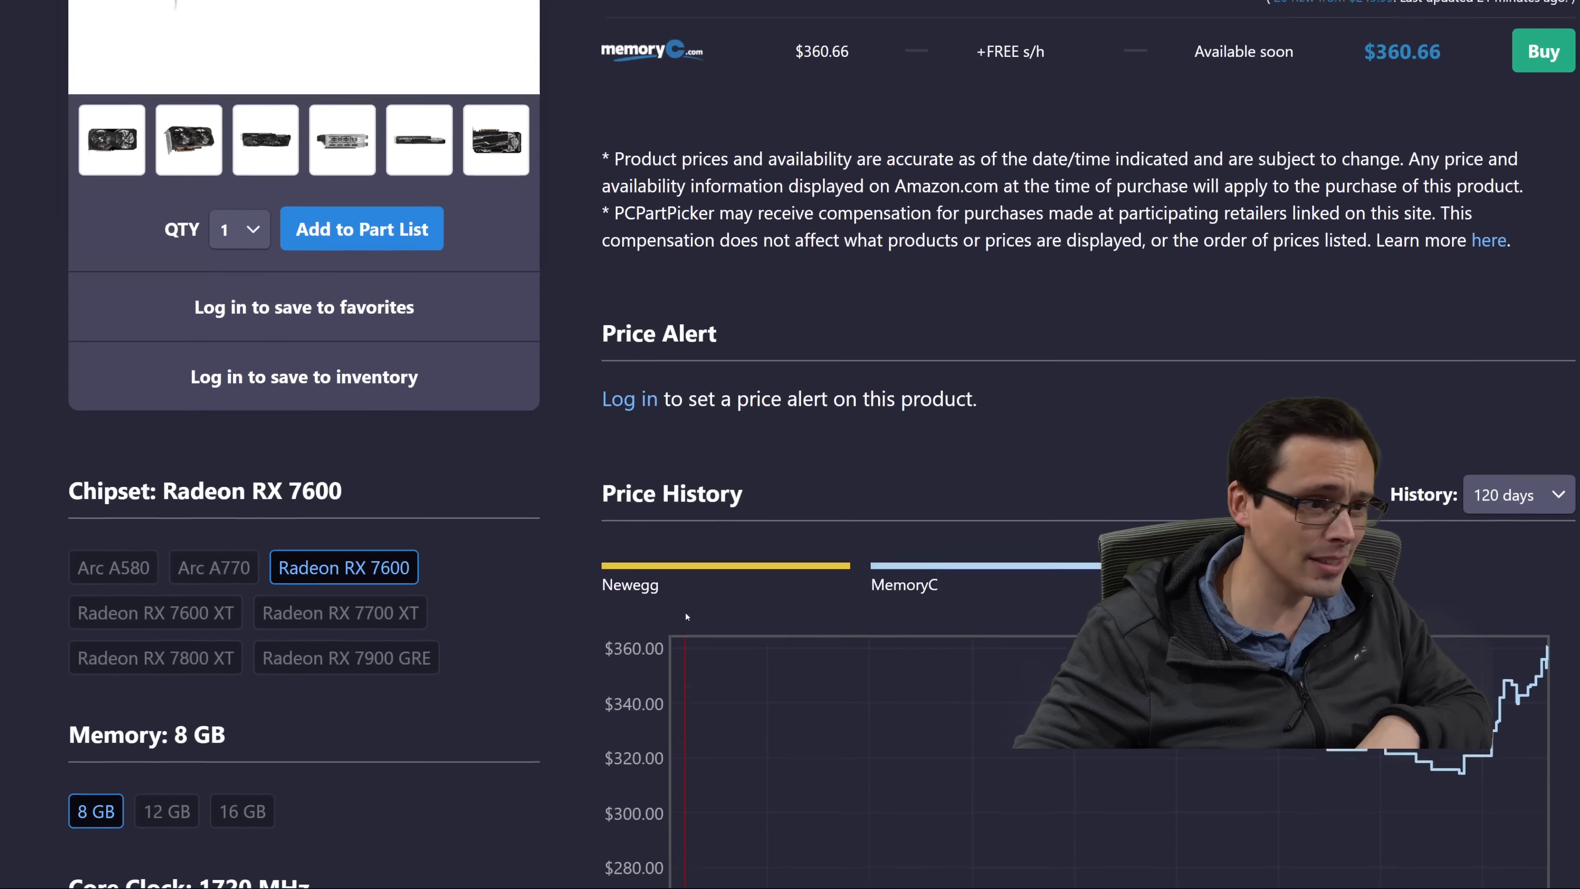
scroll(up, 3)
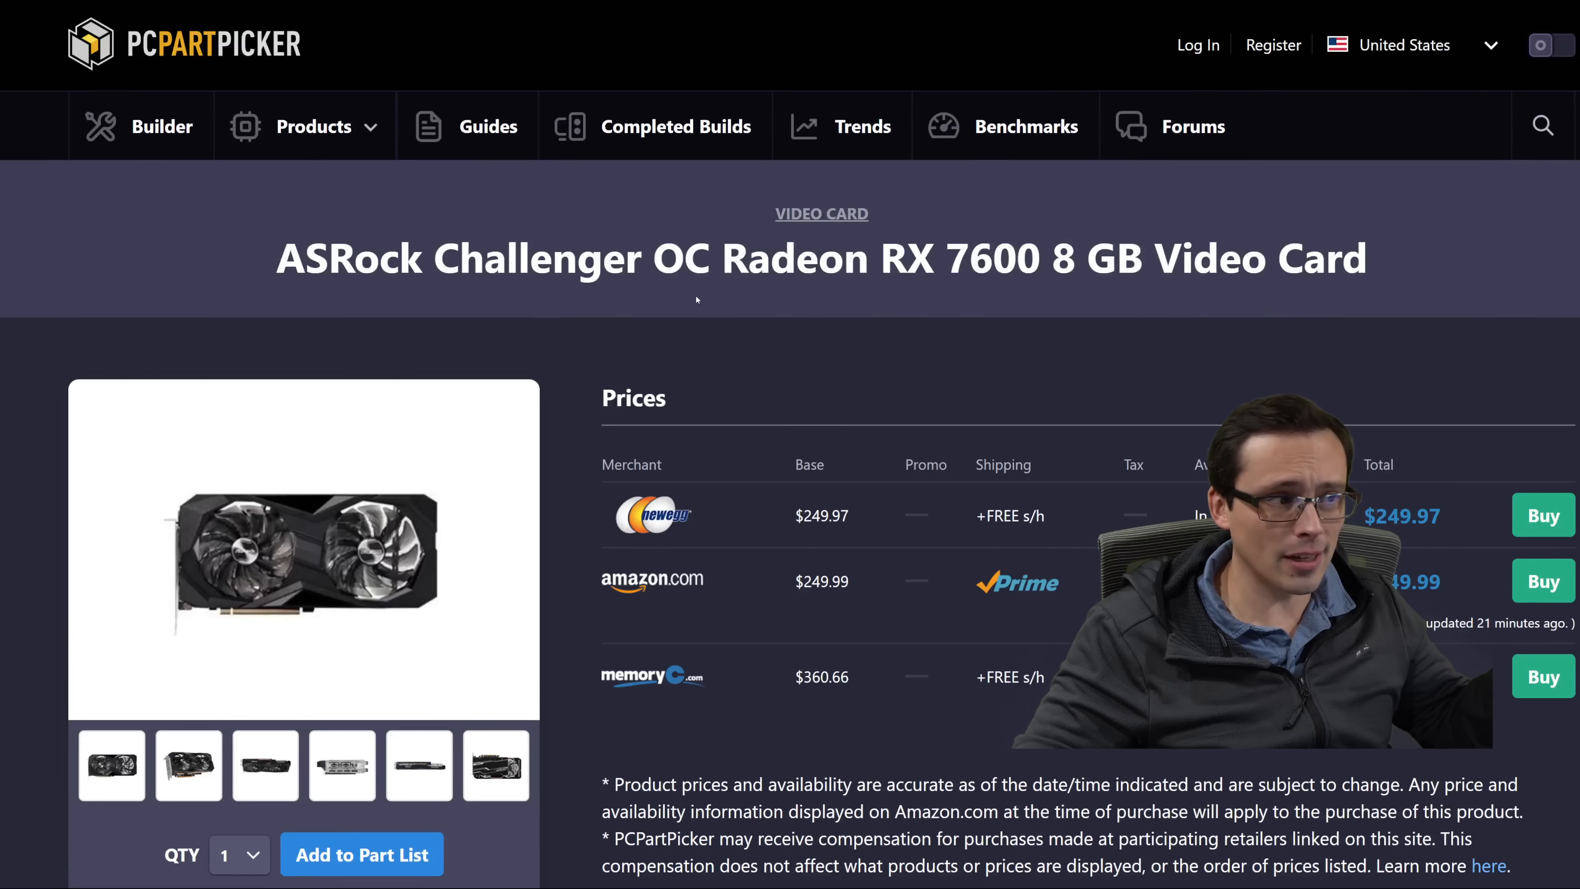